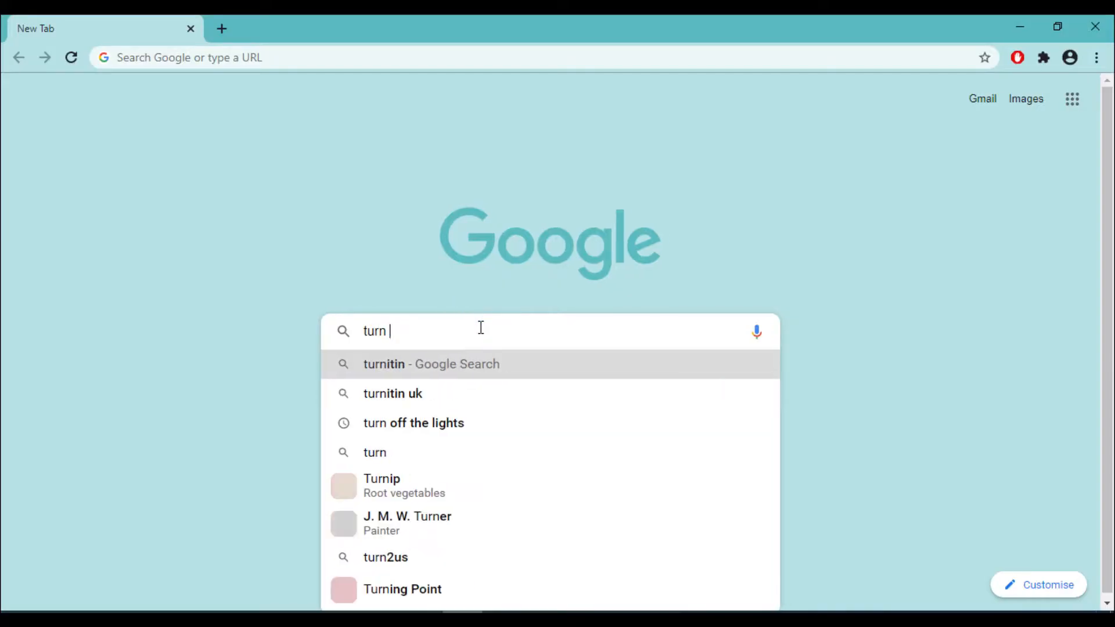
Find Turn Off the Lights in the Chrome Web Store and add it to Chrome
{"action": "left_click", "coordinate": [413, 423]}
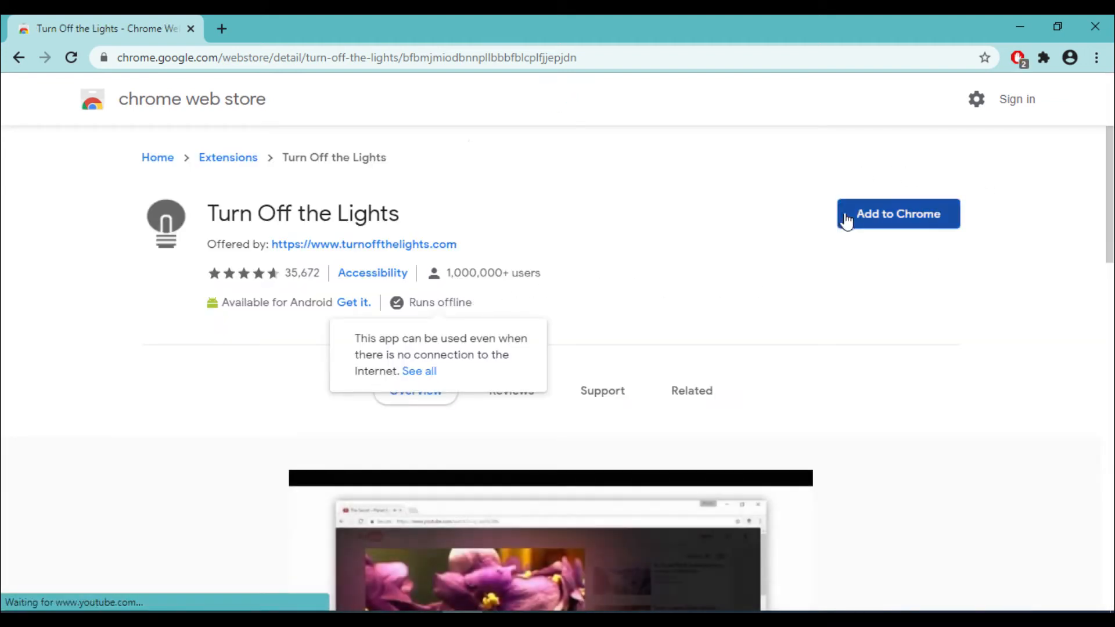
{"action": "left_click", "coordinate": [898, 214]}
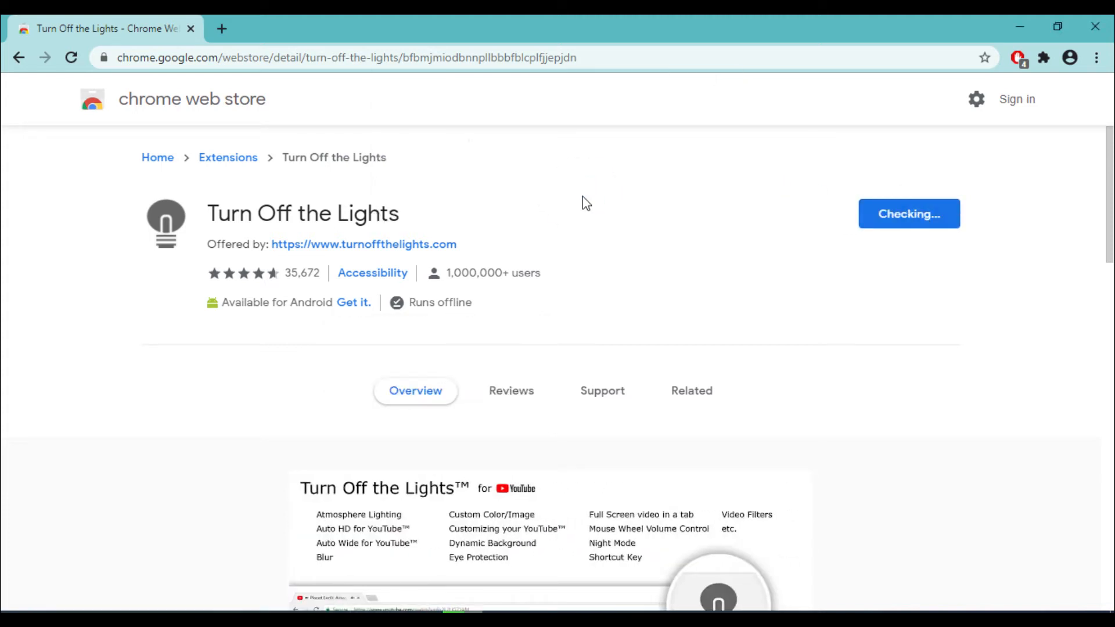
{"action": "left_click", "coordinate": [908, 214]}
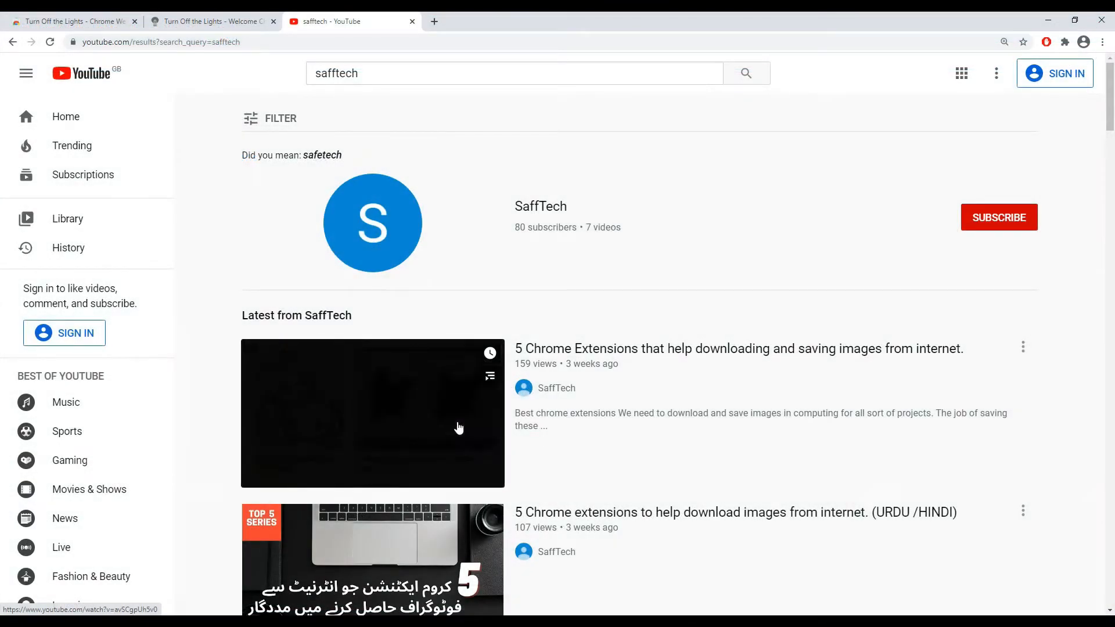
Start the SaffTech extensions video and reach Turn Off the Lights' options via the Extensions menu
{"action": "left_click", "coordinate": [371, 414]}
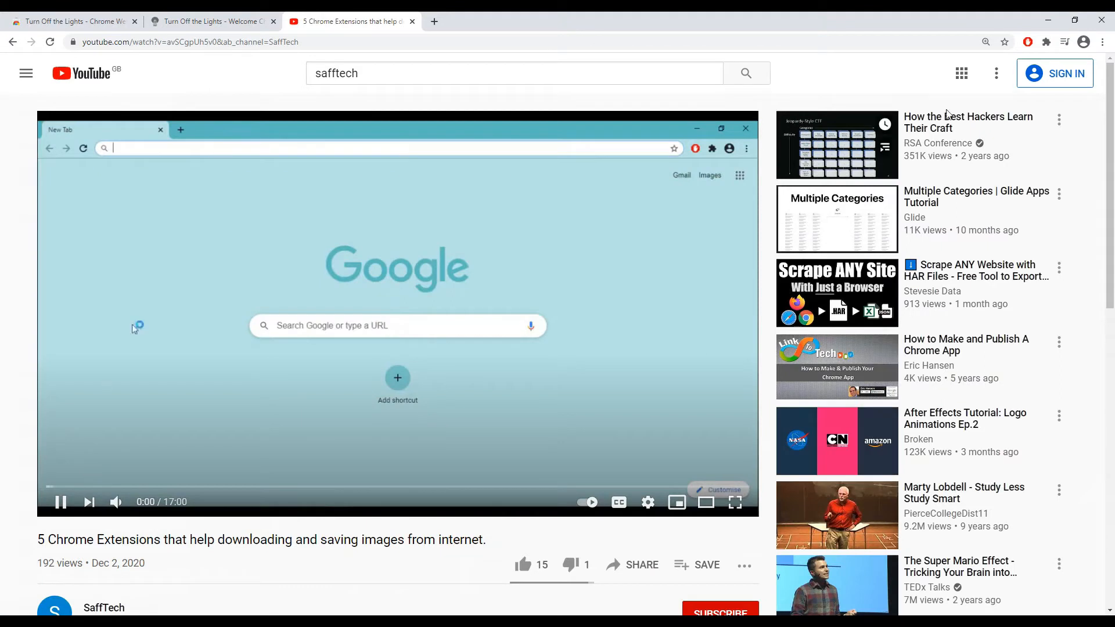
{"action": "left_click", "coordinate": [1047, 42]}
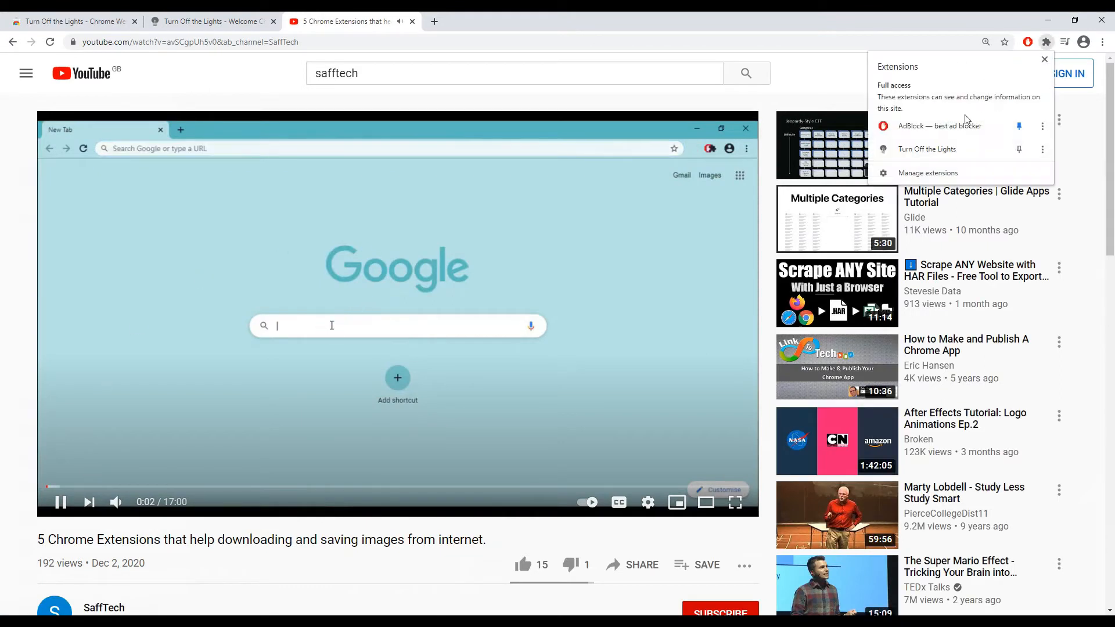
{"action": "mouse_move", "coordinate": [927, 150]}
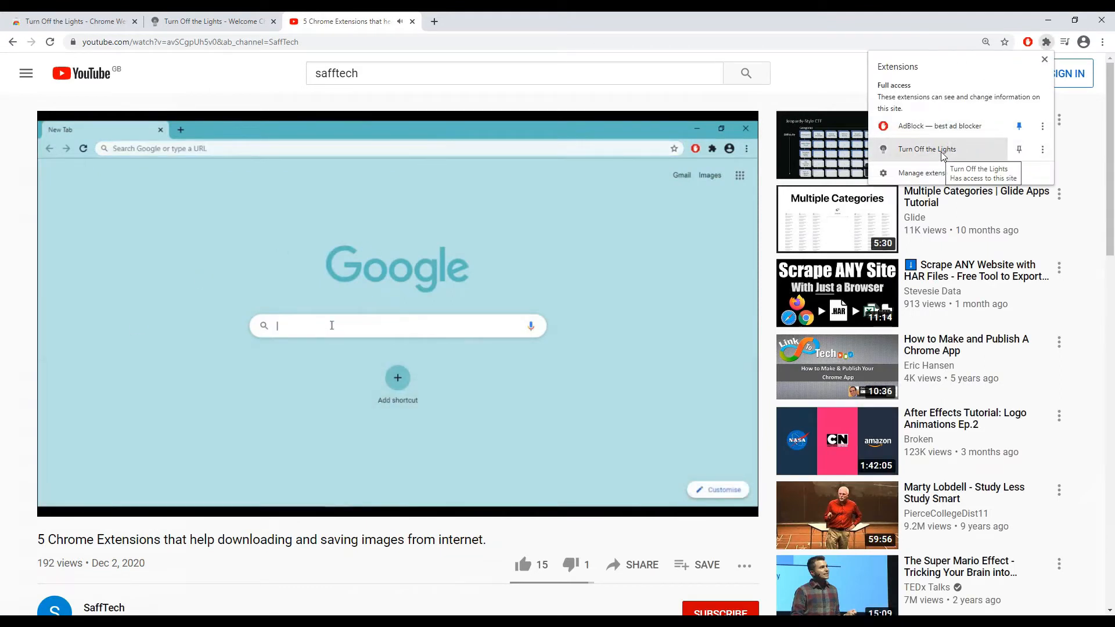
{"action": "type", "text": "kittens"}
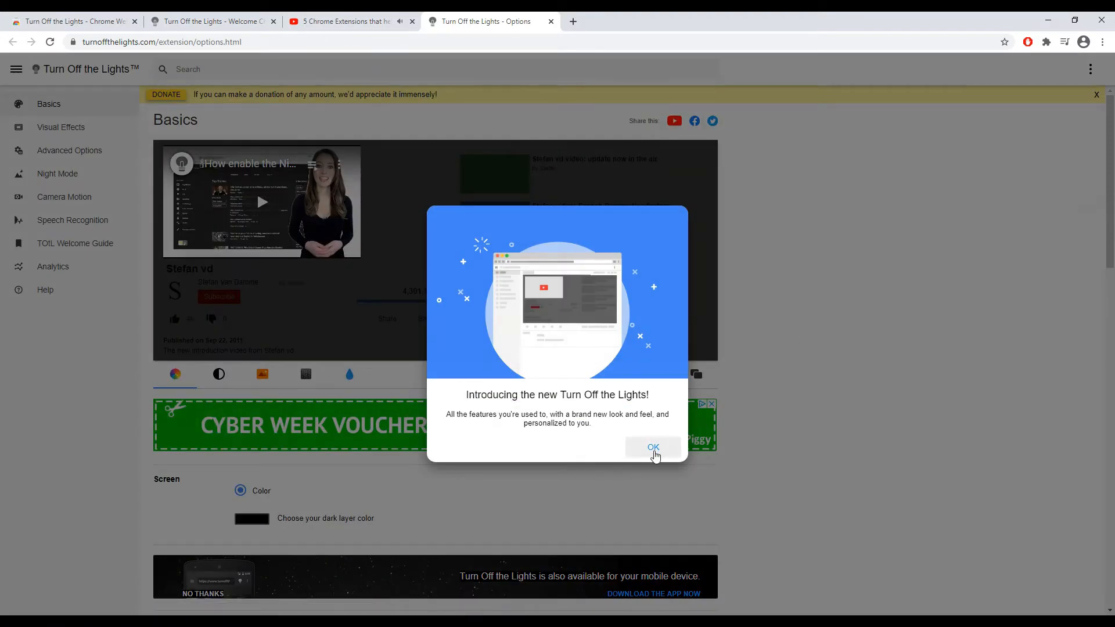
Dismiss the intro notice and raise the dark-layer opacity slider to 100
{"action": "left_click", "coordinate": [653, 447]}
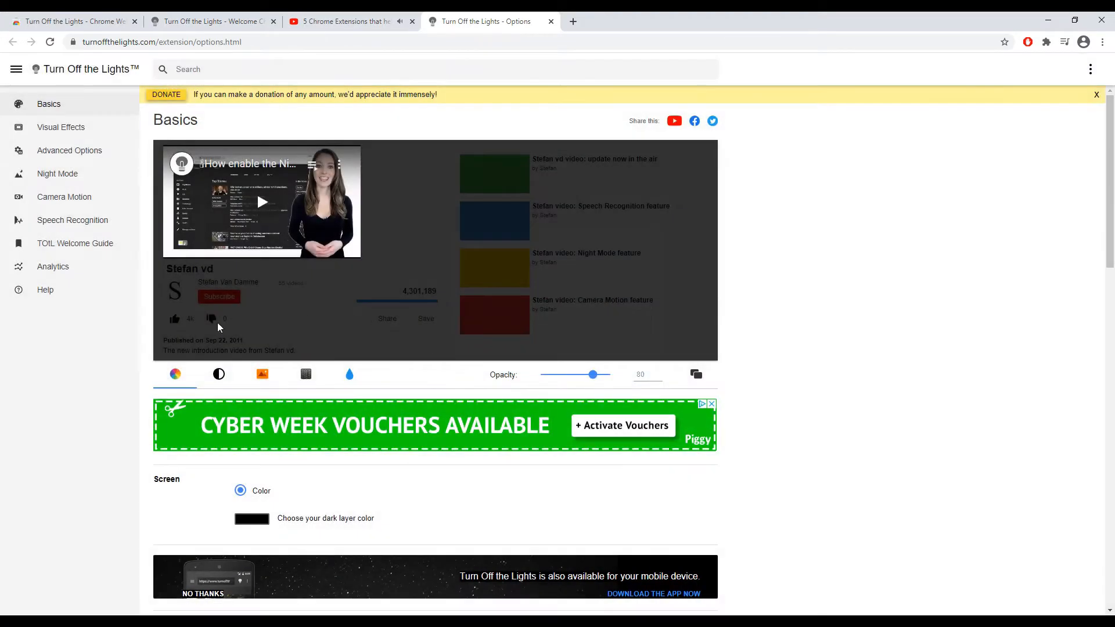
{"action": "mouse_move", "coordinate": [446, 352]}
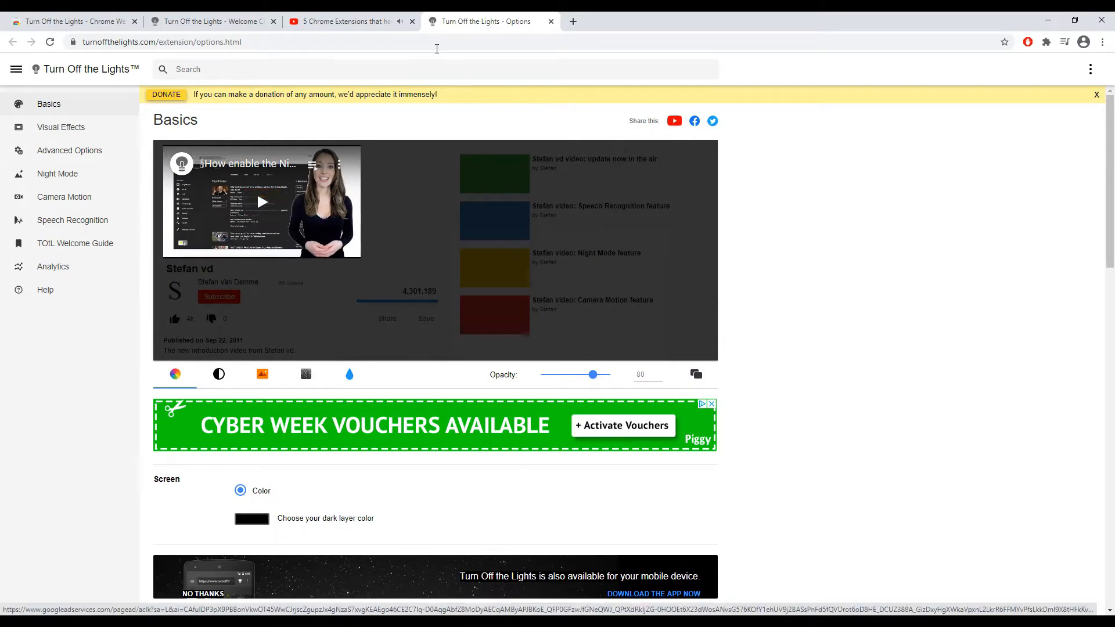
{"action": "left_click", "coordinate": [342, 21]}
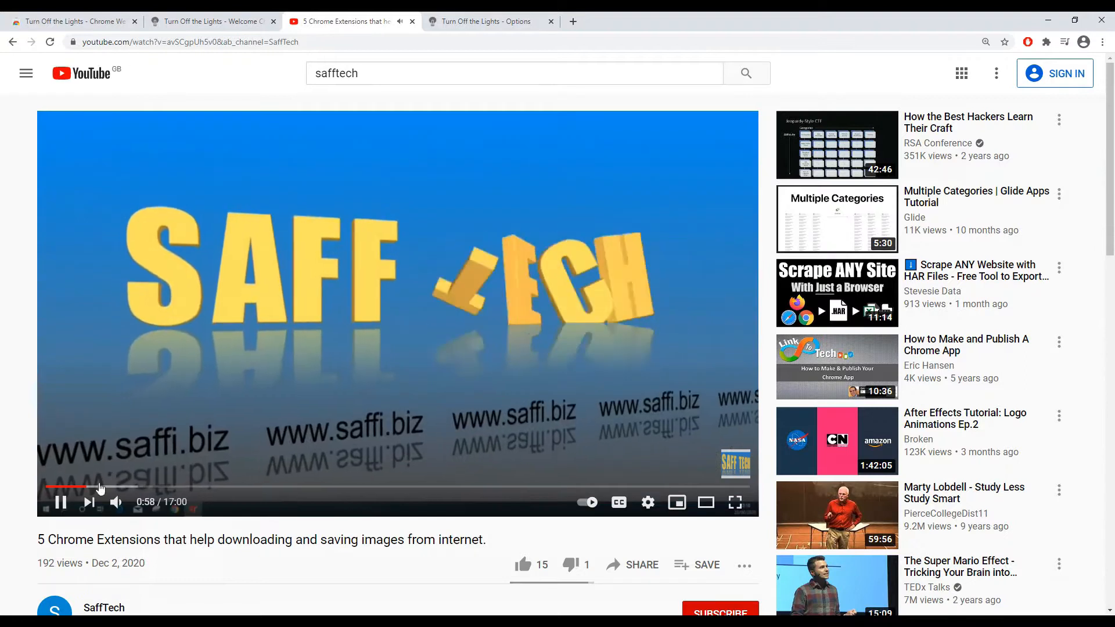
{"action": "left_click", "coordinate": [485, 21]}
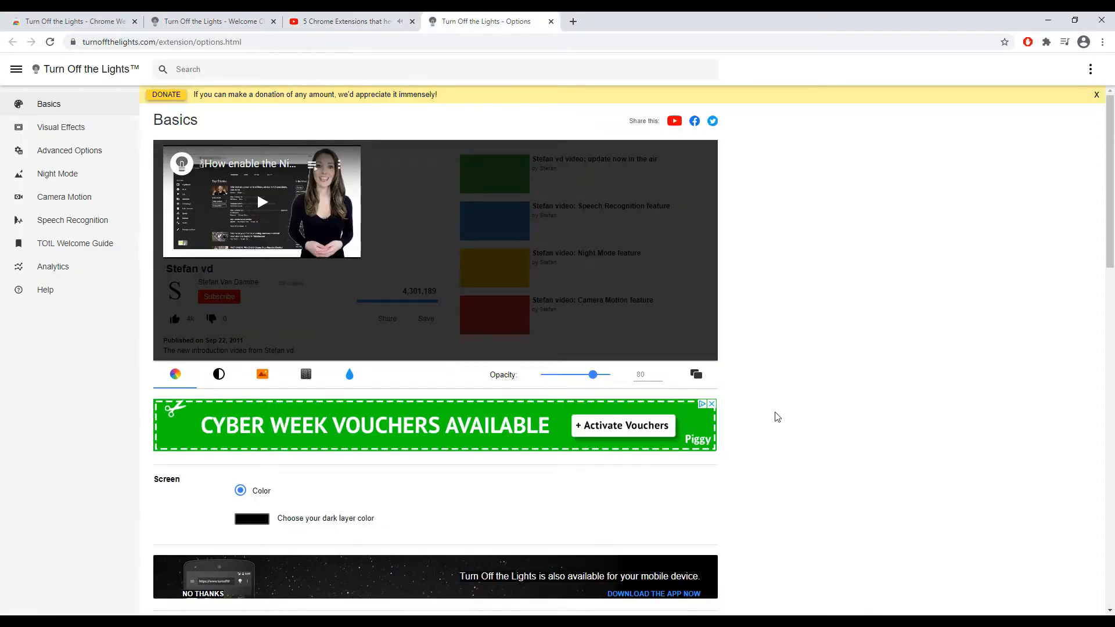
{"action": "left_click_drag", "start_coordinate": [591, 375], "coordinate": [604, 376]}
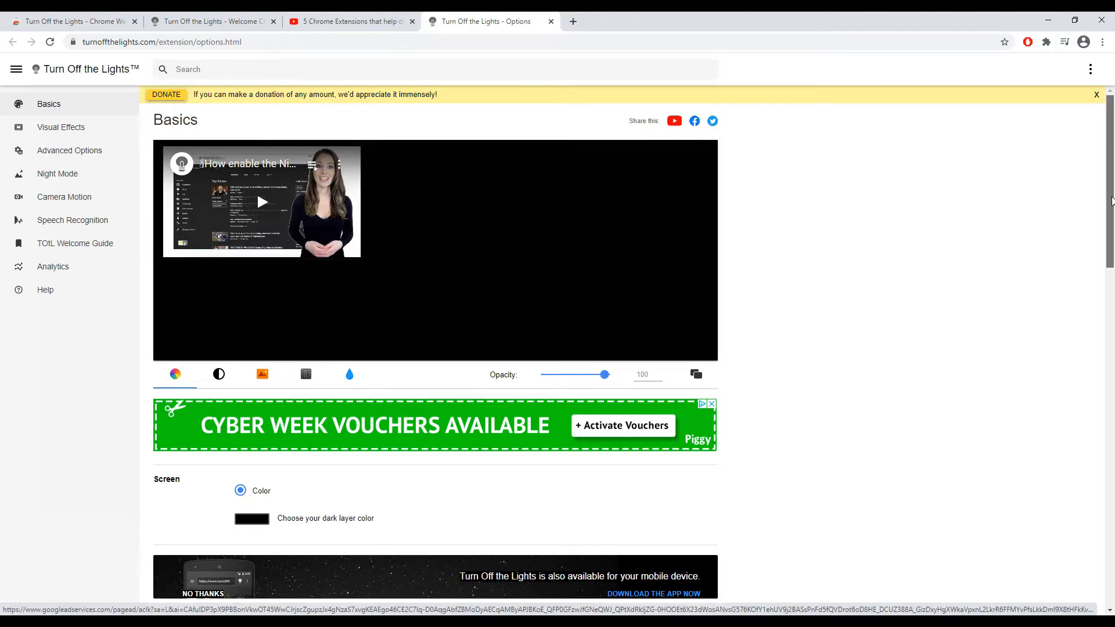
Dim the YouTube page around the video to test it, then return to the background image settings
{"action": "left_click", "coordinate": [348, 21]}
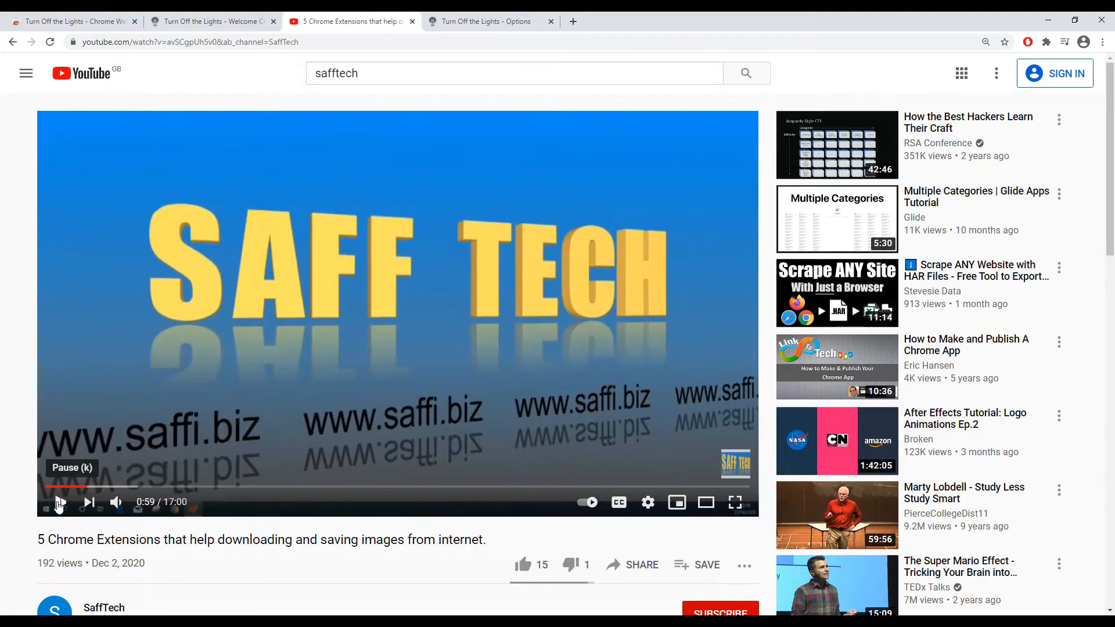
{"action": "left_click", "coordinate": [1047, 42]}
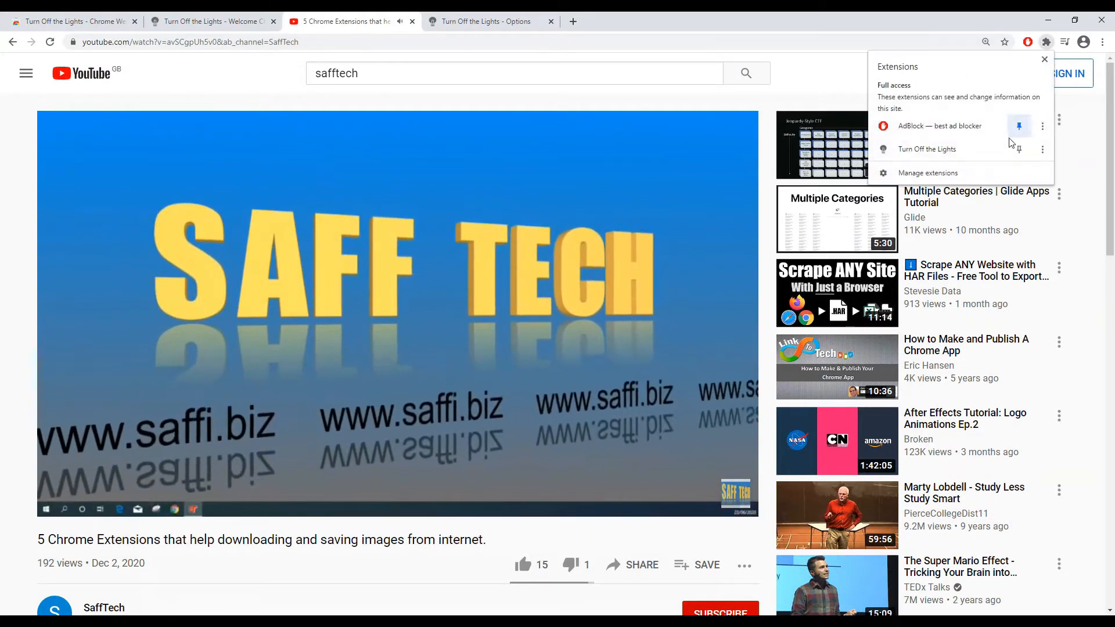
{"action": "left_click", "coordinate": [1044, 59]}
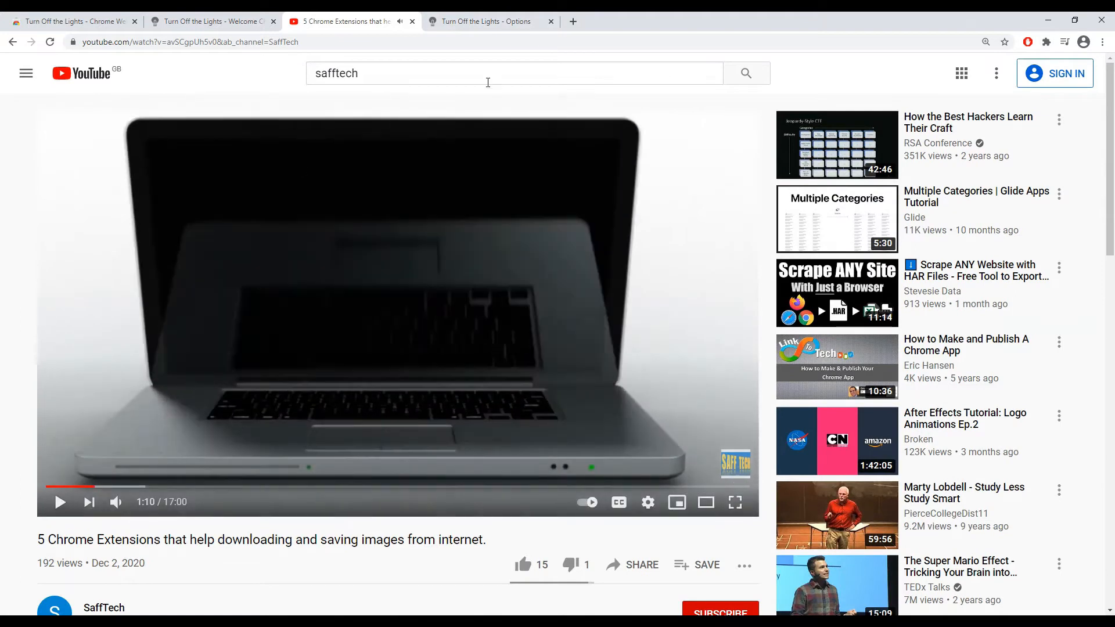
{"action": "left_click", "coordinate": [486, 21]}
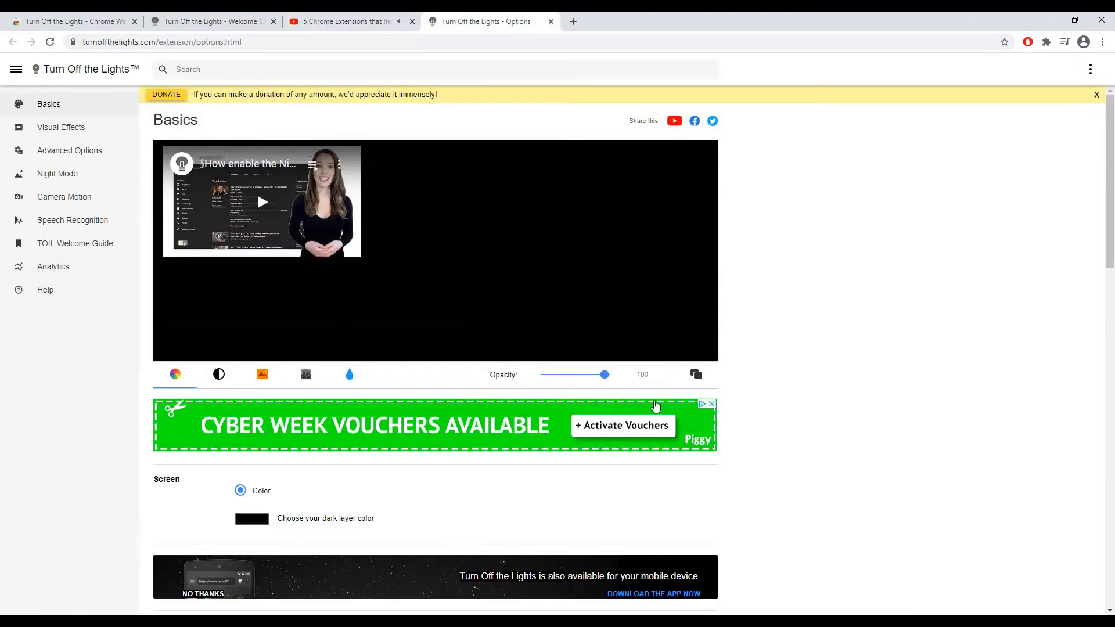
{"action": "left_click", "coordinate": [261, 374]}
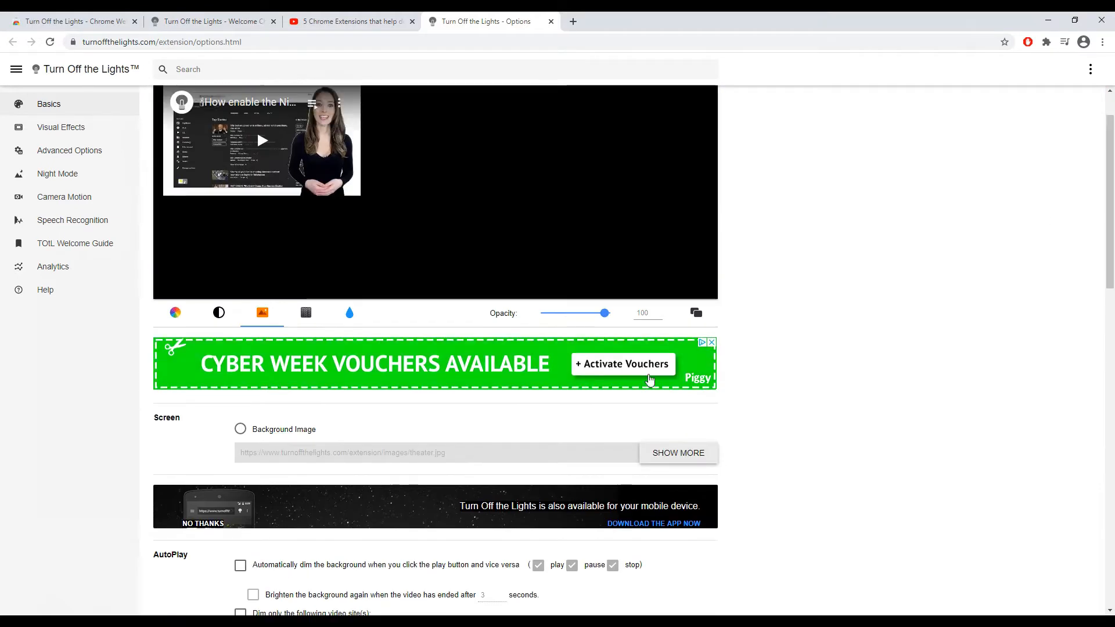
Switch the dark layer to a background image, trying the sunset landscape before settling on the red curtain
{"action": "left_click", "coordinate": [241, 429]}
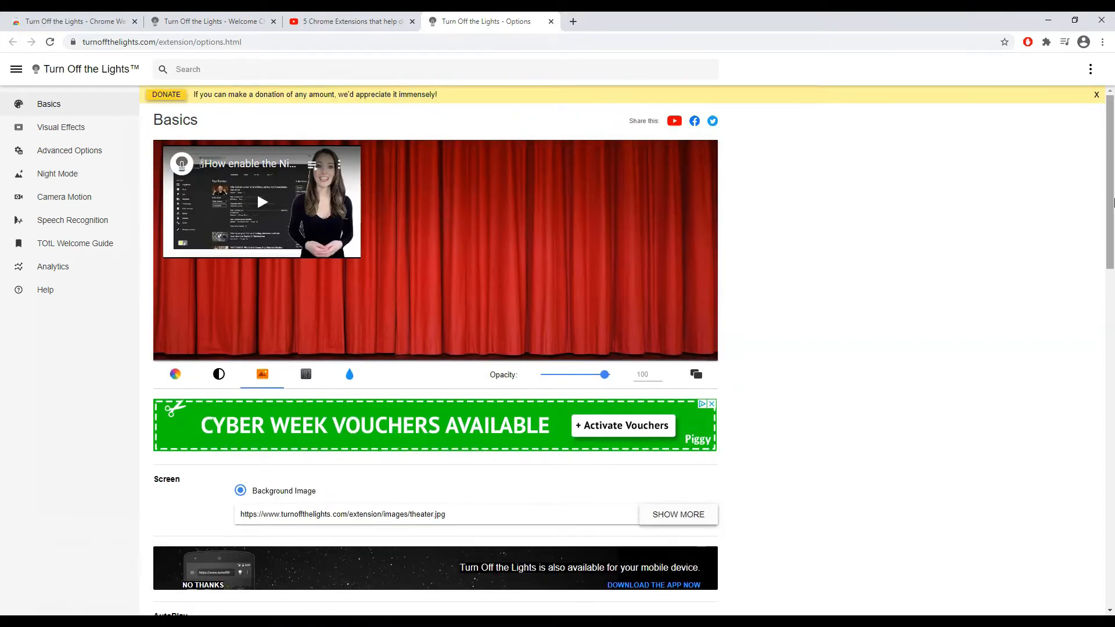
{"action": "left_click", "coordinate": [677, 514]}
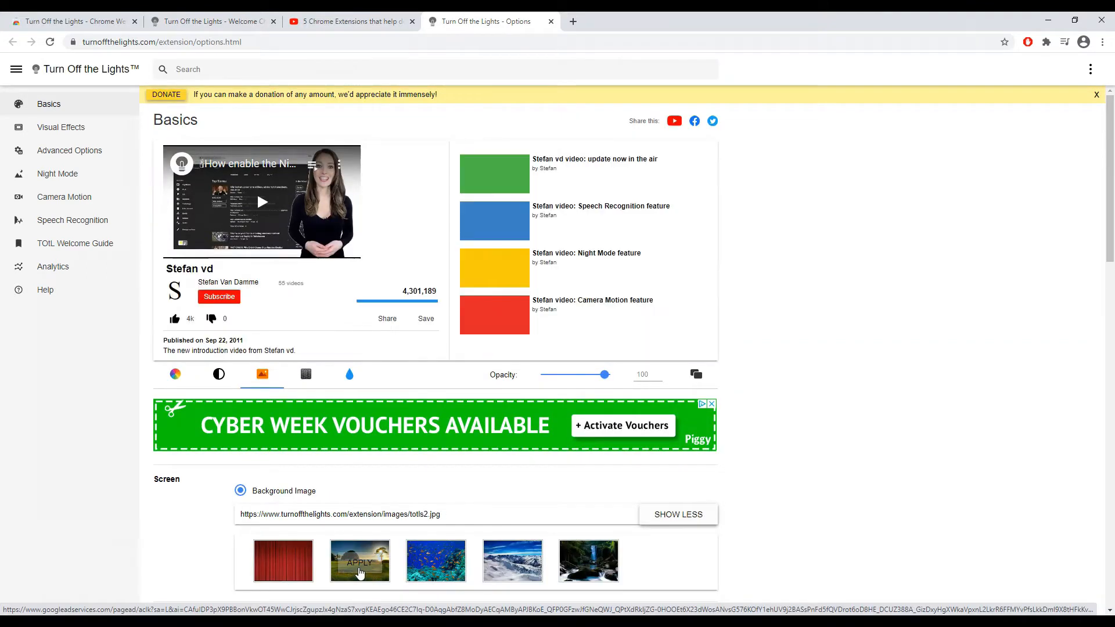
{"action": "left_click", "coordinate": [359, 561]}
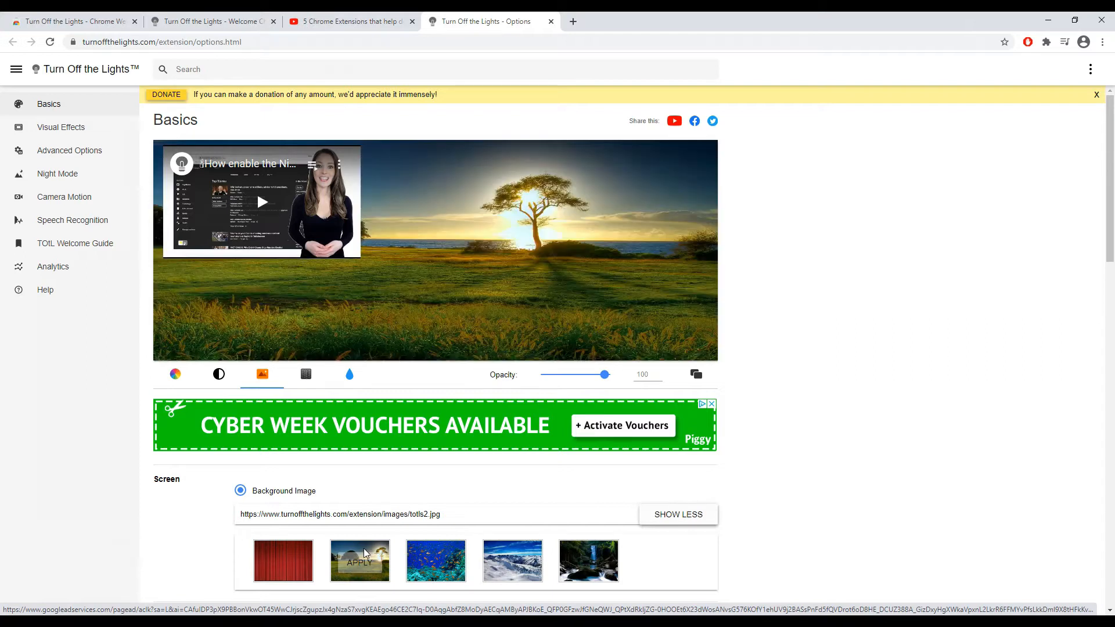
{"action": "mouse_move", "coordinate": [284, 561]}
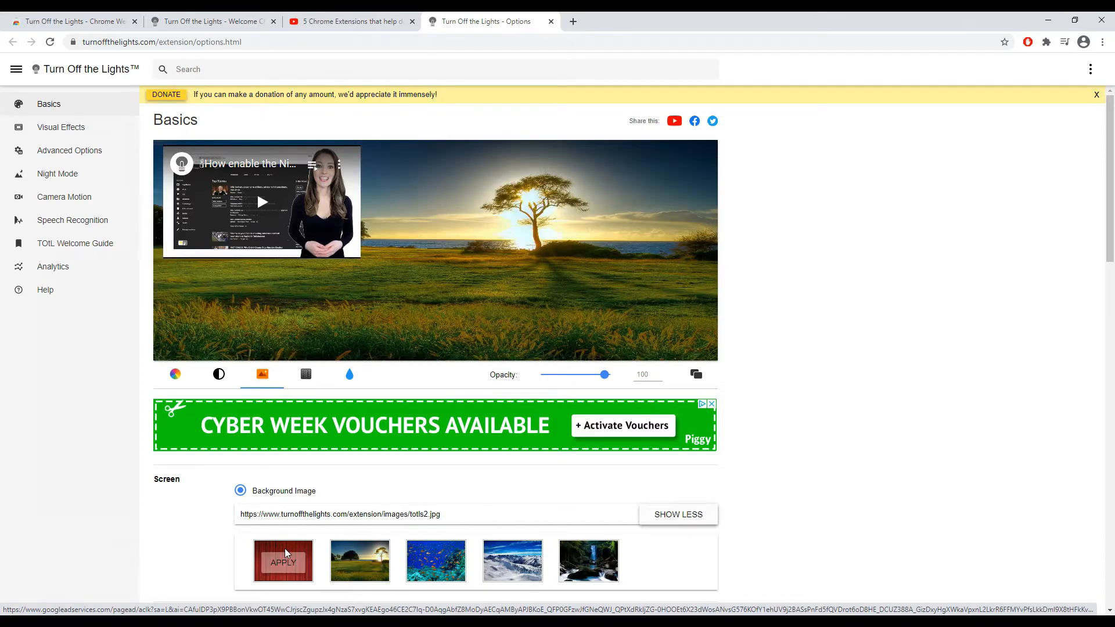
{"action": "left_click", "coordinate": [284, 561]}
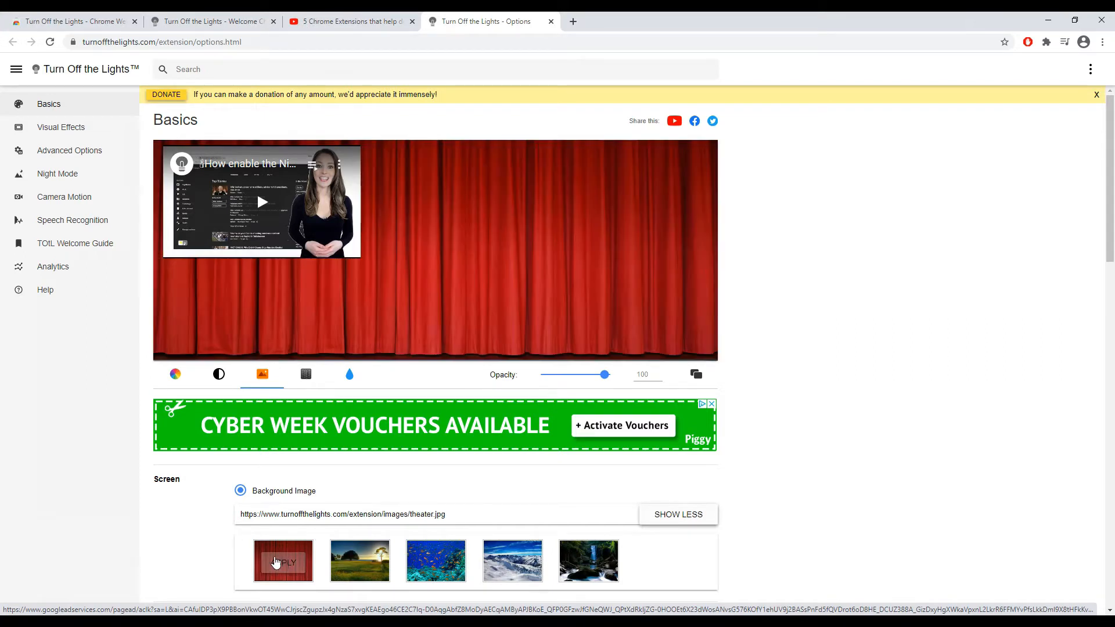
{"action": "left_click", "coordinate": [348, 21]}
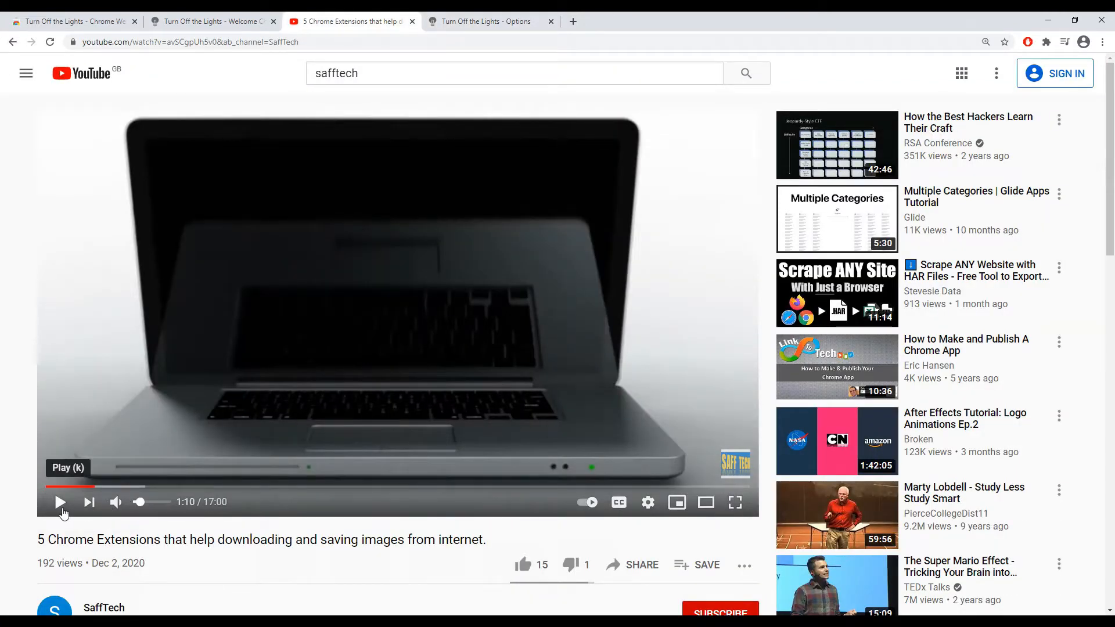
{"action": "left_click", "coordinate": [1047, 42]}
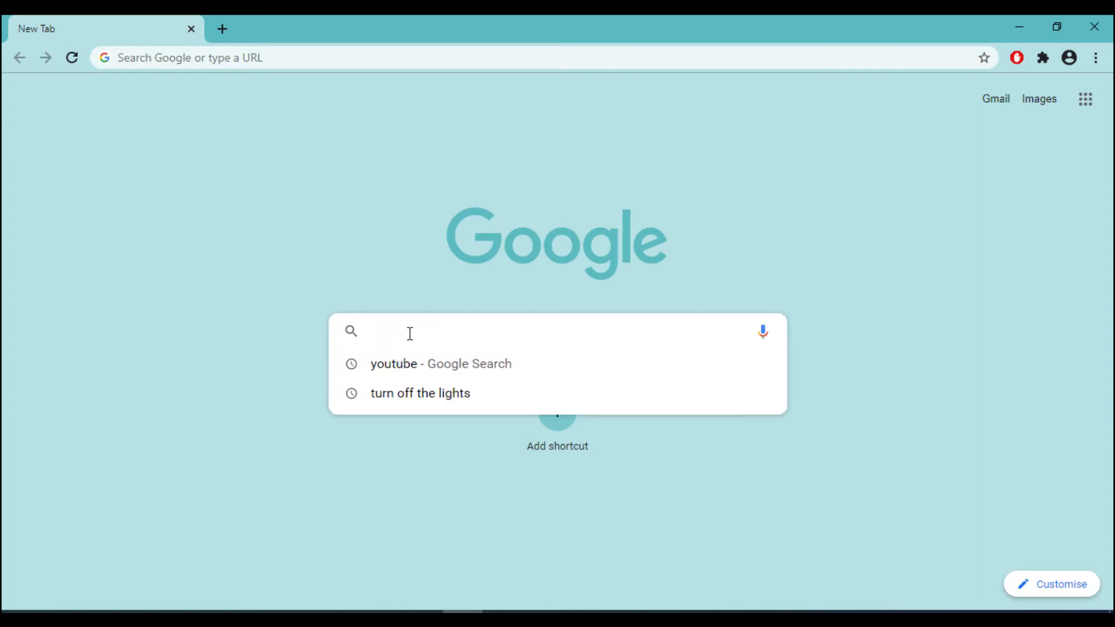
Google 'picture in picture extension' and open Google's Picture-in-Picture Extension store page
{"action": "type", "text": "picture in picture chrom"}
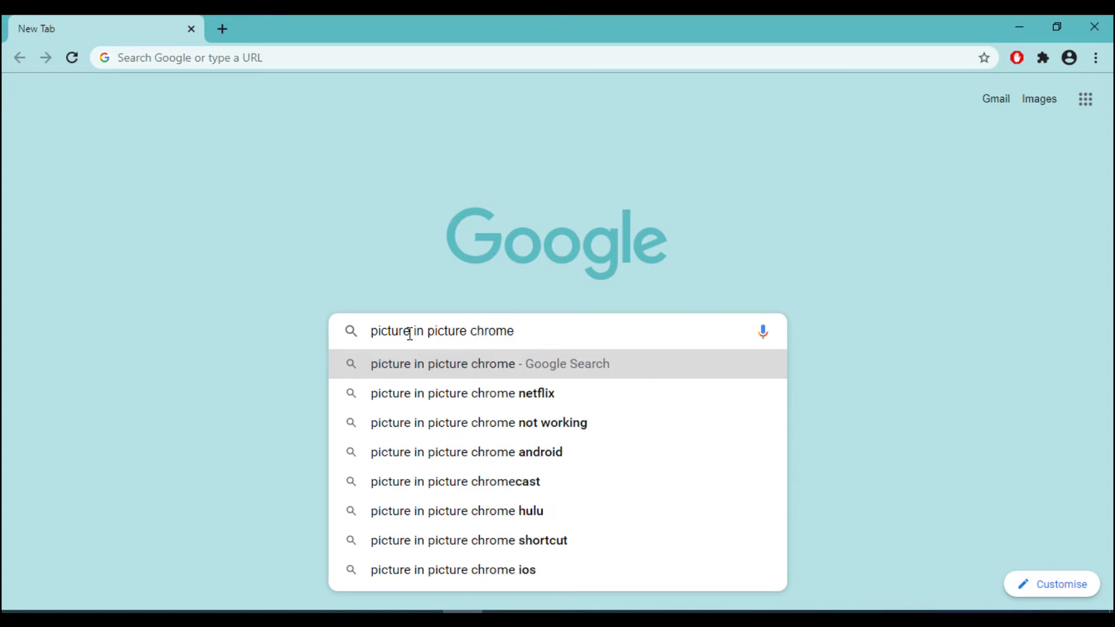
{"action": "type", "text": "extension"}
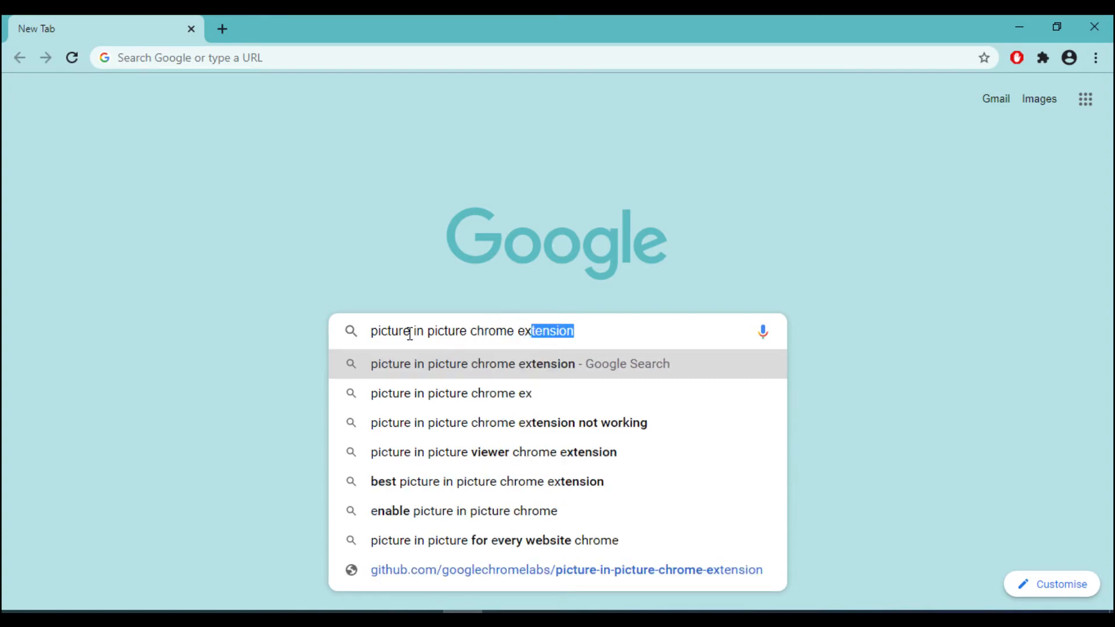
{"action": "key", "text": "Enter"}
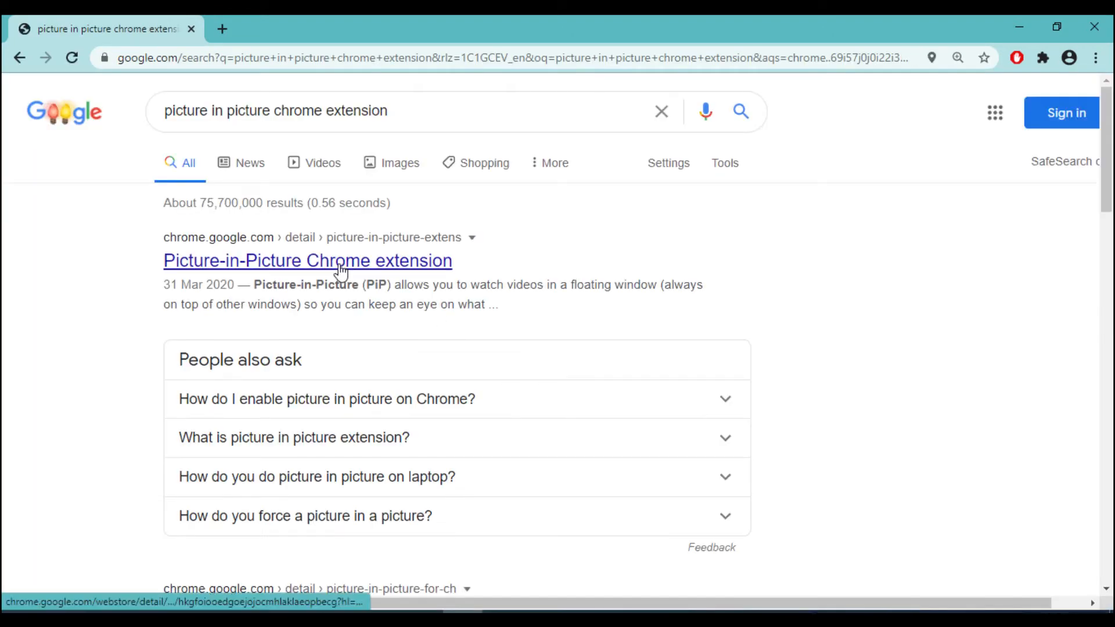
{"action": "left_click", "coordinate": [307, 261]}
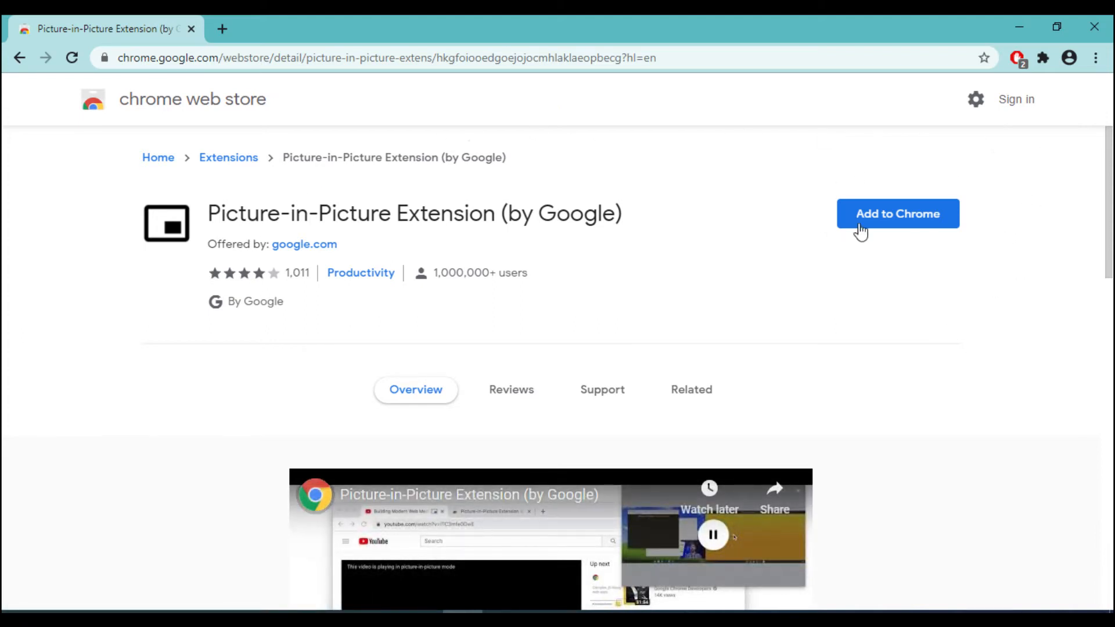
Add the Picture-in-Picture Extension to Chrome, view related extensions, and start a new tab
{"action": "left_click", "coordinate": [898, 214]}
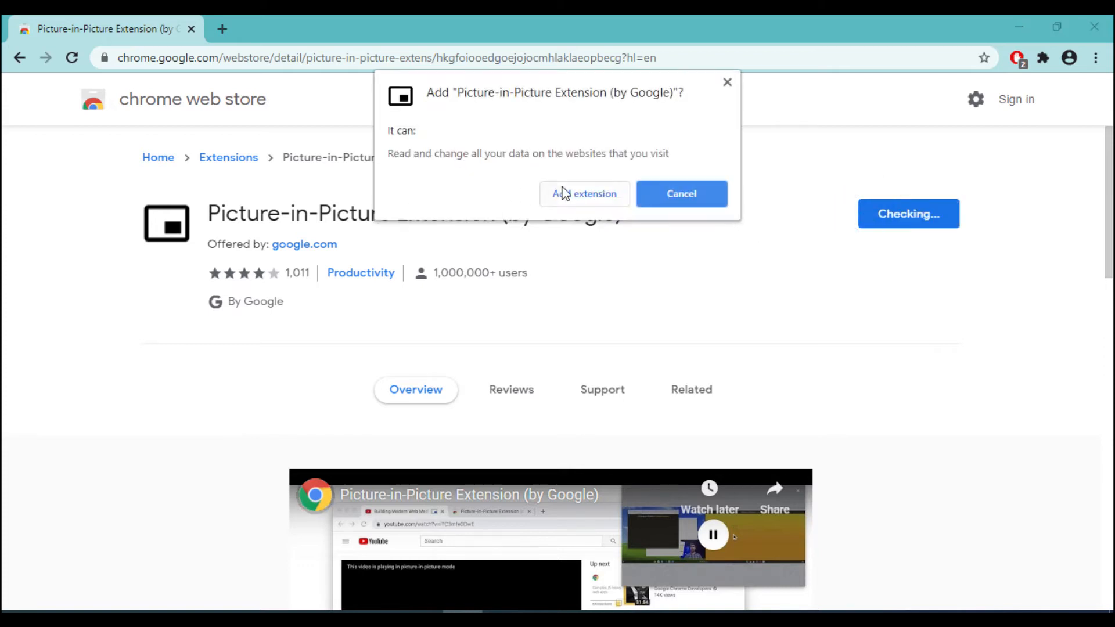
{"action": "left_click", "coordinate": [585, 194]}
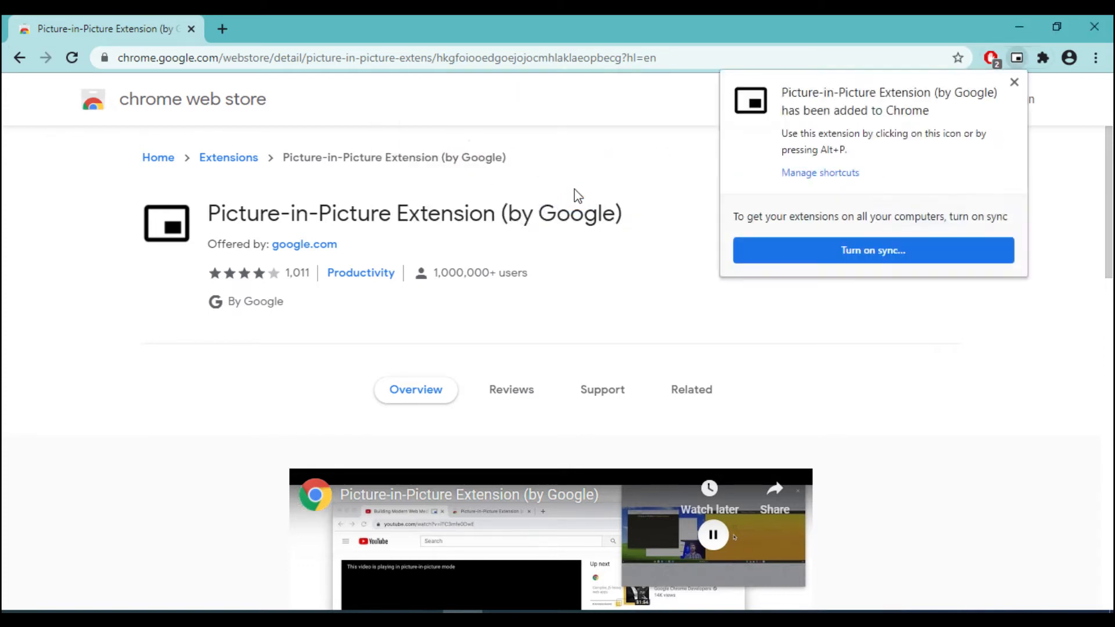
{"action": "left_click", "coordinate": [690, 389]}
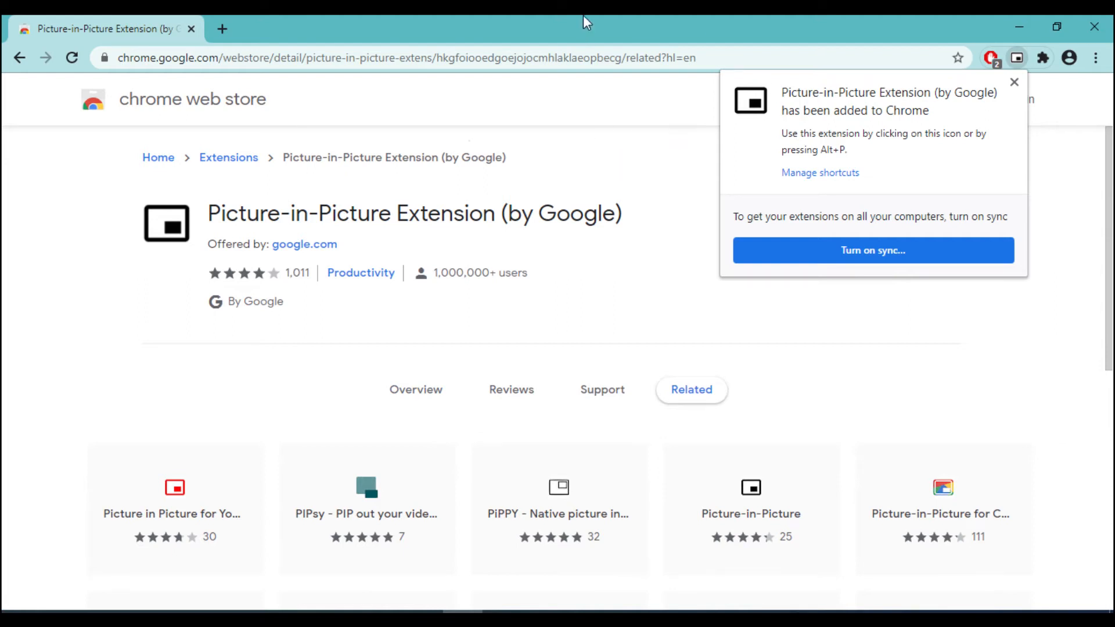
{"action": "left_click", "coordinate": [1013, 81]}
{"action": "type", "text": "youtube.com"}
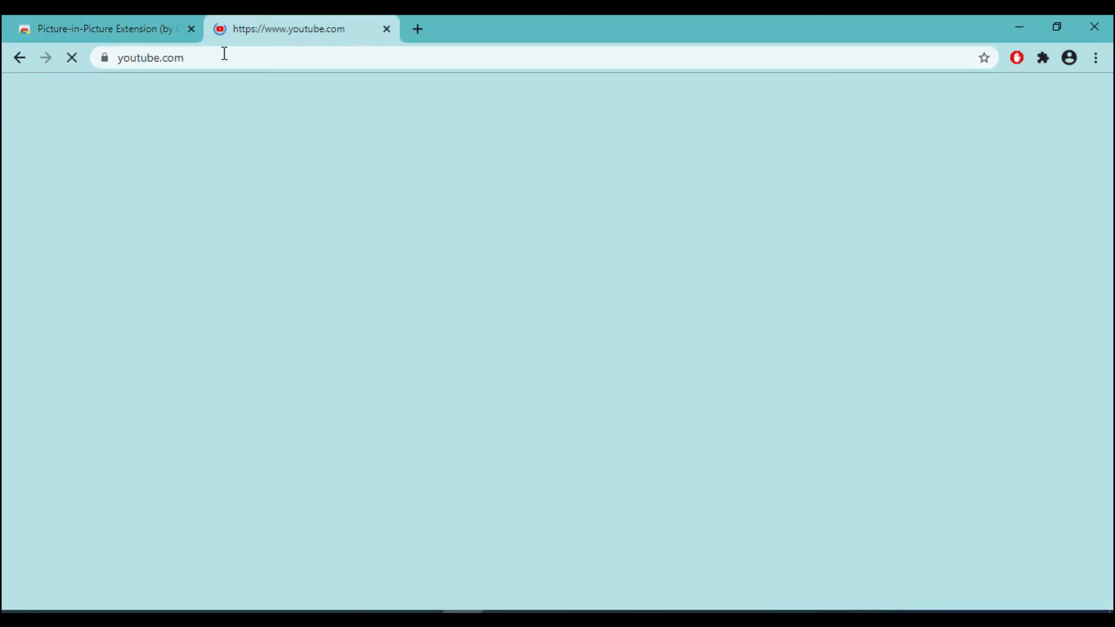
Search YouTube for safftech, open the image-downloading video and pop it into a floating window
{"action": "type", "text": "safftech"}
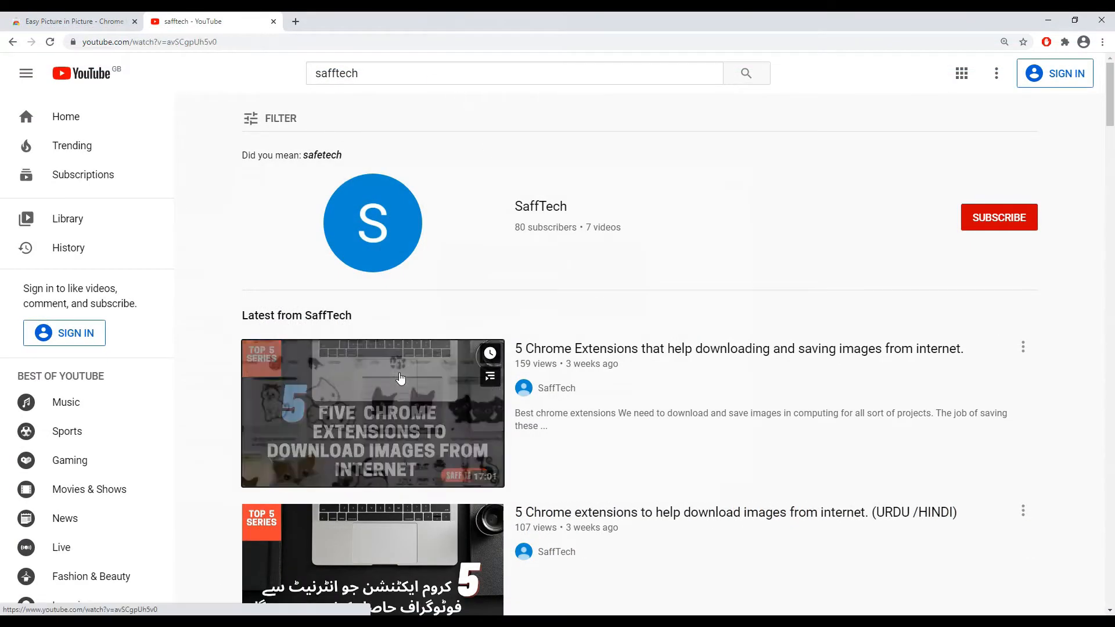
{"action": "left_click", "coordinate": [372, 414]}
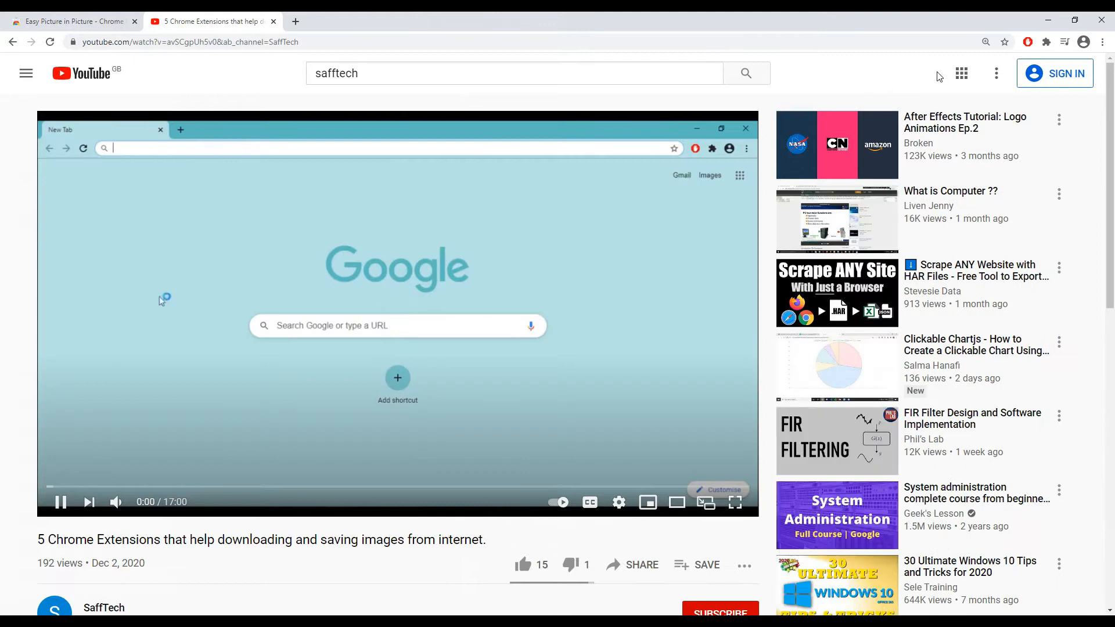
{"action": "left_click", "coordinate": [1047, 42]}
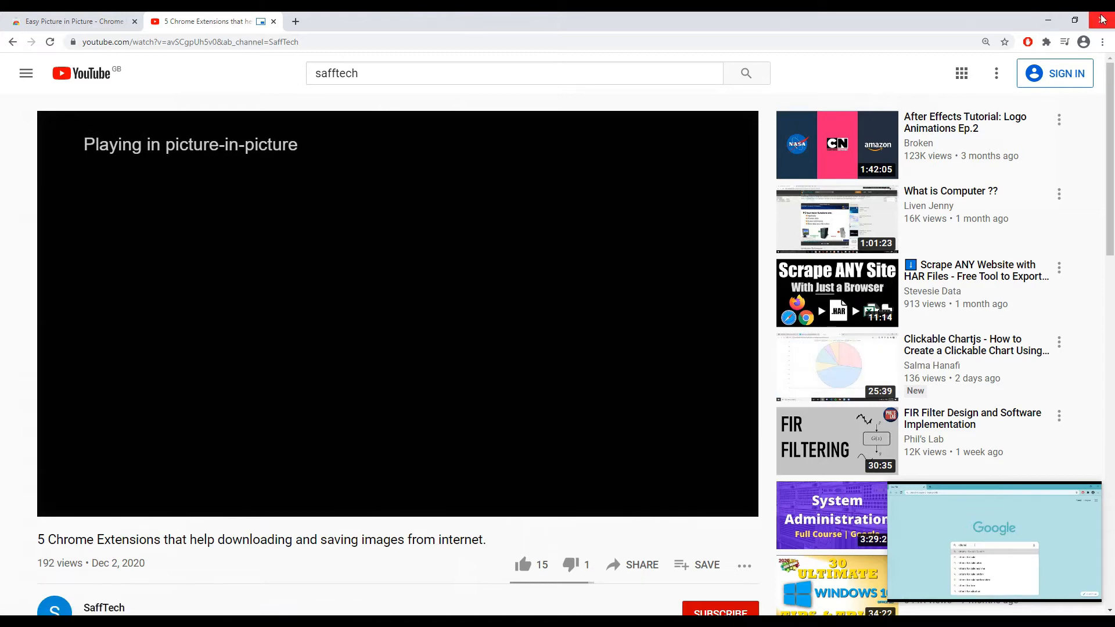
{"action": "mouse_move", "coordinate": [1076, 19]}
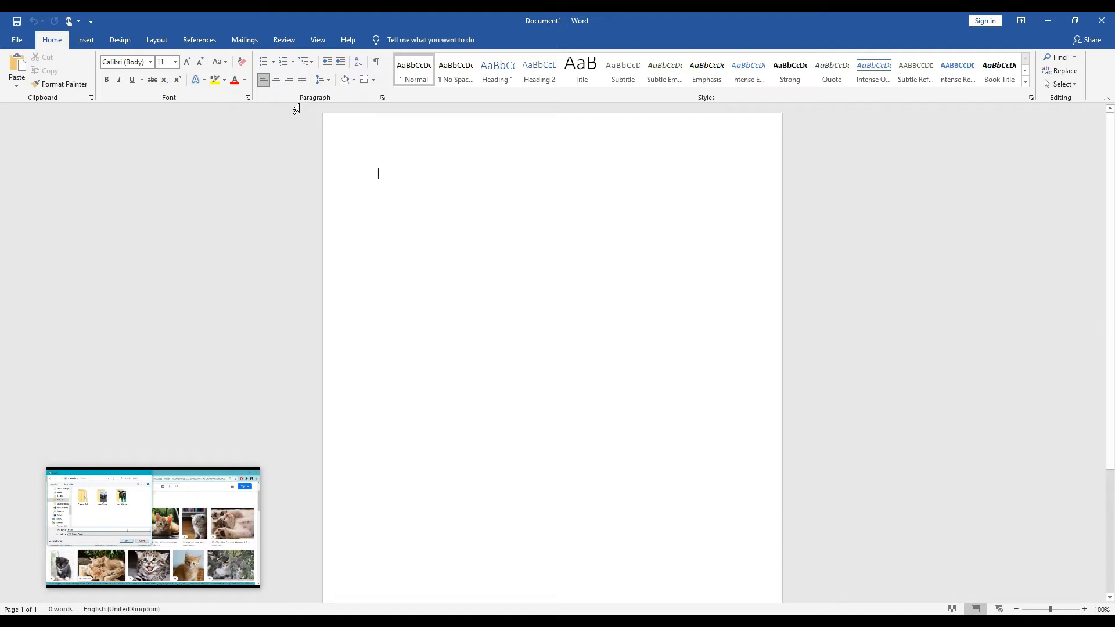
Type gibberish in Word under the floating video, then close the document without saving
{"action": "type", "text": "L,lmlkmlnplknlkdnkjdbokjdnk kz k"}
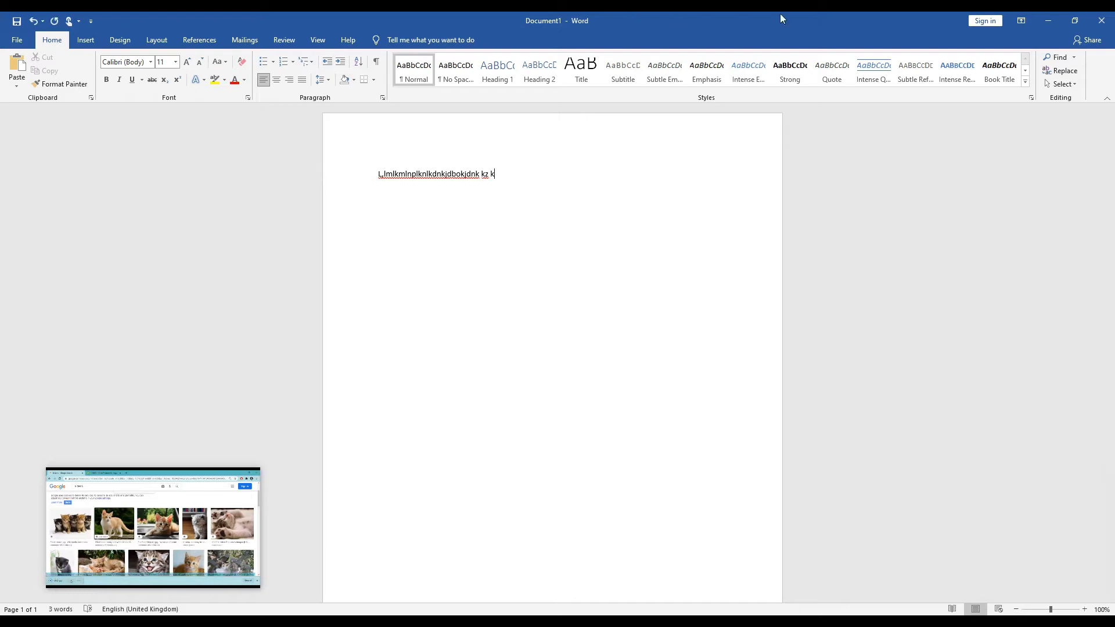
{"action": "left_click", "coordinate": [1100, 20]}
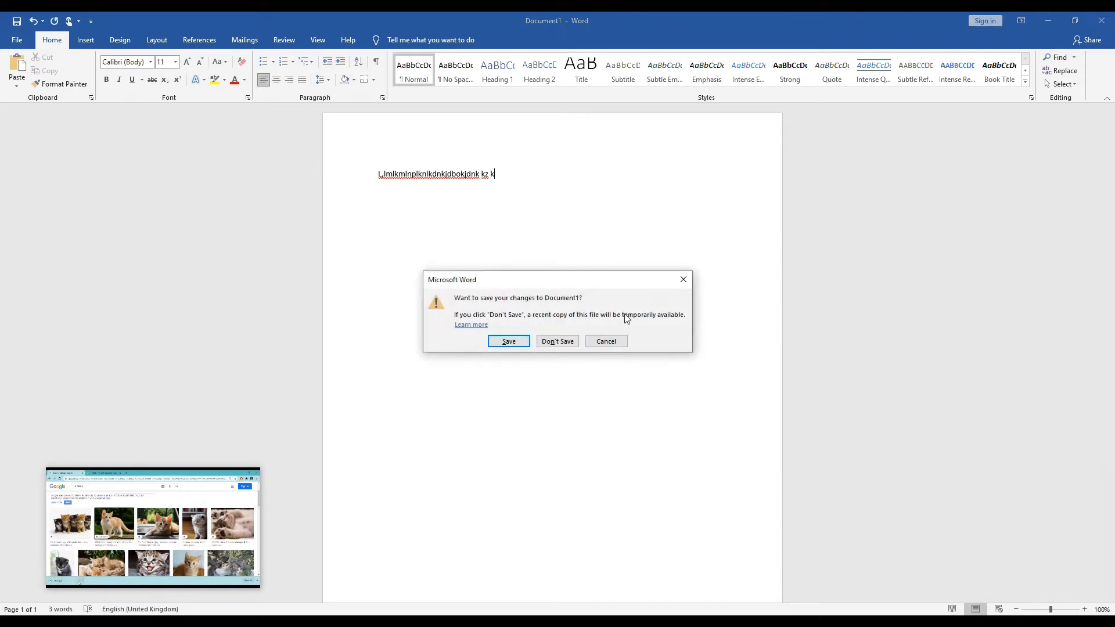
{"action": "left_click", "coordinate": [556, 342]}
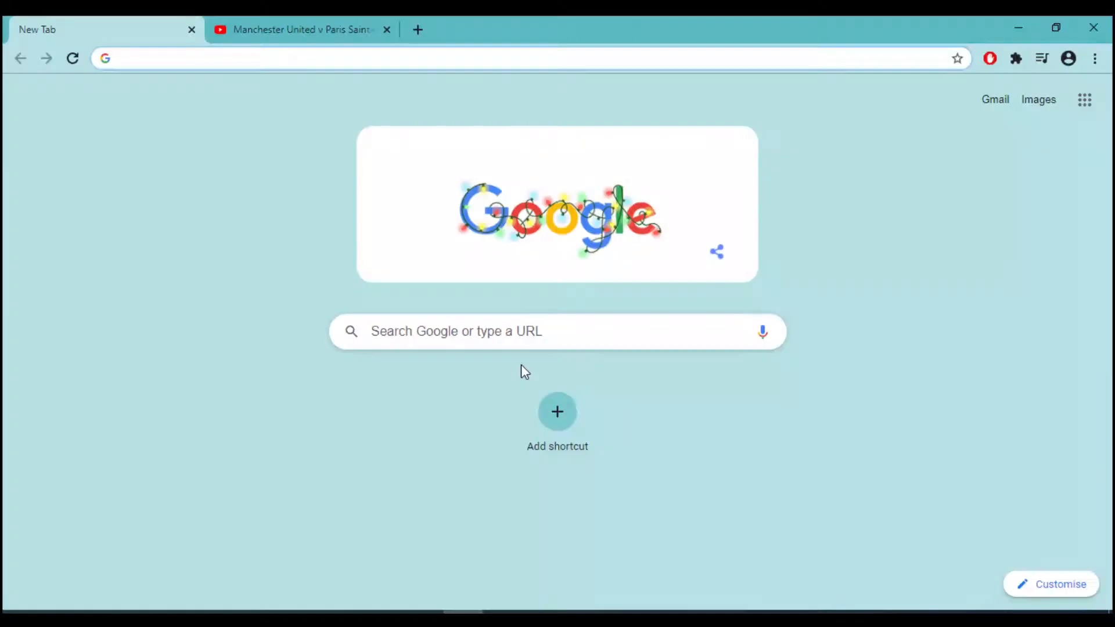
Find GIFit! on the Chrome Web Store, add it to Chrome, and return to the SaffTech video
{"action": "type", "text": "Gifit chrome extension"}
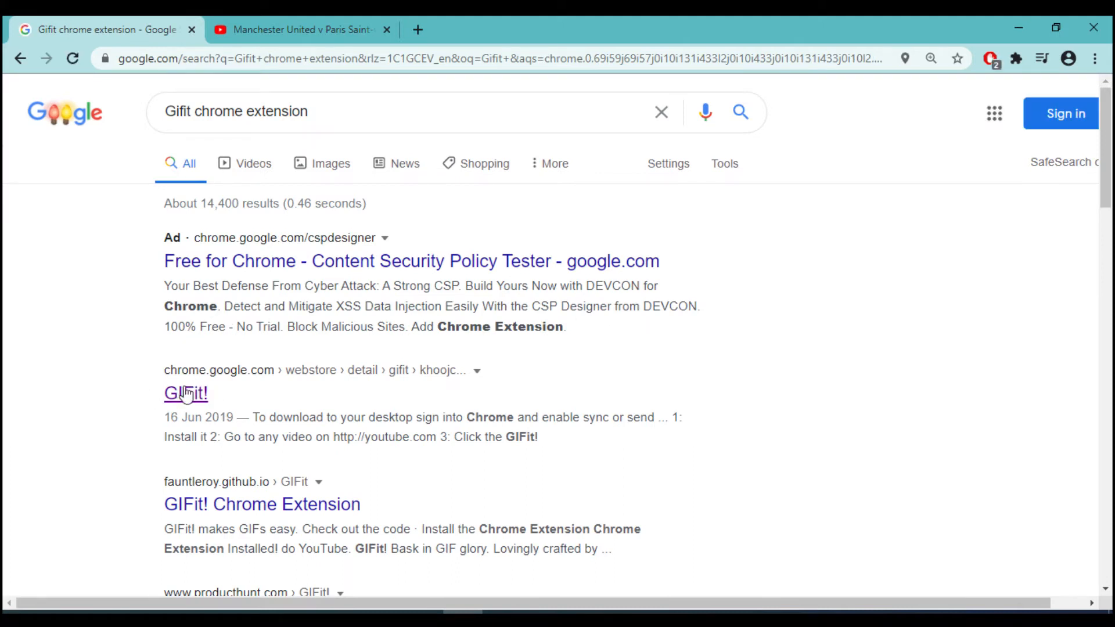
{"action": "left_click", "coordinate": [186, 393]}
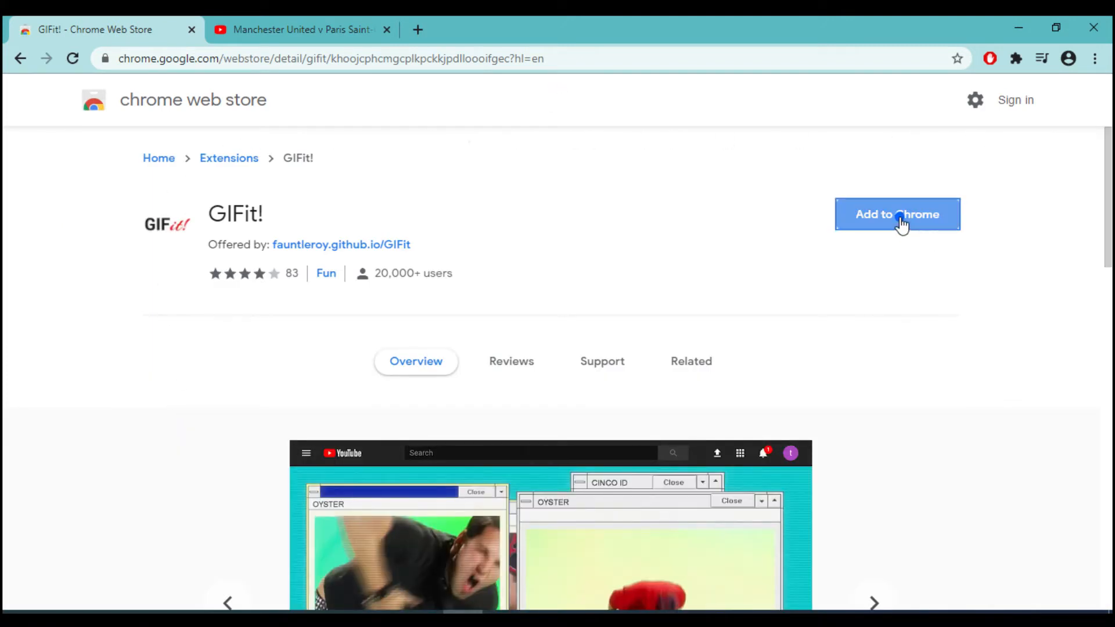
{"action": "left_click", "coordinate": [897, 213]}
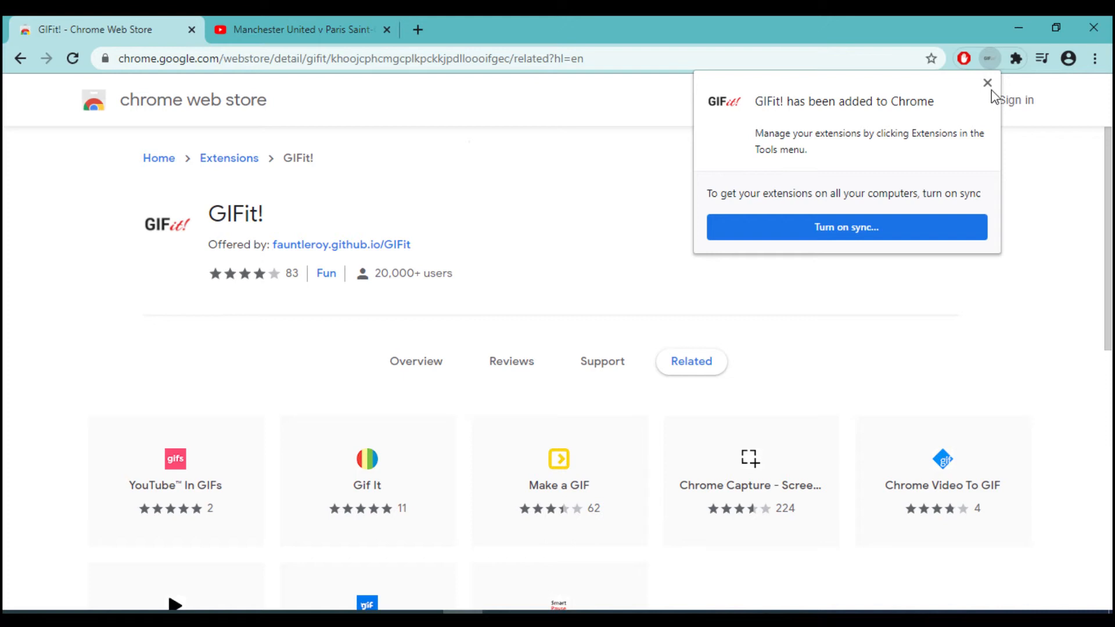
{"action": "left_click", "coordinate": [988, 84]}
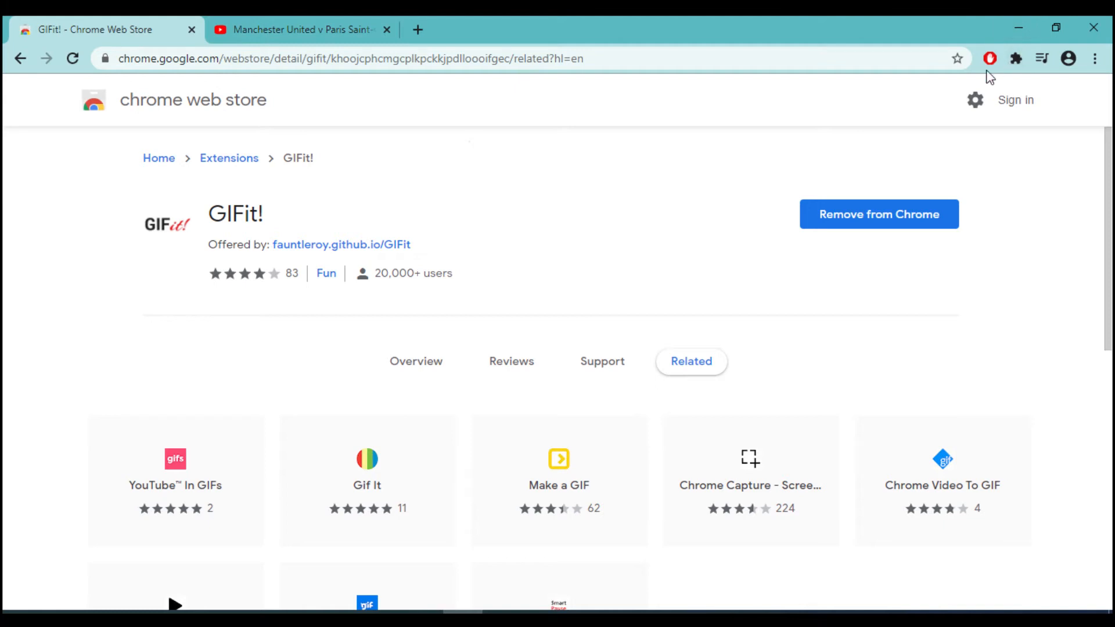
{"action": "left_click", "coordinate": [299, 29]}
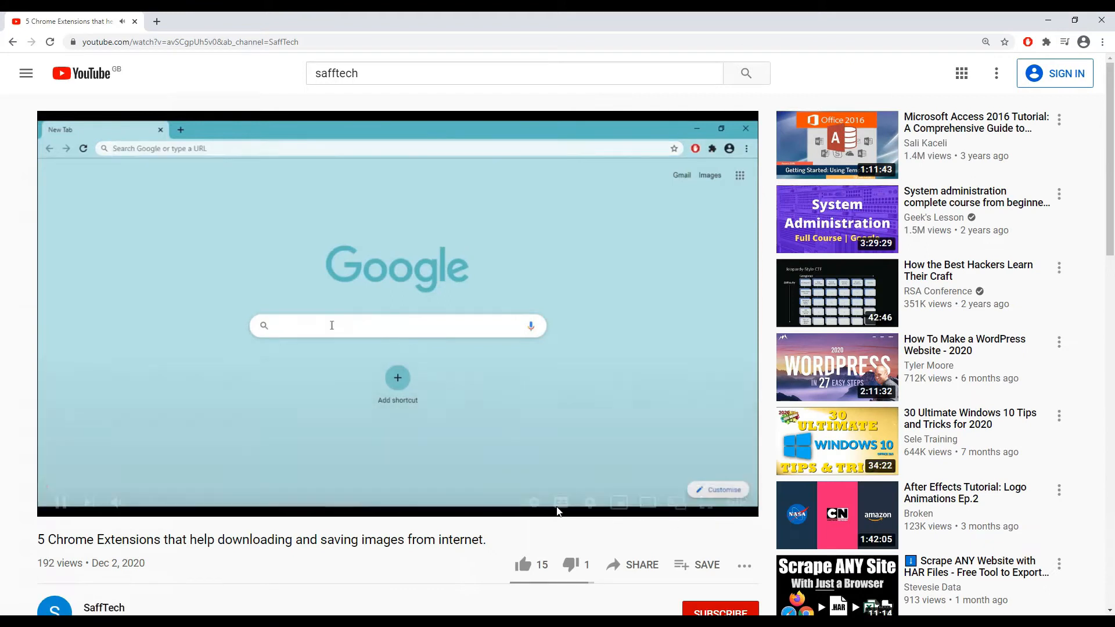
Create a GIF of the 0:10–0:31 clip at the chosen width, download it and show it in its folder
{"action": "left_click", "coordinate": [397, 312]}
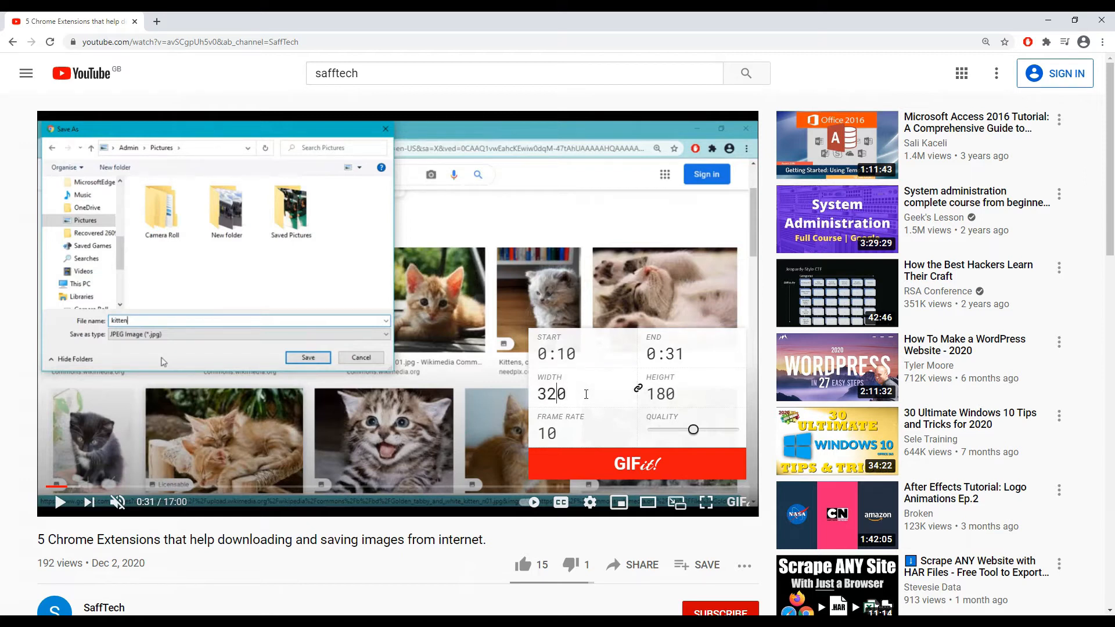
{"action": "type", "text": "520"}
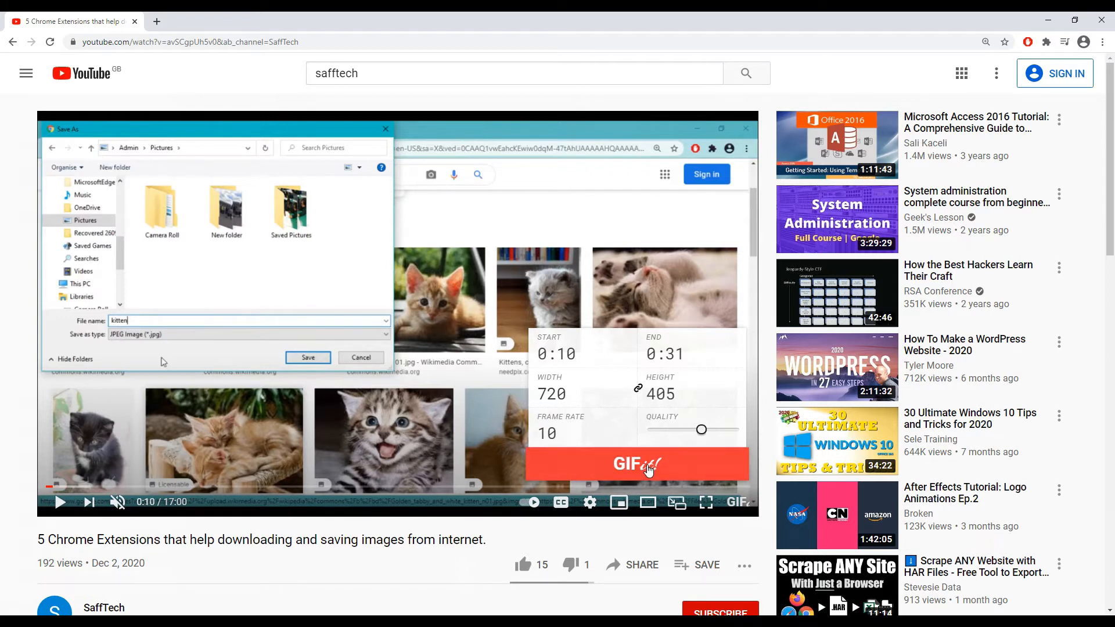
{"action": "left_click", "coordinate": [635, 464]}
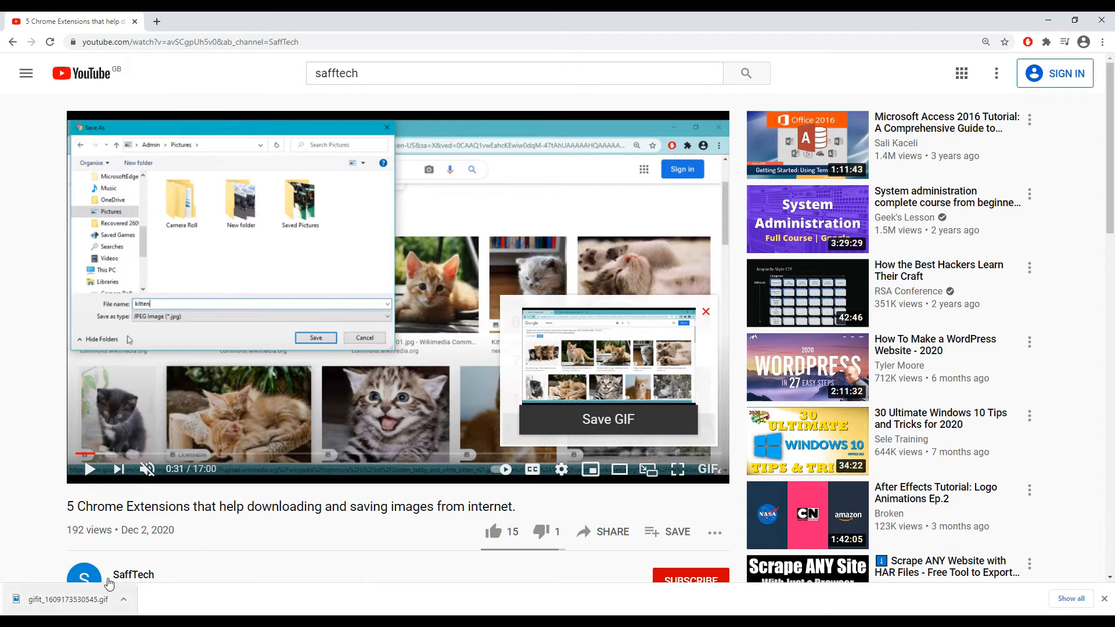
{"action": "left_click", "coordinate": [125, 604]}
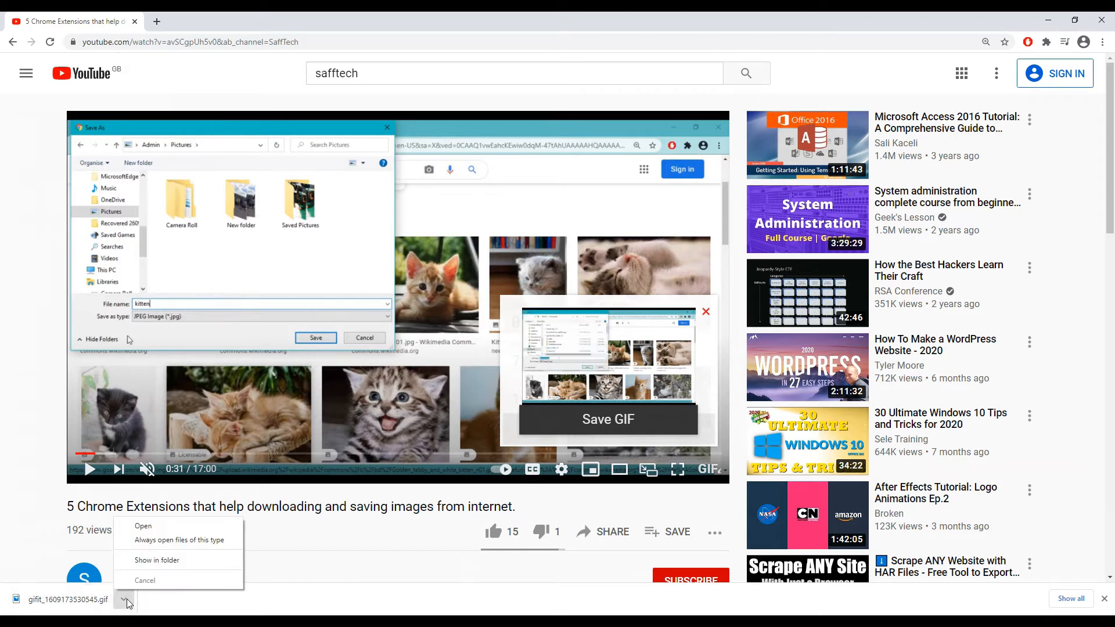
{"action": "left_click", "coordinate": [156, 560]}
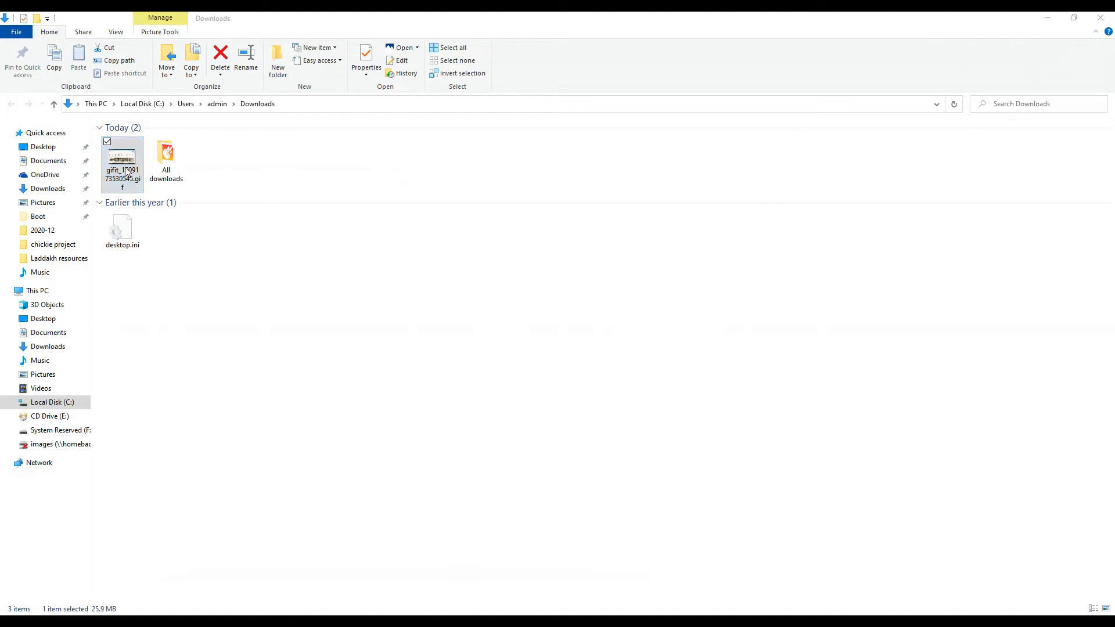
Open the downloaded gifit .gif from the Downloads folder to view it
{"action": "double_click", "coordinate": [122, 158]}
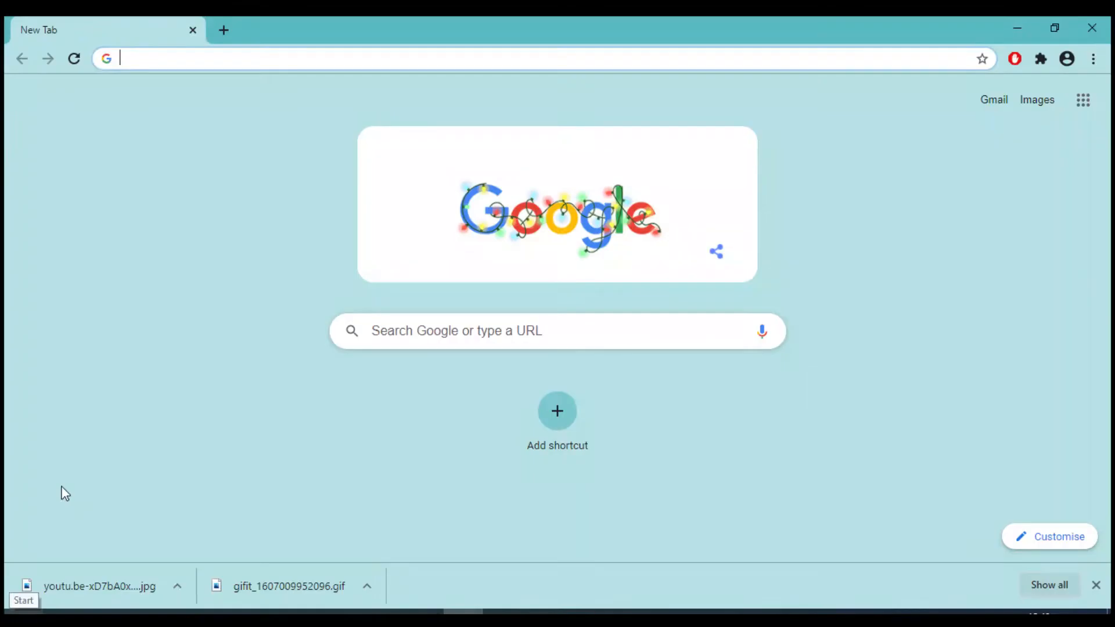
Search for Screencastify, reach its Chrome Web Store listing and add it to Chrome
{"action": "left_click", "coordinate": [556, 332]}
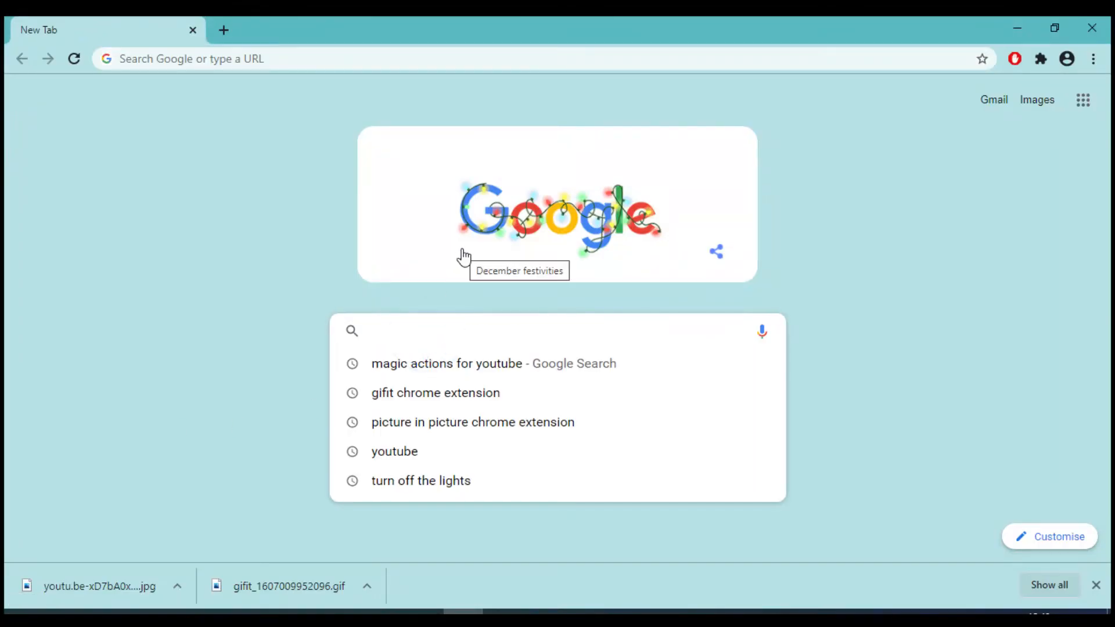
{"action": "type", "text": "scren"}
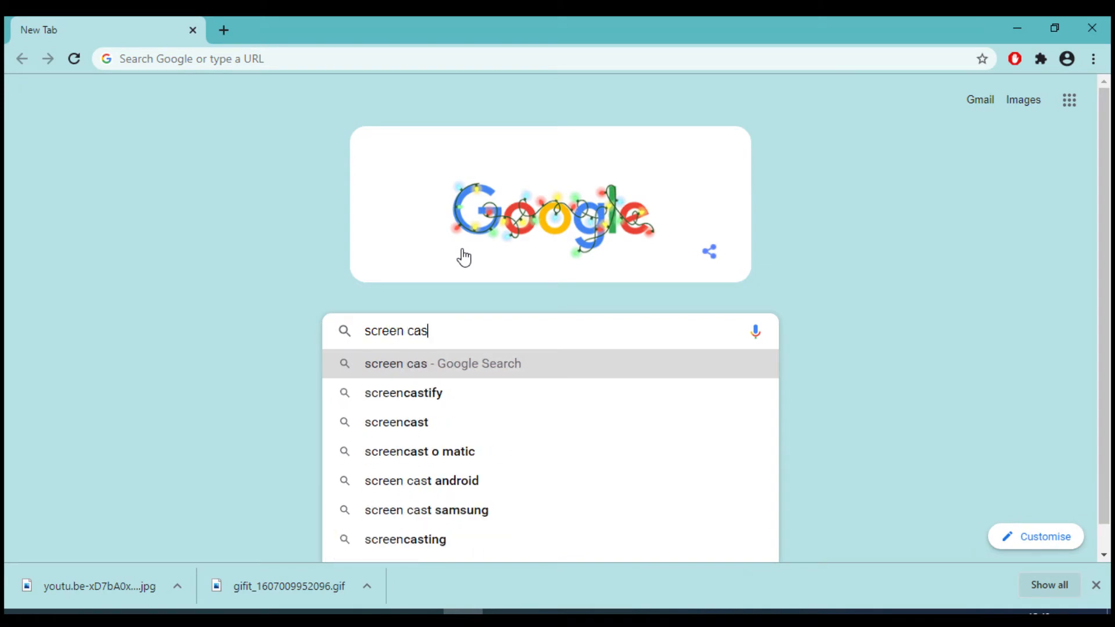
{"action": "left_click", "coordinate": [403, 393]}
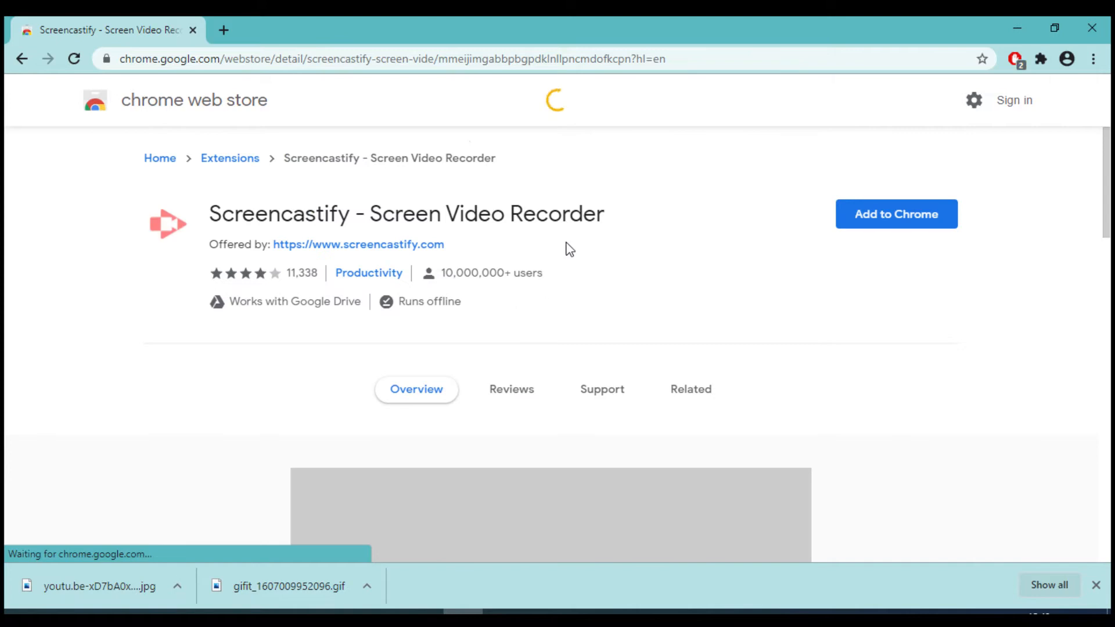
{"action": "left_click", "coordinate": [895, 214]}
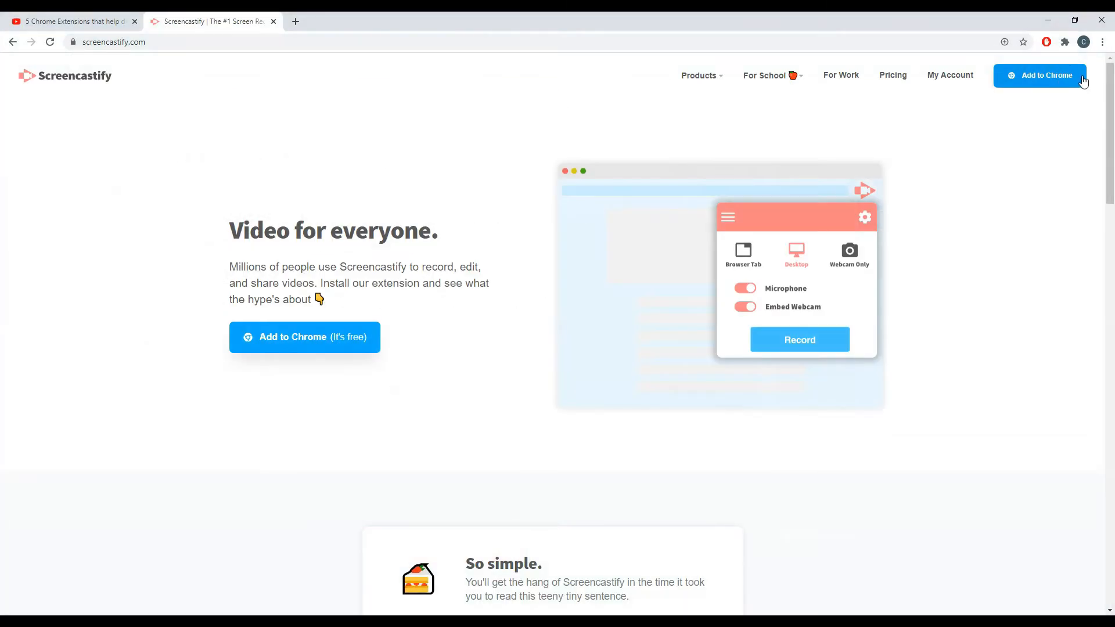
{"action": "left_click", "coordinate": [1038, 74]}
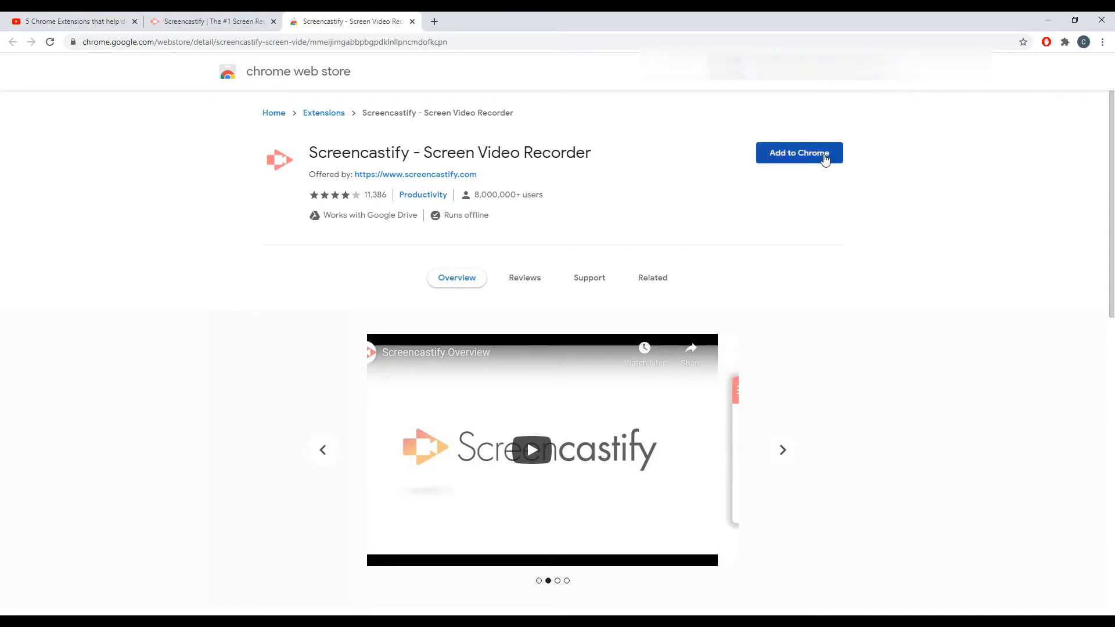
{"action": "left_click", "coordinate": [799, 154]}
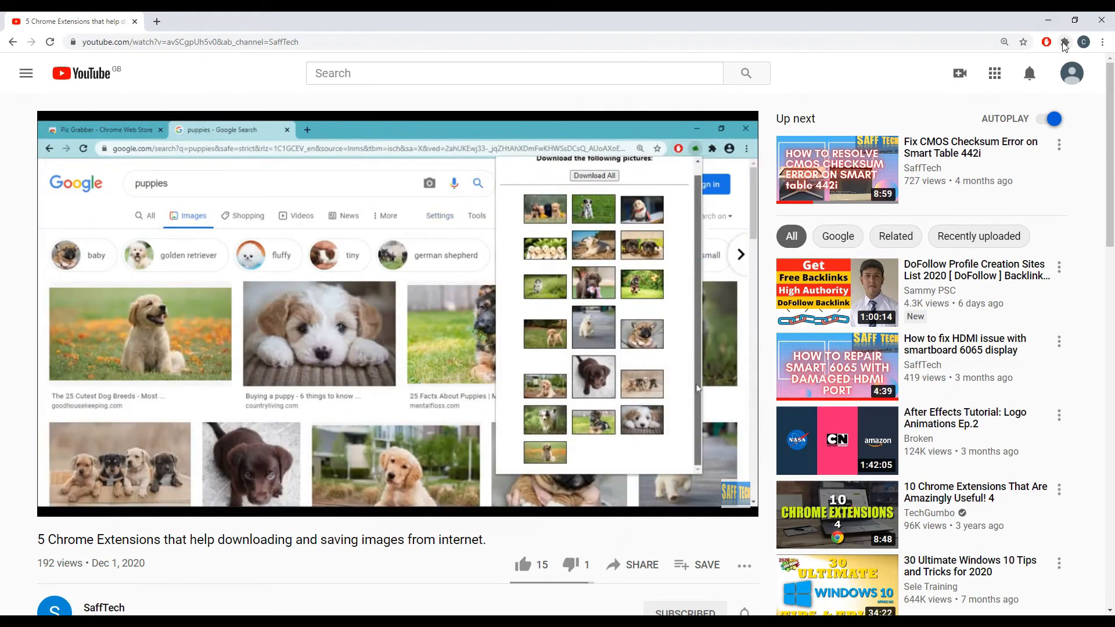
Start a Screencastify Desktop recording, annotate with the pen toolbar, then stop recording
{"action": "left_click", "coordinate": [1065, 42]}
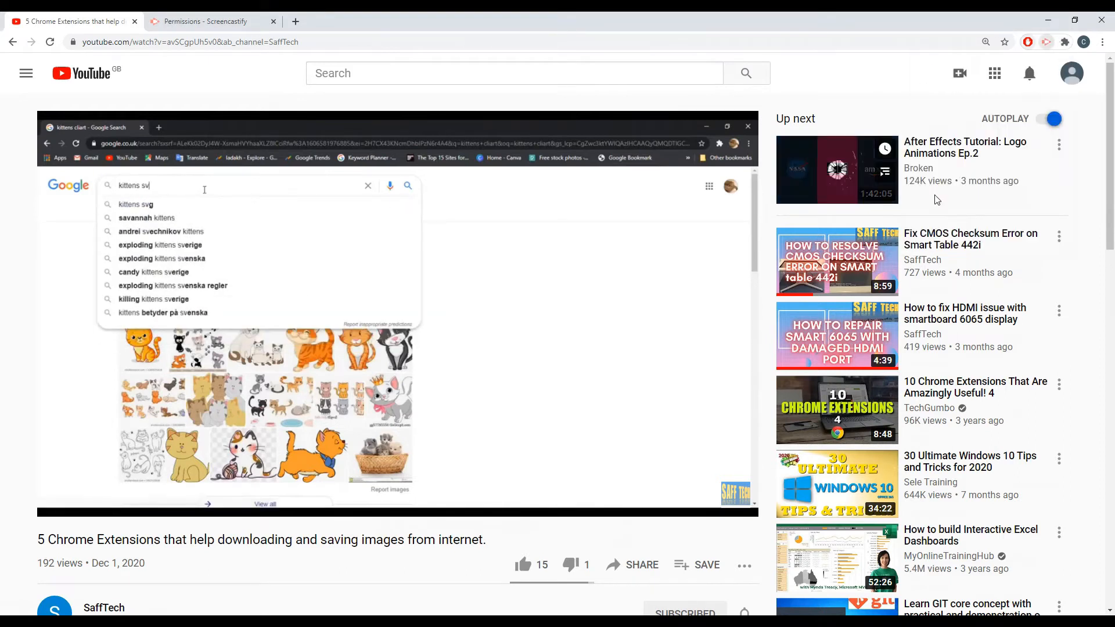
{"action": "left_click", "coordinate": [1046, 42]}
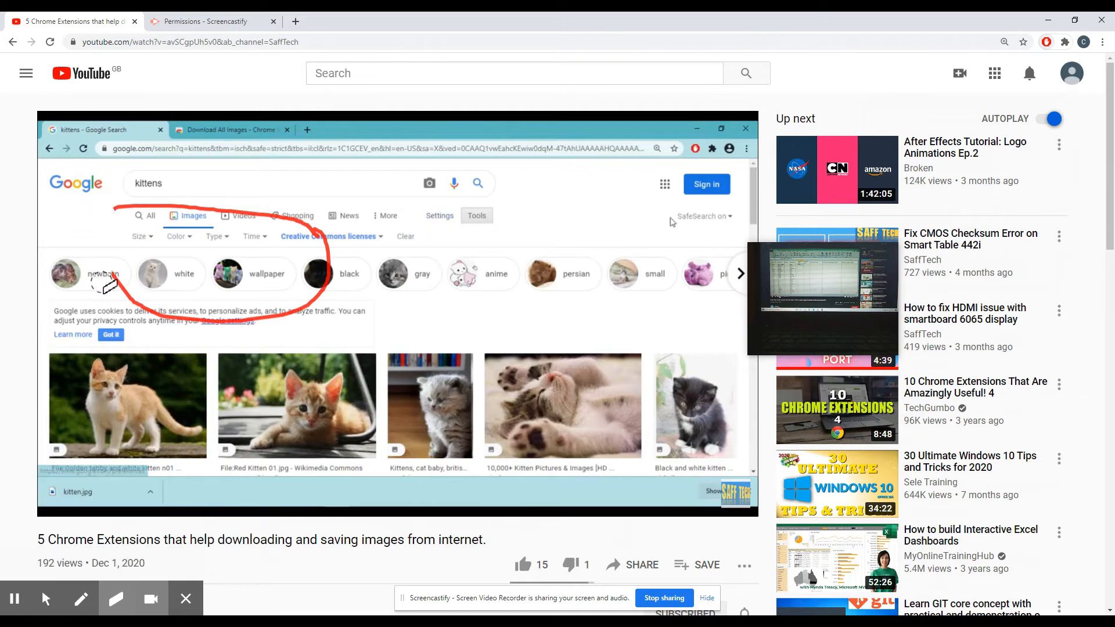
{"action": "left_click", "coordinate": [712, 148]}
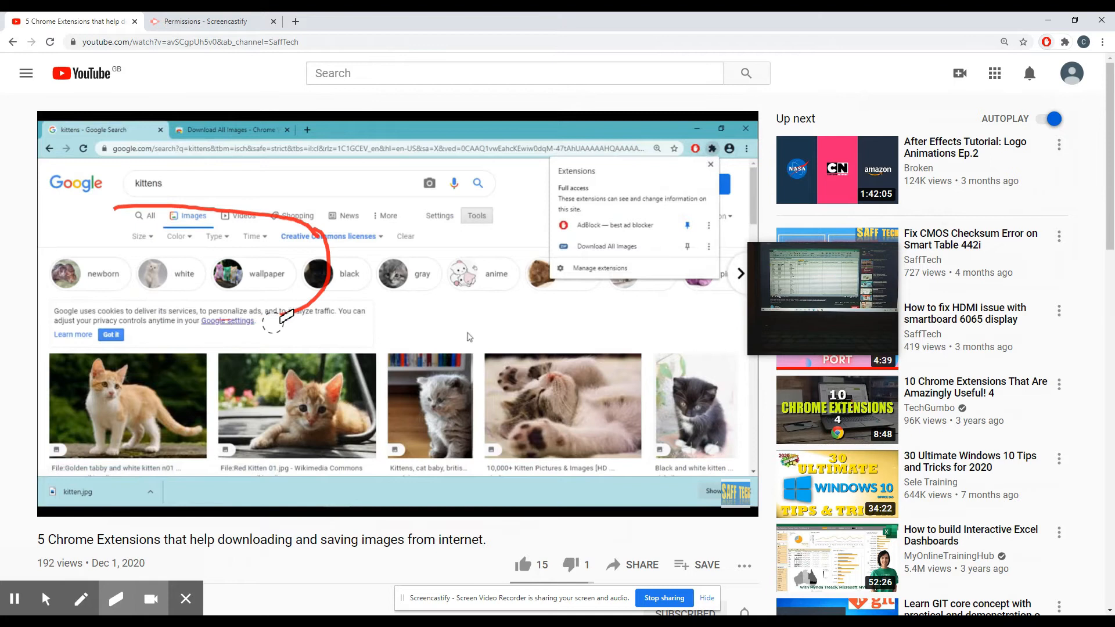
{"action": "scroll", "scroll_direction": "down", "scroll_amount": 3}
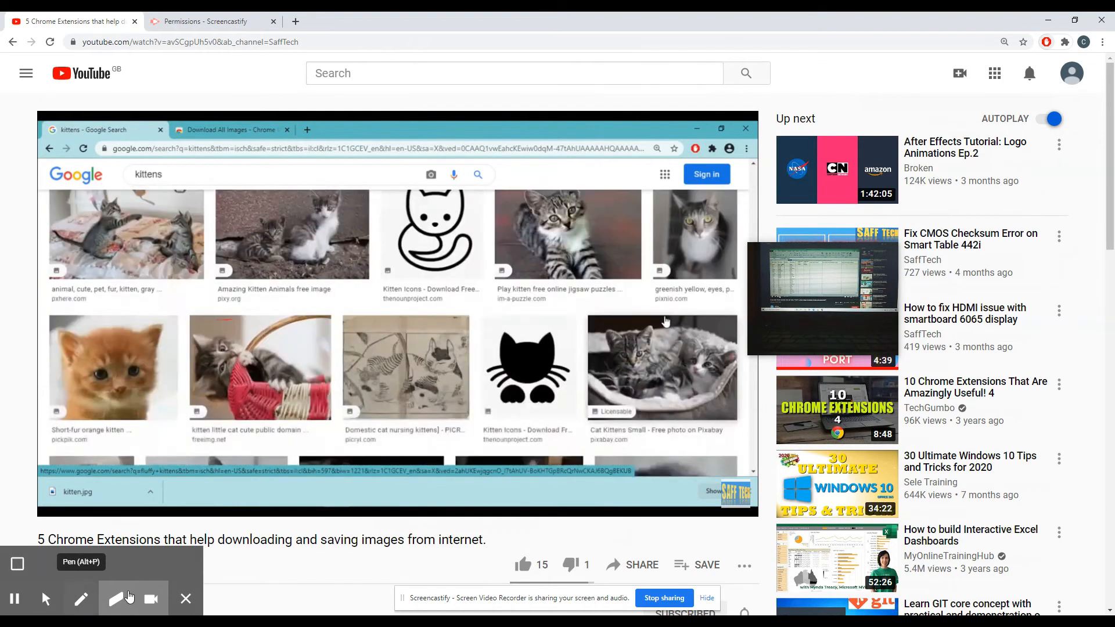
{"action": "left_click", "coordinate": [712, 148]}
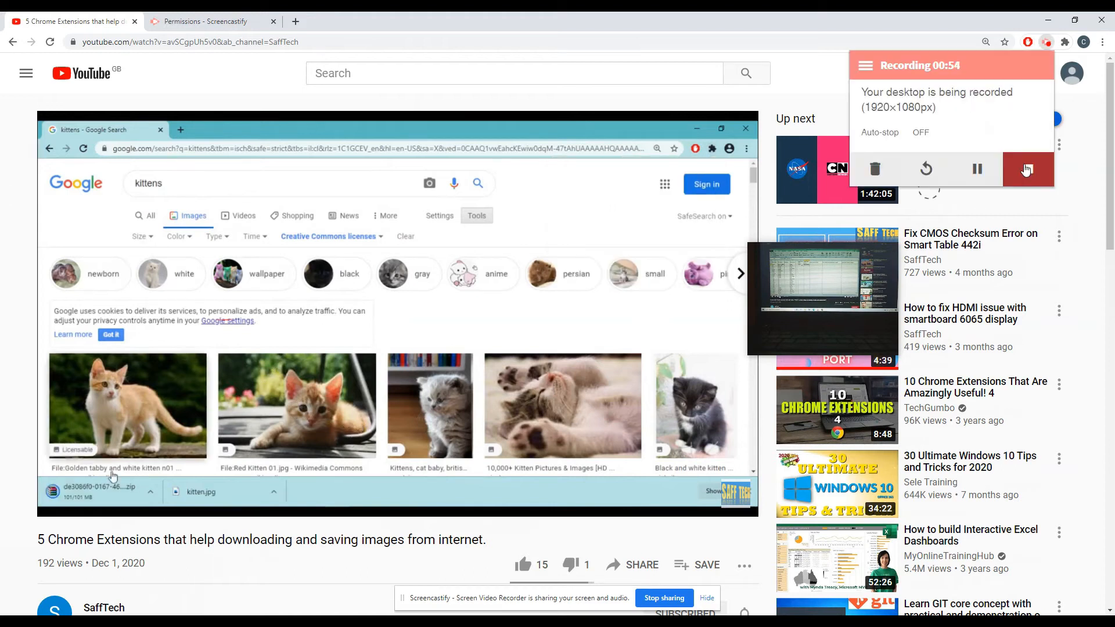
{"action": "left_click", "coordinate": [1026, 170]}
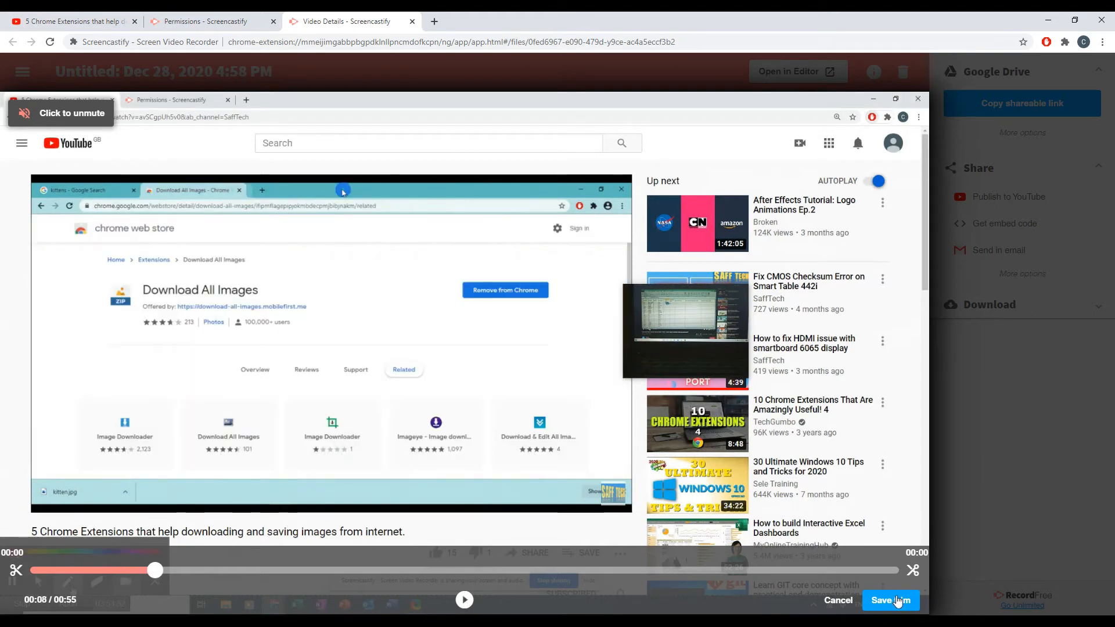
Save the trim cutting the video's first eight seconds and confirm the permanent change
{"action": "left_click", "coordinate": [891, 601]}
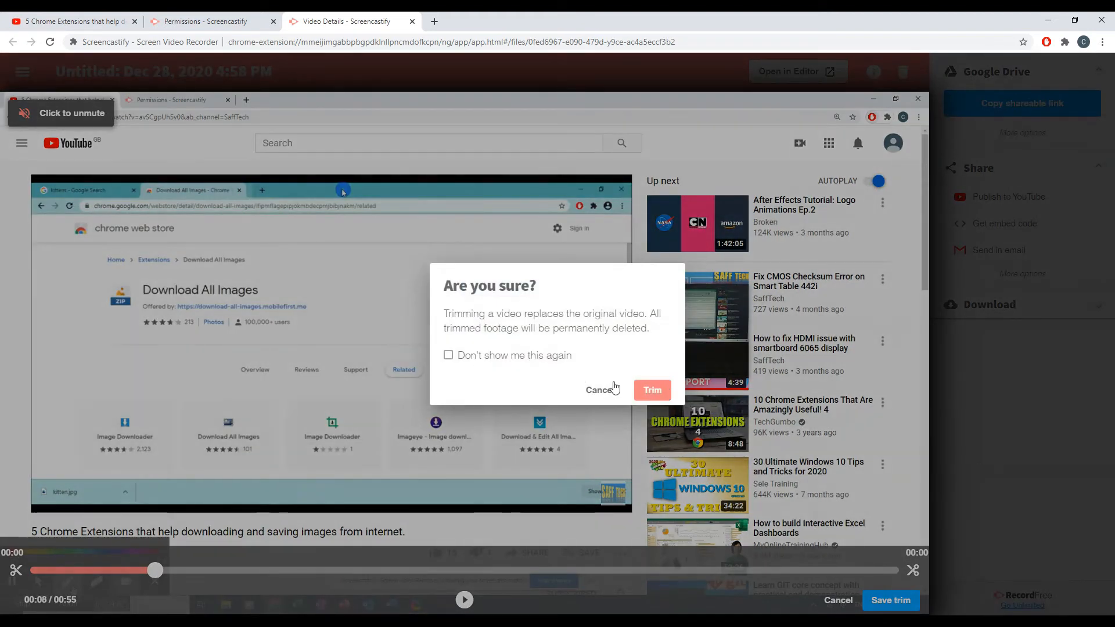
{"action": "left_click", "coordinate": [651, 391]}
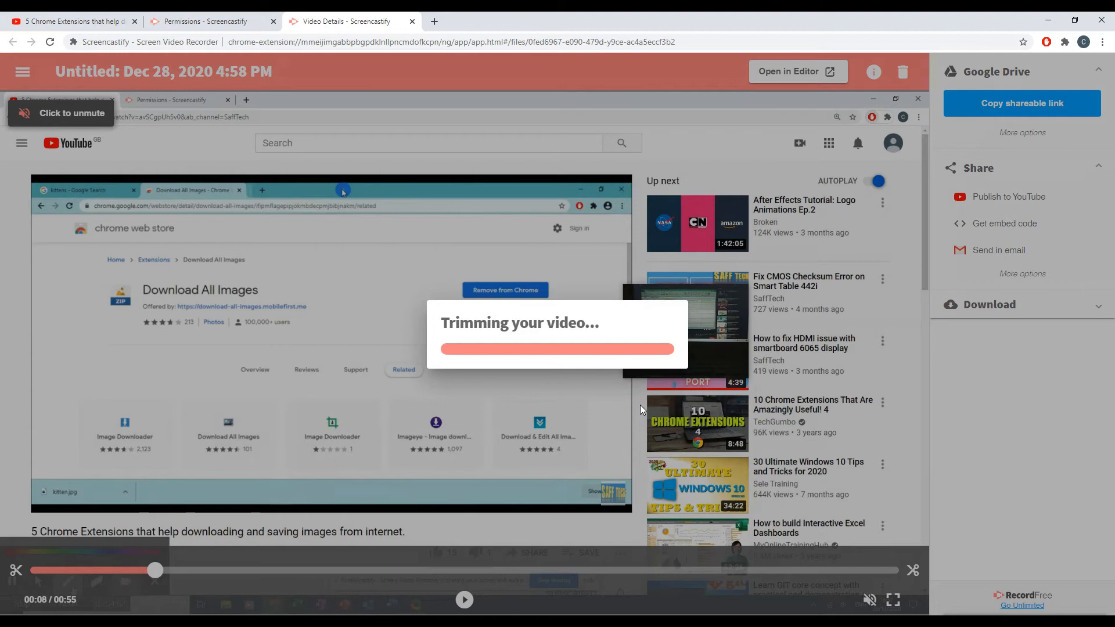
{"action": "mouse_move", "coordinate": [613, 382]}
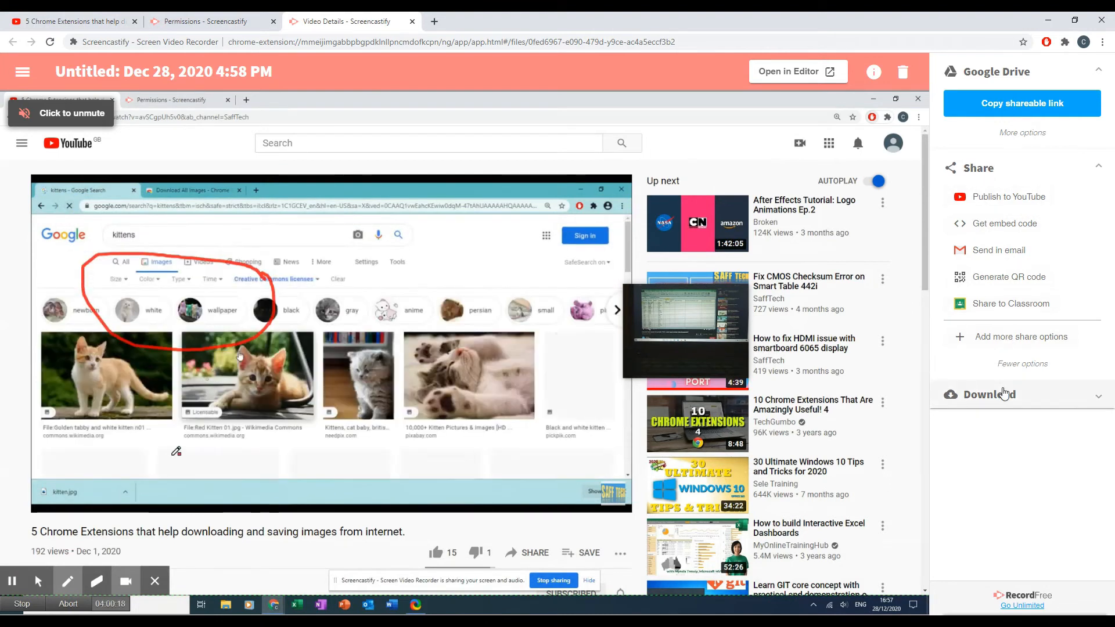
Export the trimmed recording as MP4 from the Download panel and download the file
{"action": "left_click", "coordinate": [989, 395]}
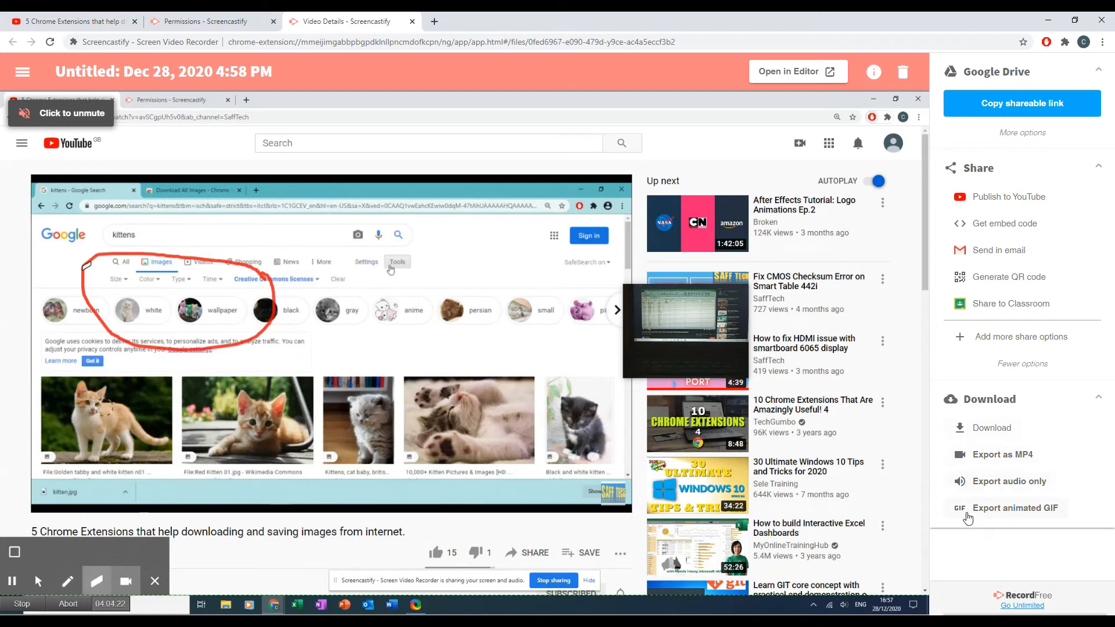
{"action": "left_click", "coordinate": [1002, 454]}
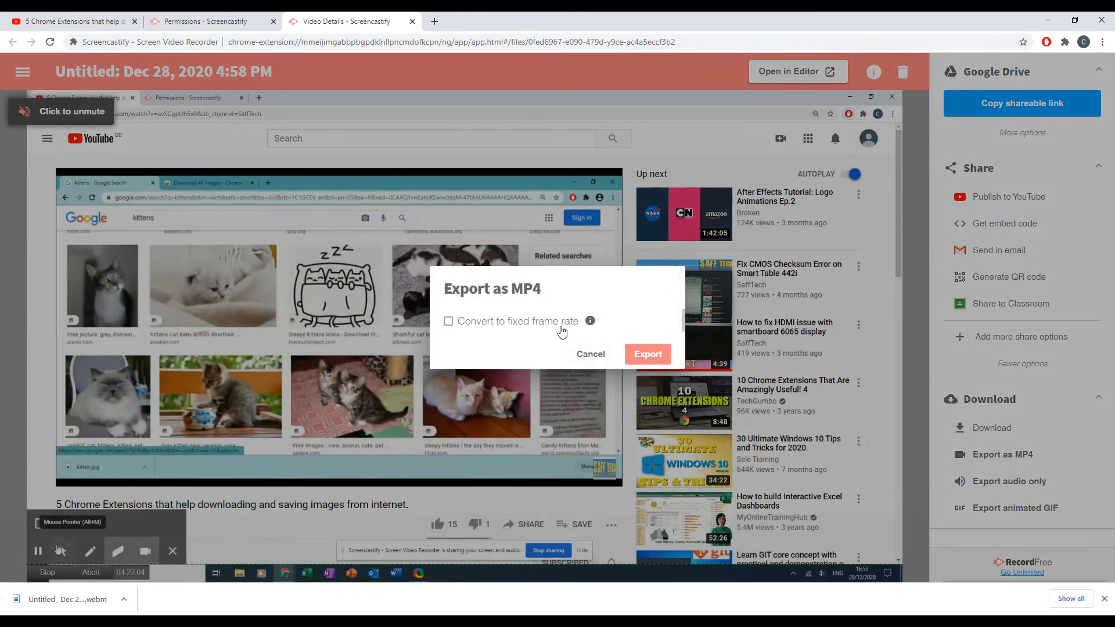
{"action": "left_click", "coordinate": [647, 354]}
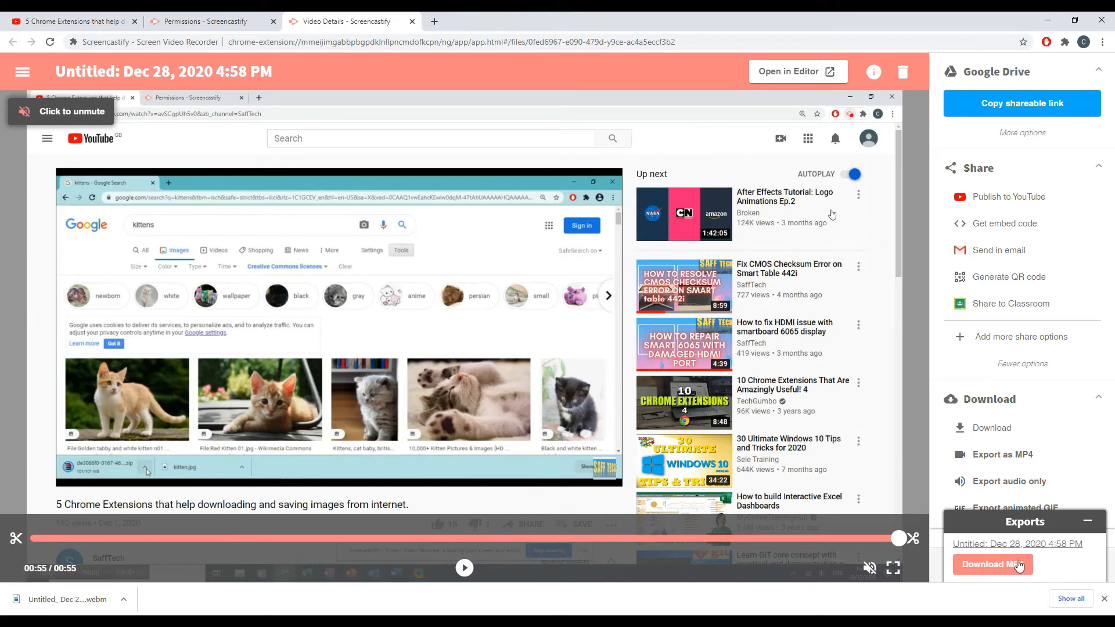
{"action": "left_click", "coordinate": [991, 564]}
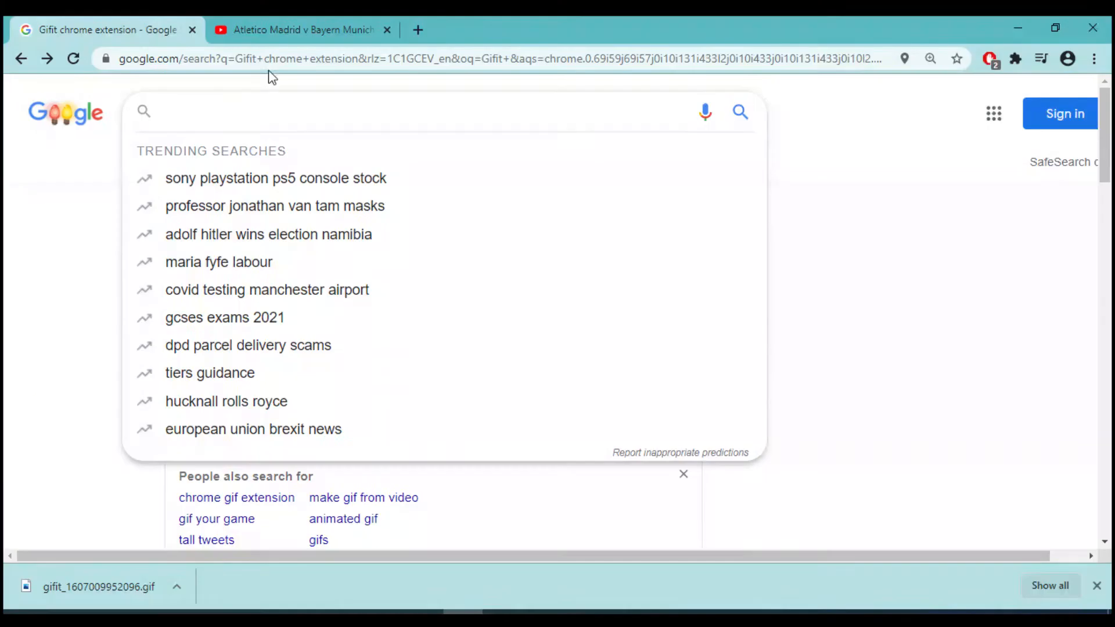
{"action": "mouse_move", "coordinate": [216, 112]}
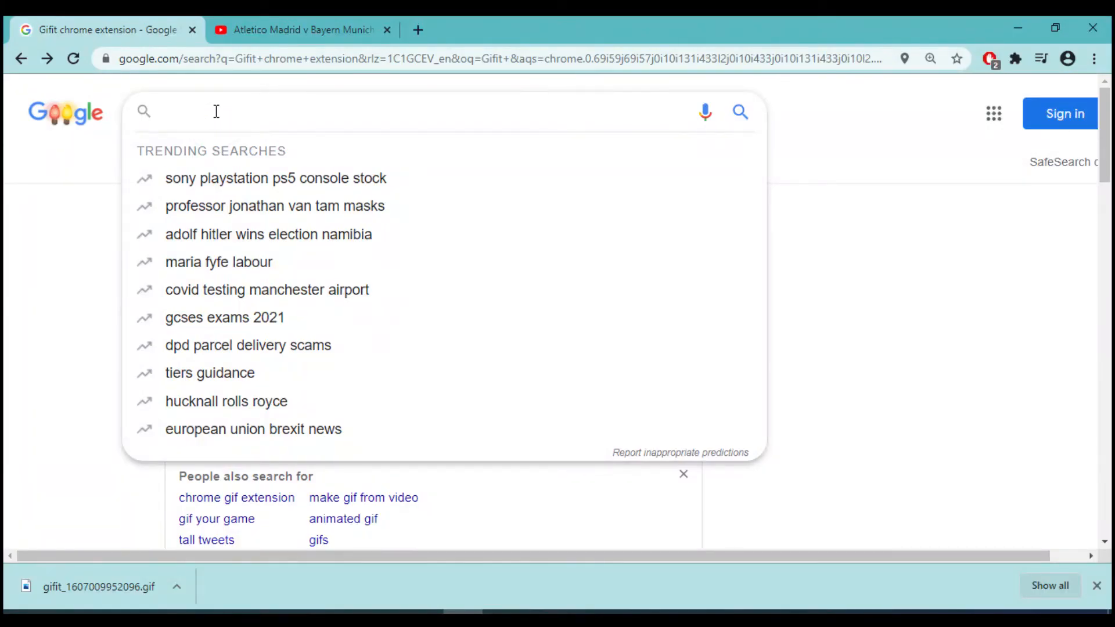
Search Google for 'Magic Actions for youtube' and open its chrome.google.com store result
{"action": "type", "text": "Magic A"}
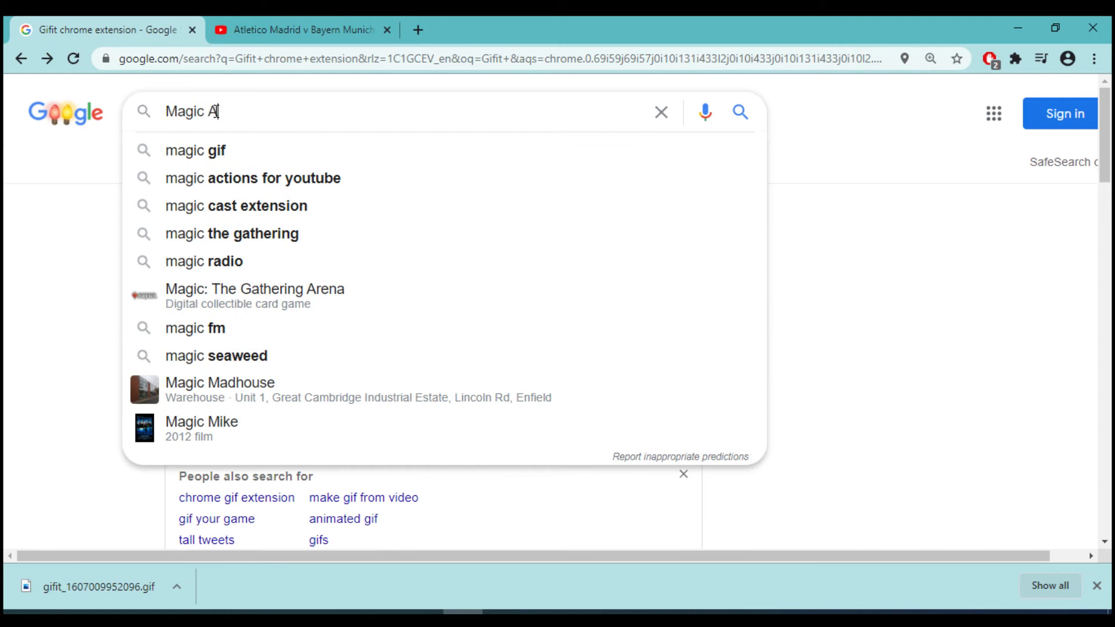
{"action": "type", "text": "ctions for youtube"}
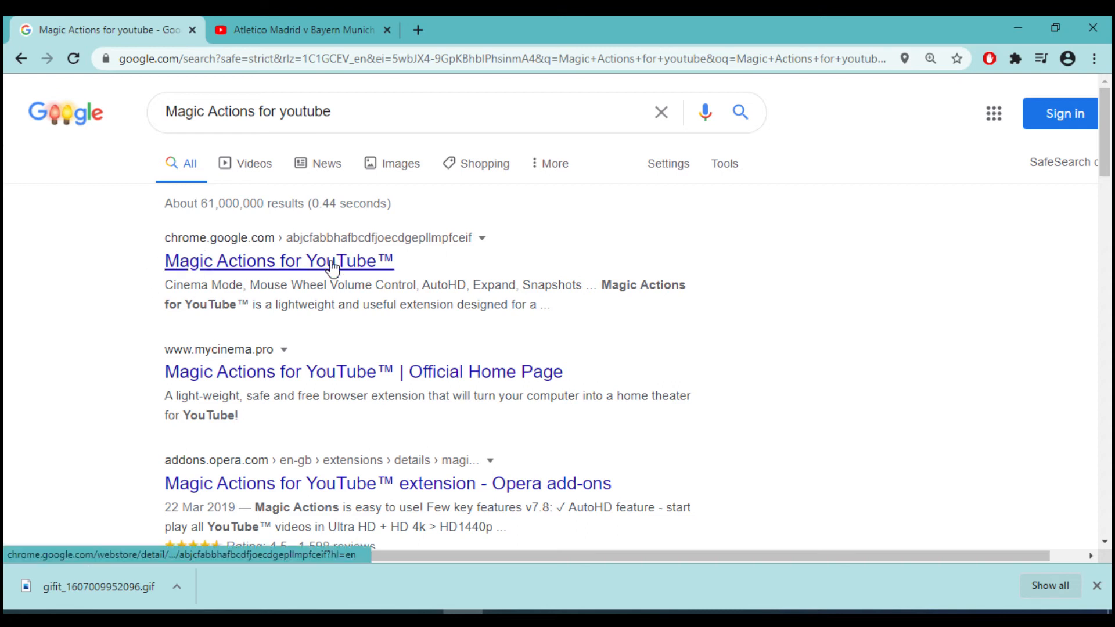
{"action": "left_click", "coordinate": [278, 262]}
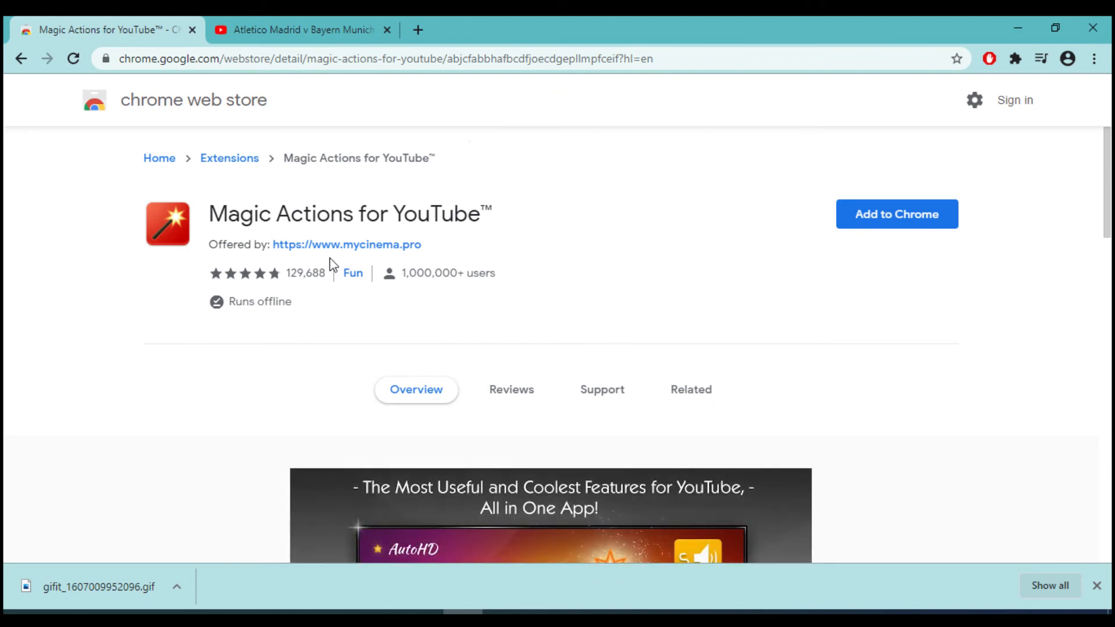
Add Magic Actions for YouTube to Chrome, skip the Click&Clean offer and go to Settings
{"action": "left_click", "coordinate": [897, 214]}
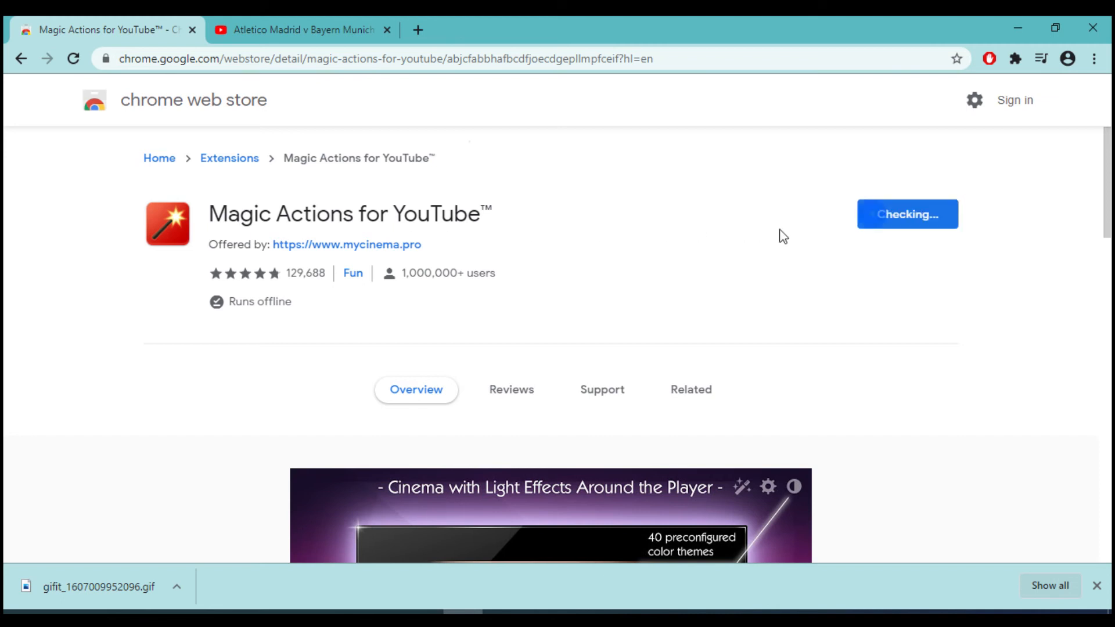
{"action": "left_click", "coordinate": [582, 195]}
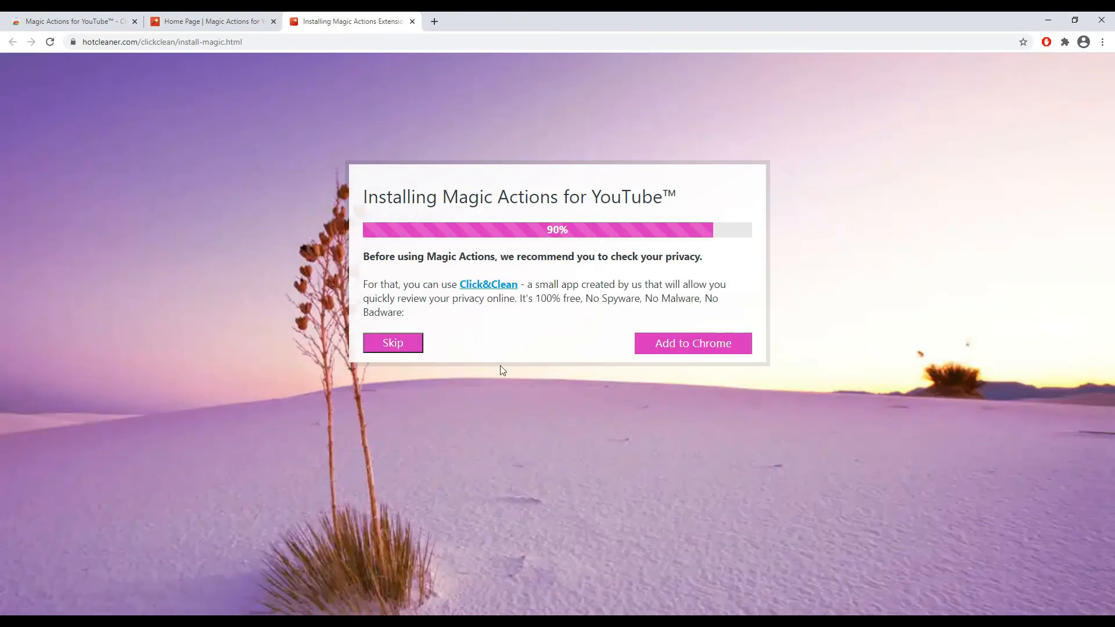
{"action": "mouse_move", "coordinate": [393, 348]}
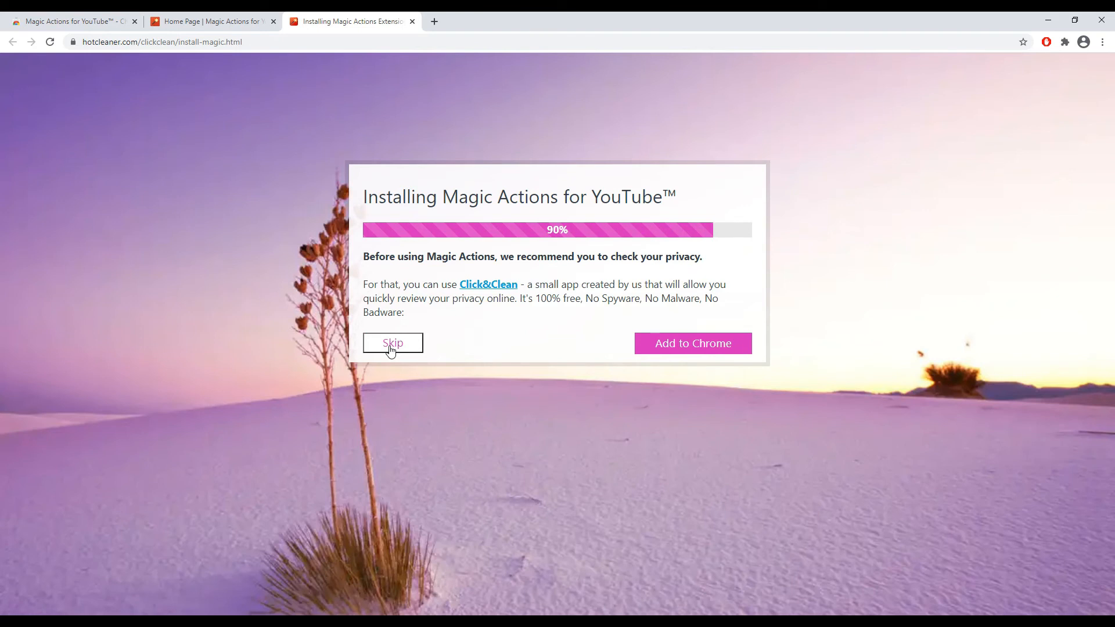
{"action": "left_click", "coordinate": [393, 344]}
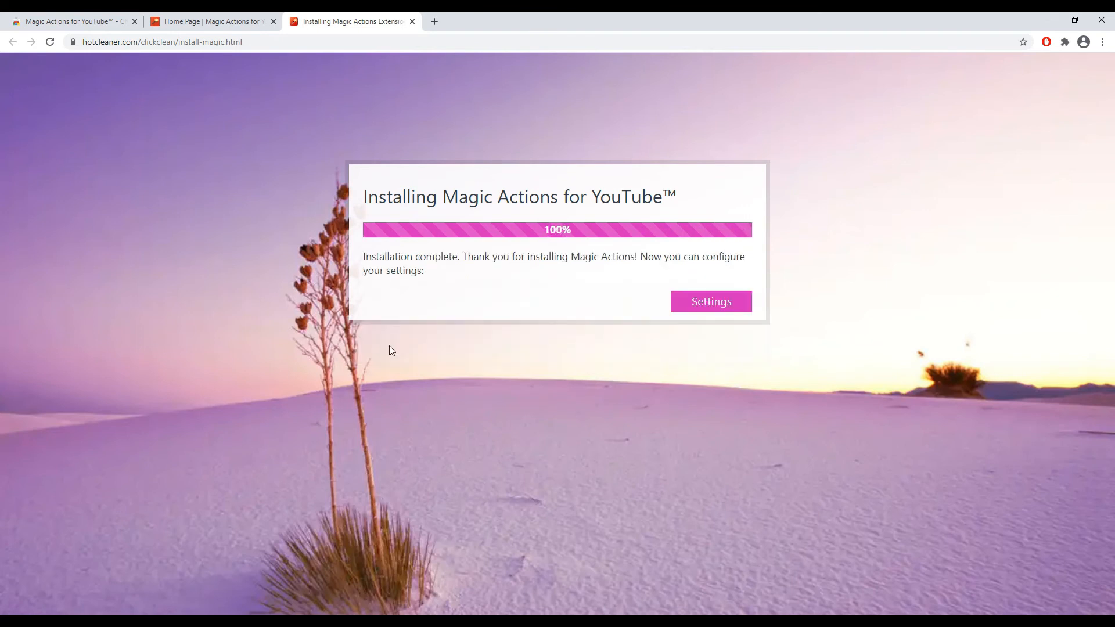
{"action": "left_click", "coordinate": [711, 303]}
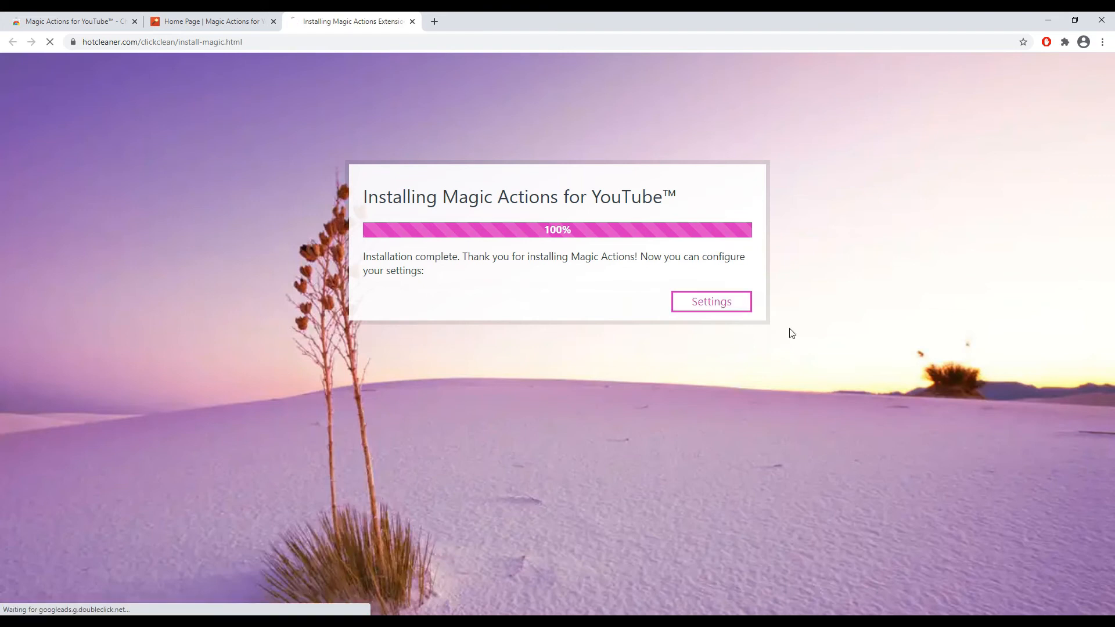
Set Auto HD quality to 1080p in Magic Options and scroll through the remaining settings
{"action": "left_click", "coordinate": [711, 302]}
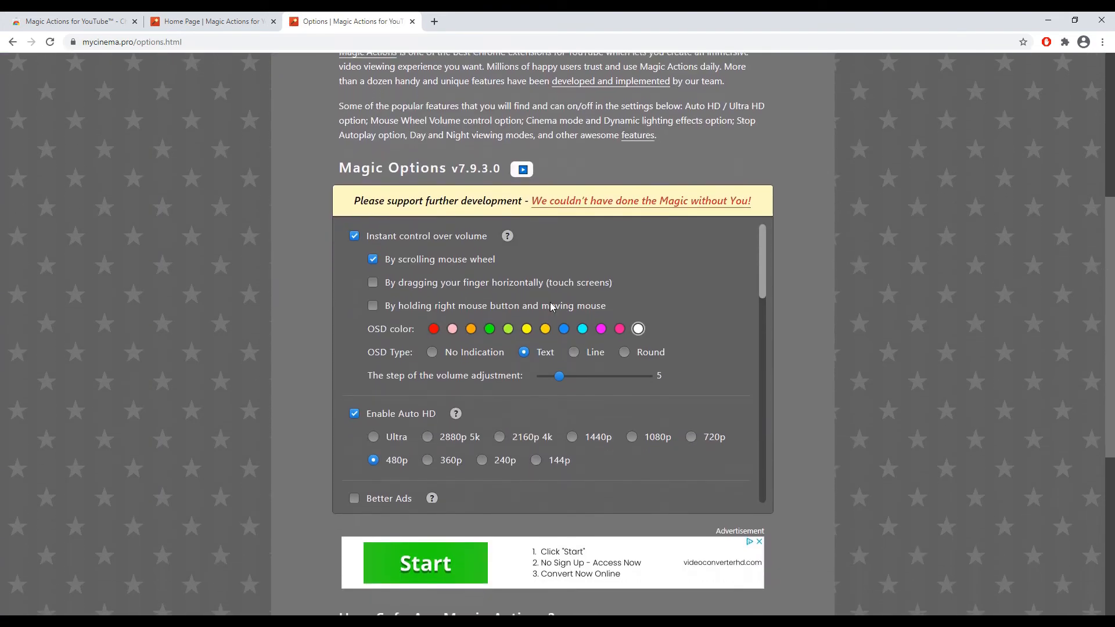
{"action": "mouse_move", "coordinate": [633, 438]}
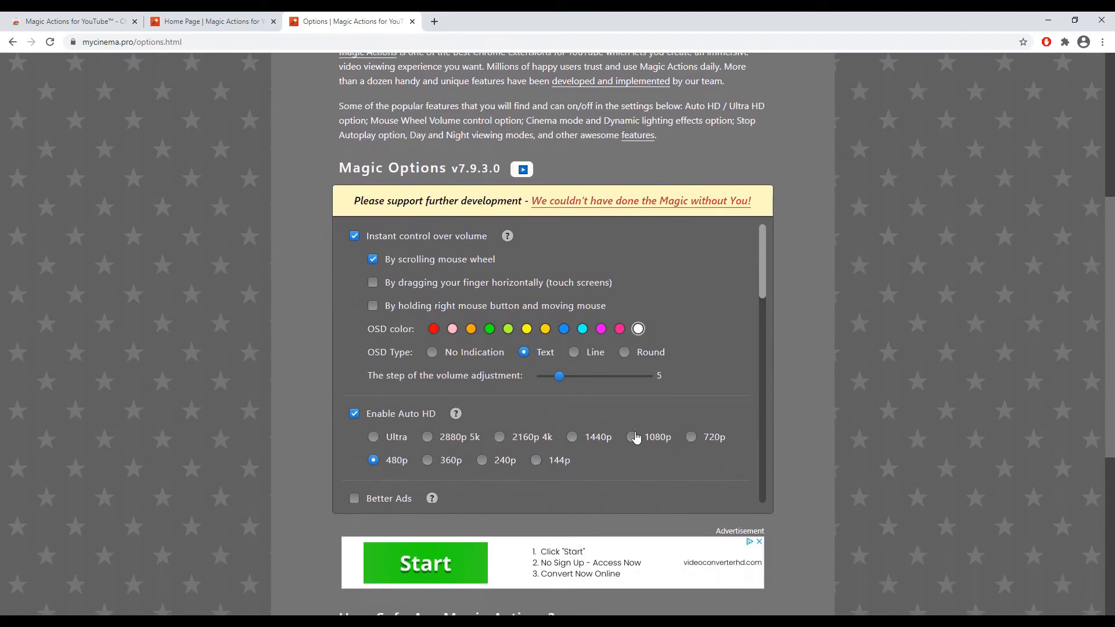
{"action": "left_click", "coordinate": [631, 437]}
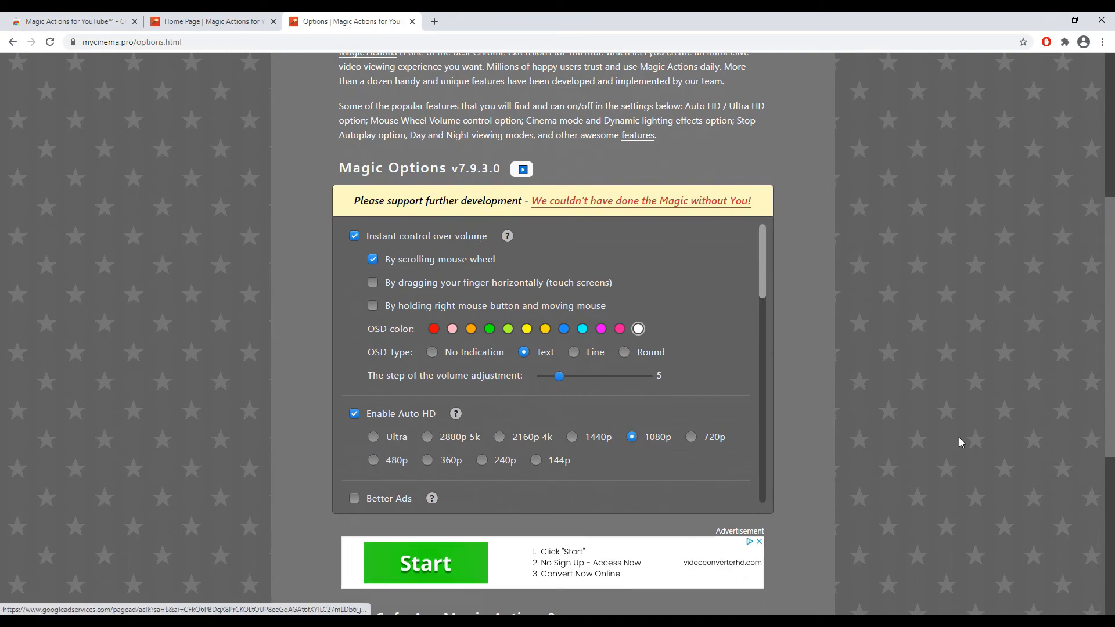
{"action": "scroll", "scroll_direction": "down", "scroll_amount": 3}
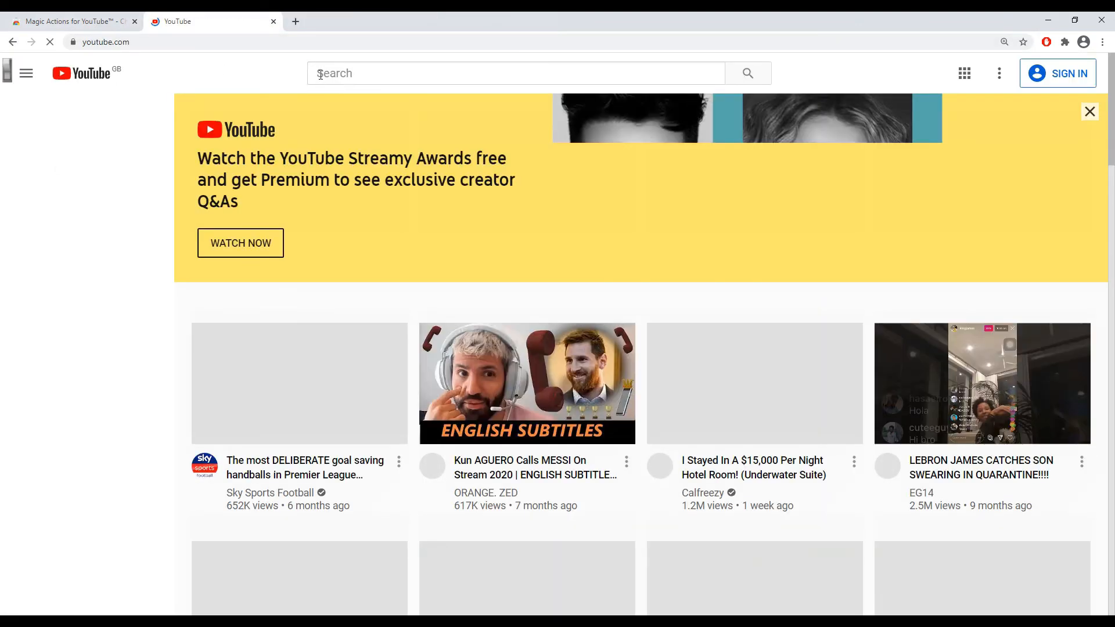
Search YouTube for 'safftech' and open the URDU/HINDI Chrome extensions images video
{"action": "type", "text": "safftech"}
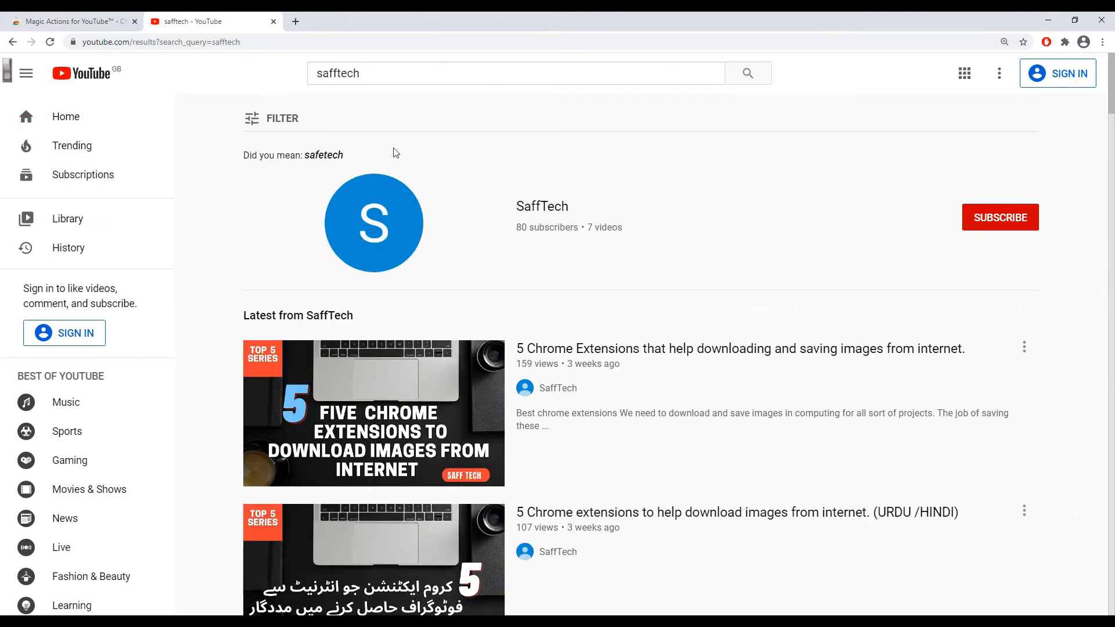
{"action": "left_click", "coordinate": [373, 562]}
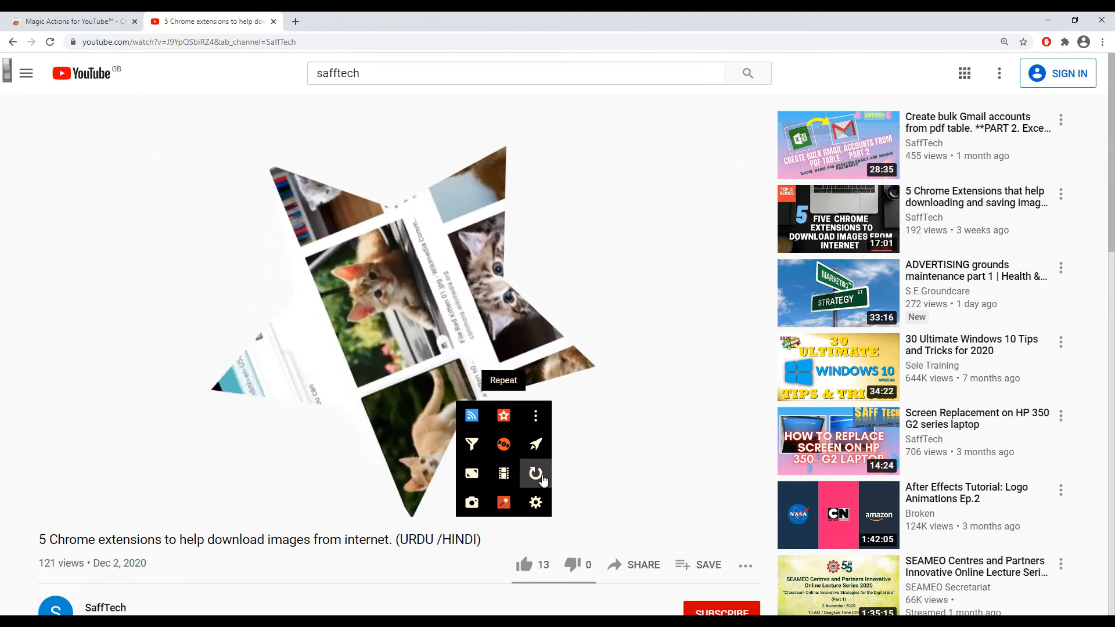
Expand and restore the video, then cycle Colorize through Grayscale, Sepia and Oil Painting
{"action": "left_click", "coordinate": [534, 474]}
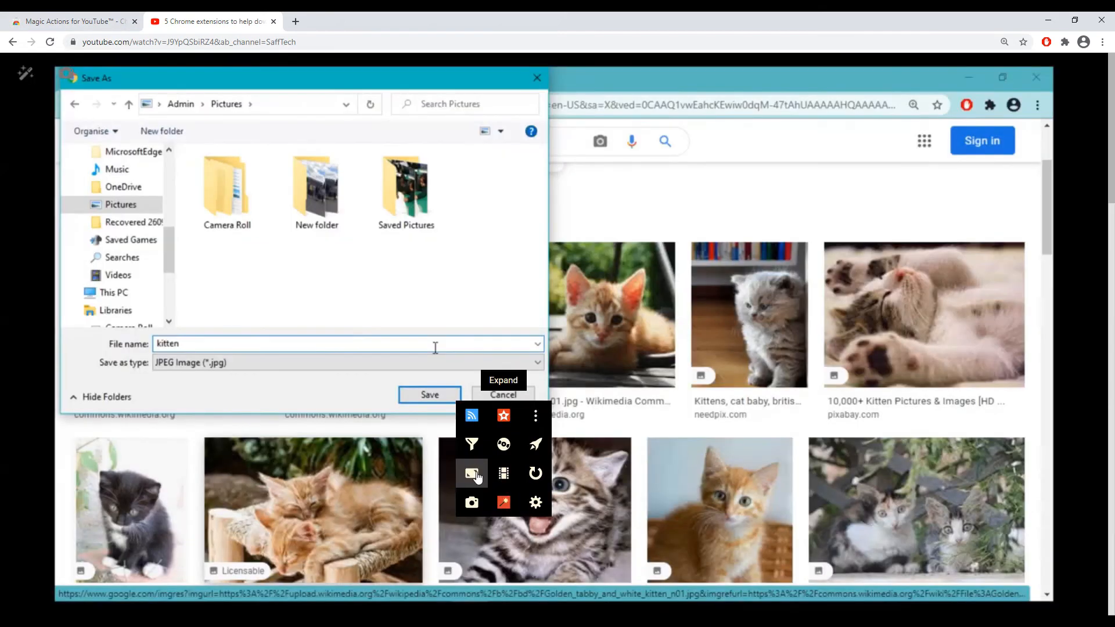
{"action": "left_click", "coordinate": [428, 395]}
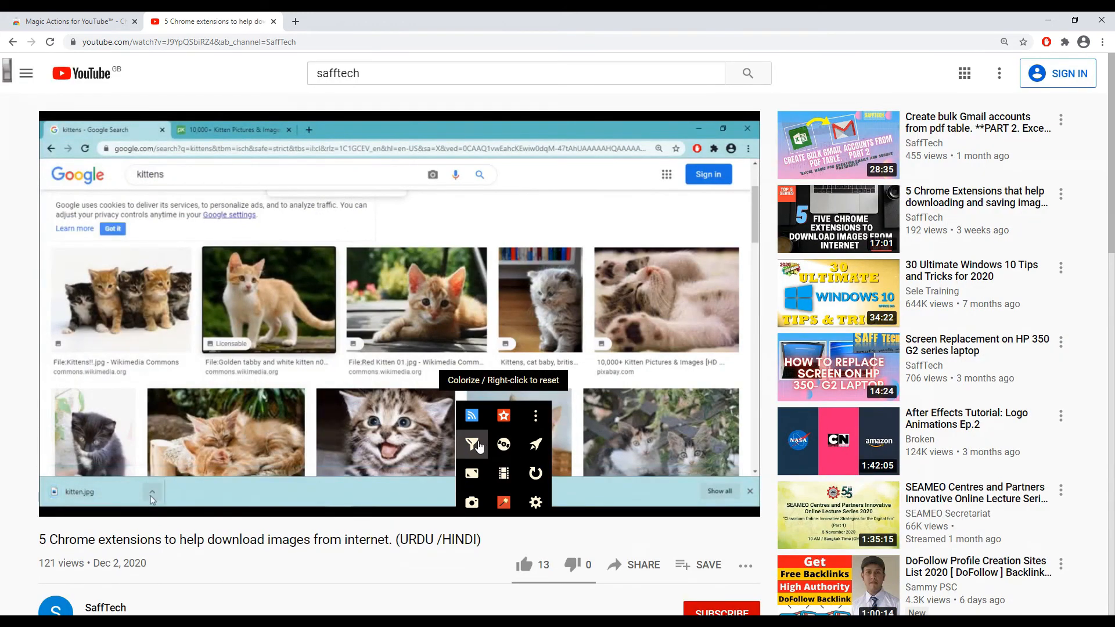
{"action": "left_click", "coordinate": [151, 495]}
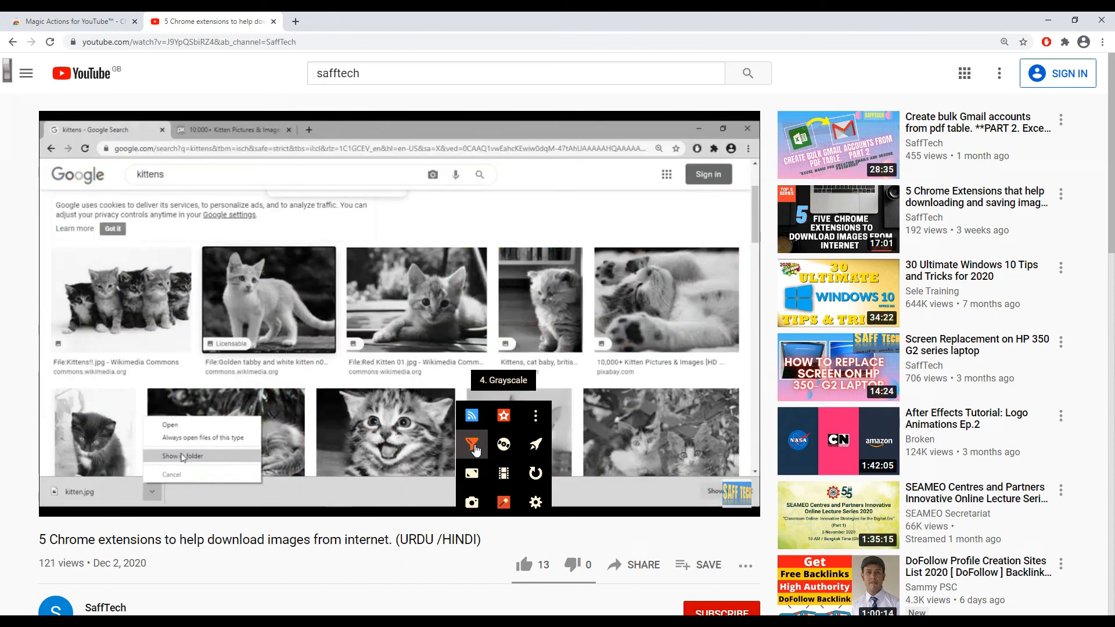
{"action": "mouse_move", "coordinate": [472, 473]}
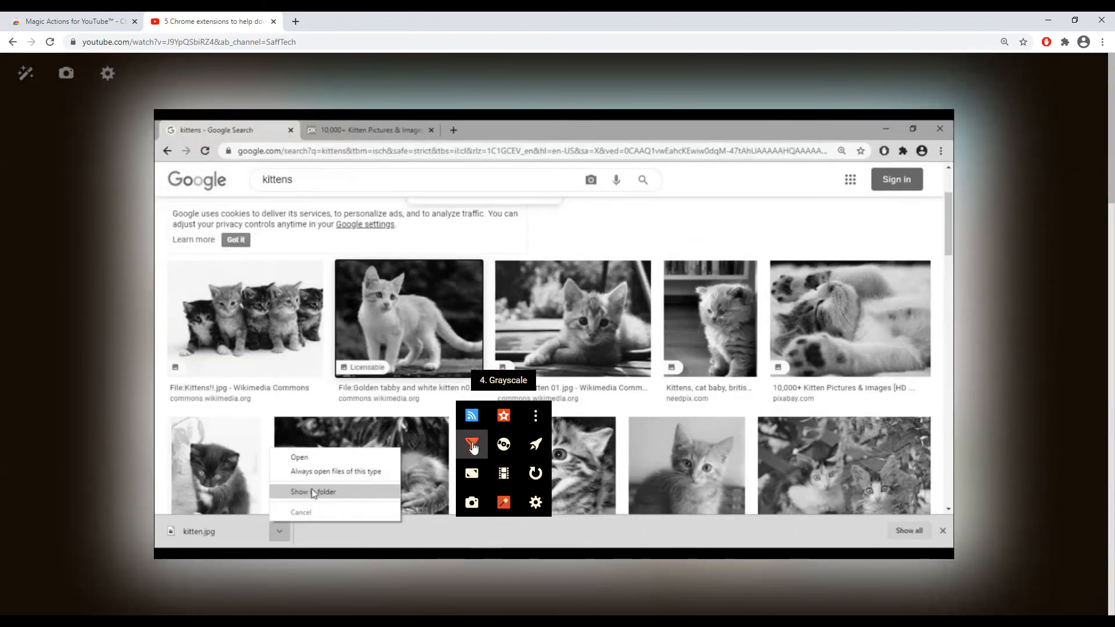
{"action": "left_click", "coordinate": [471, 445]}
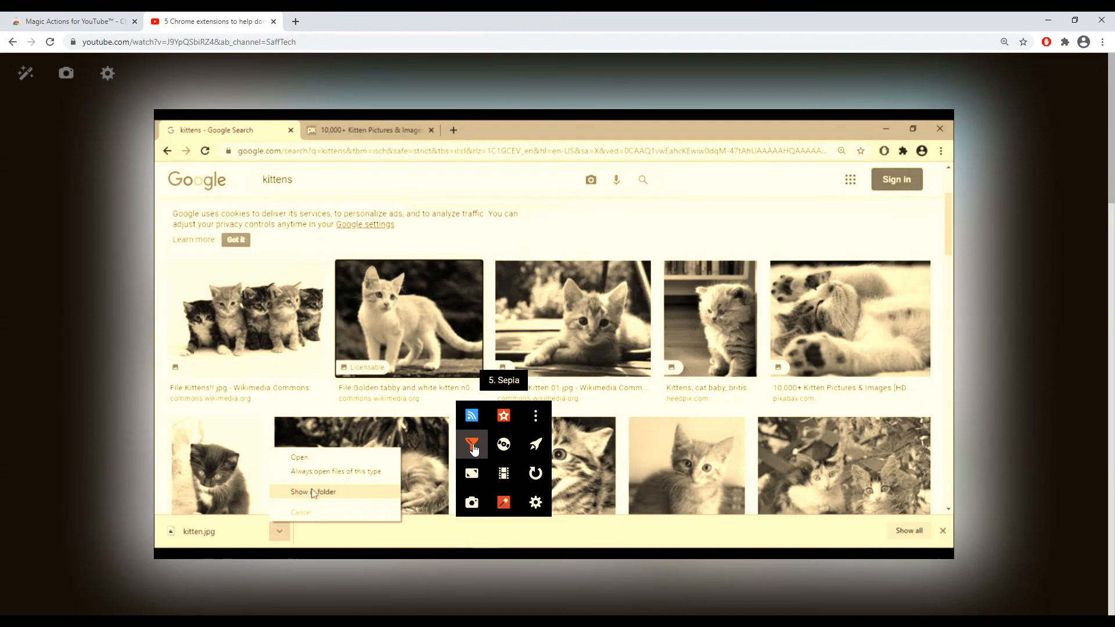
{"action": "left_click", "coordinate": [472, 445]}
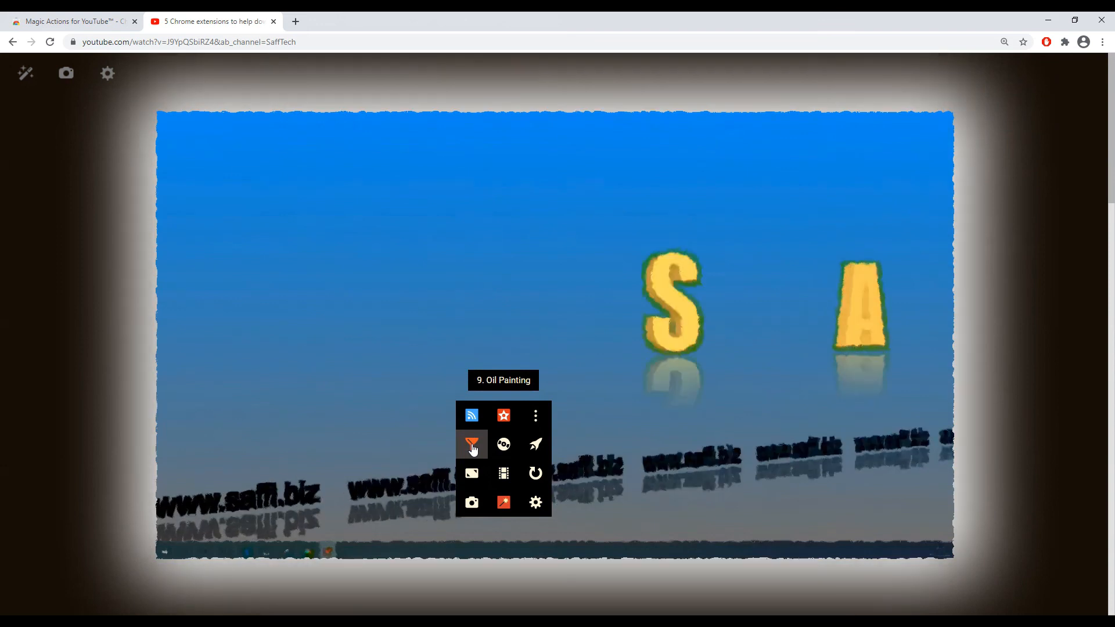
{"action": "left_click", "coordinate": [503, 445]}
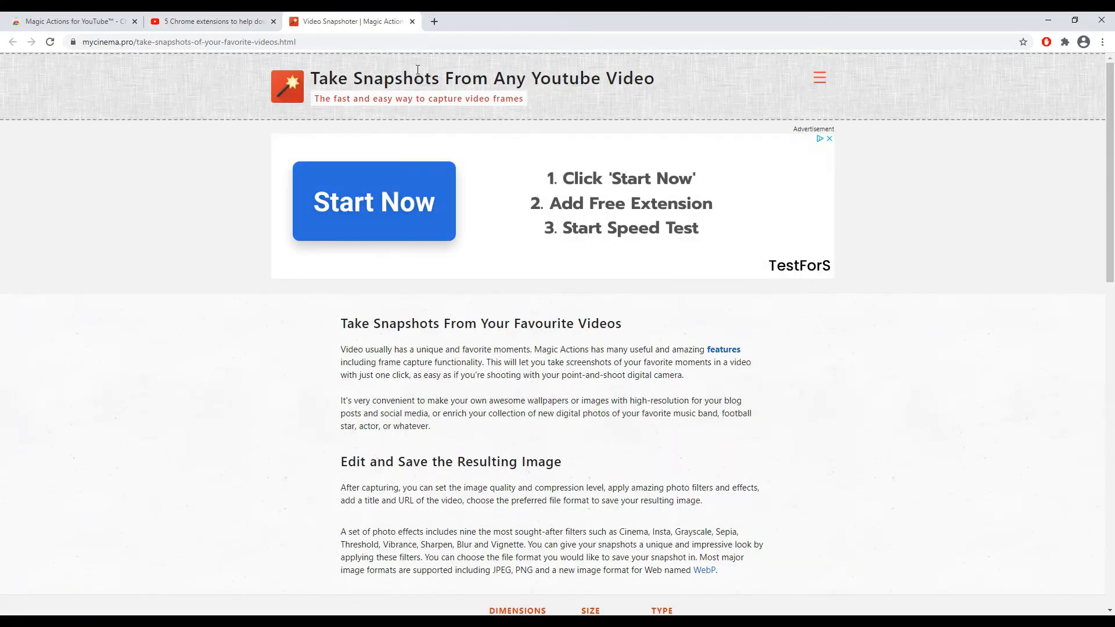
Review the snapshot Type formats and keep Jpeg selected
{"action": "scroll", "scroll_direction": "down", "scroll_amount": 3}
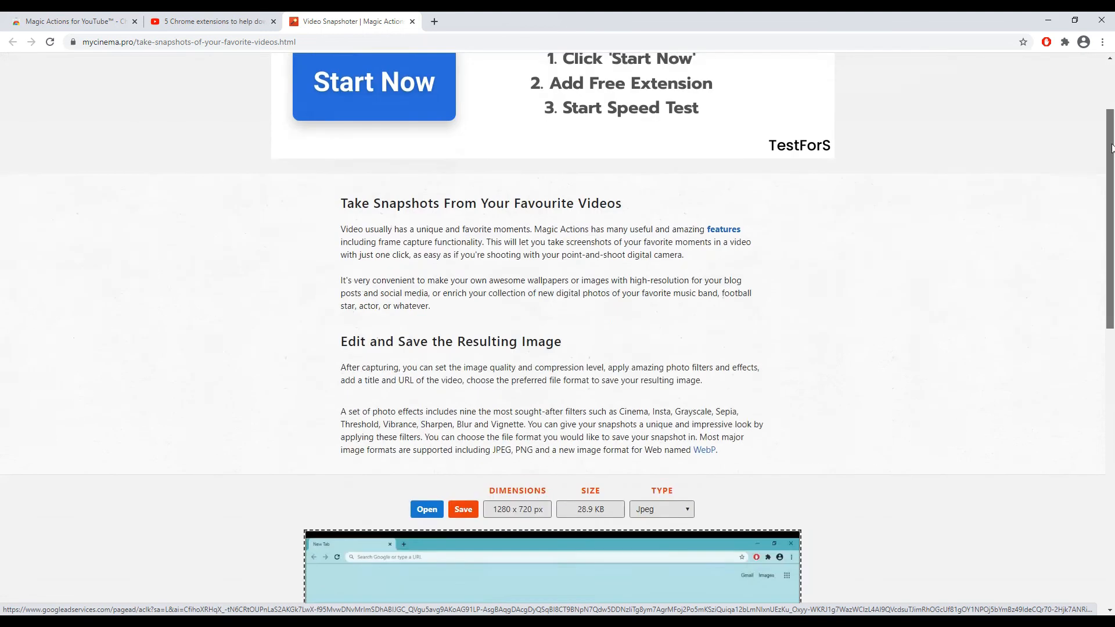
{"action": "scroll", "scroll_direction": "down", "scroll_amount": 3}
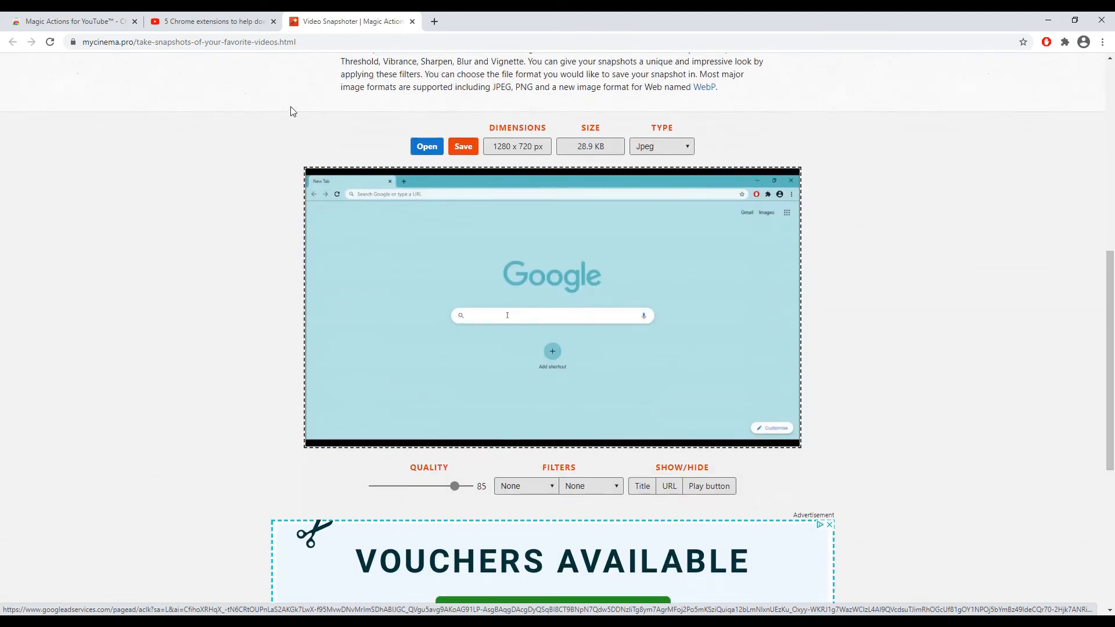
{"action": "left_click", "coordinate": [660, 147]}
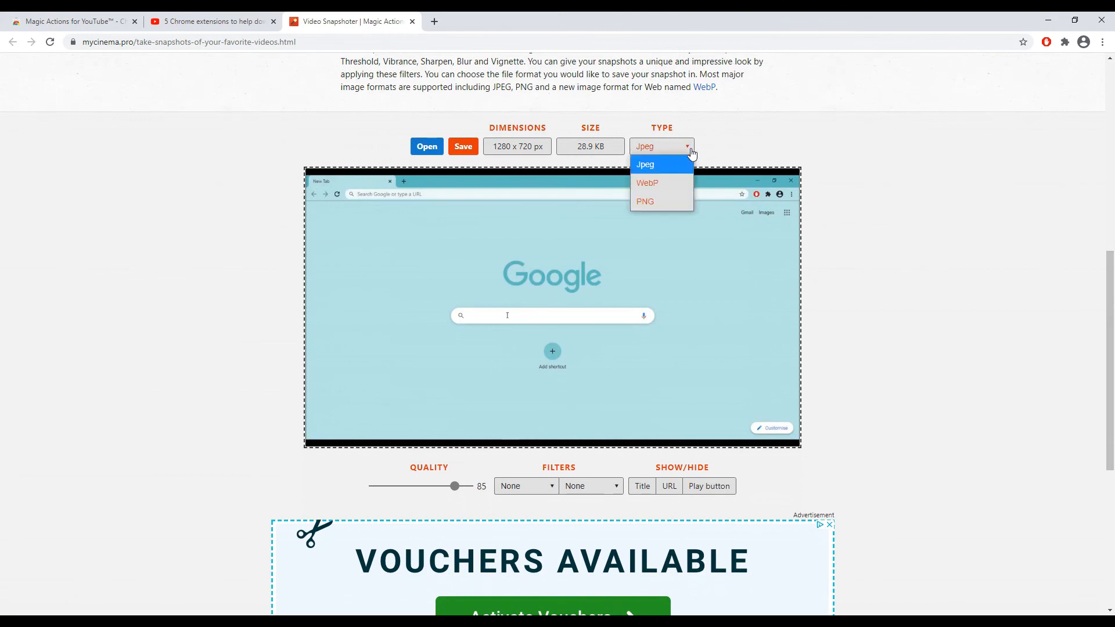
{"action": "left_click", "coordinate": [645, 164]}
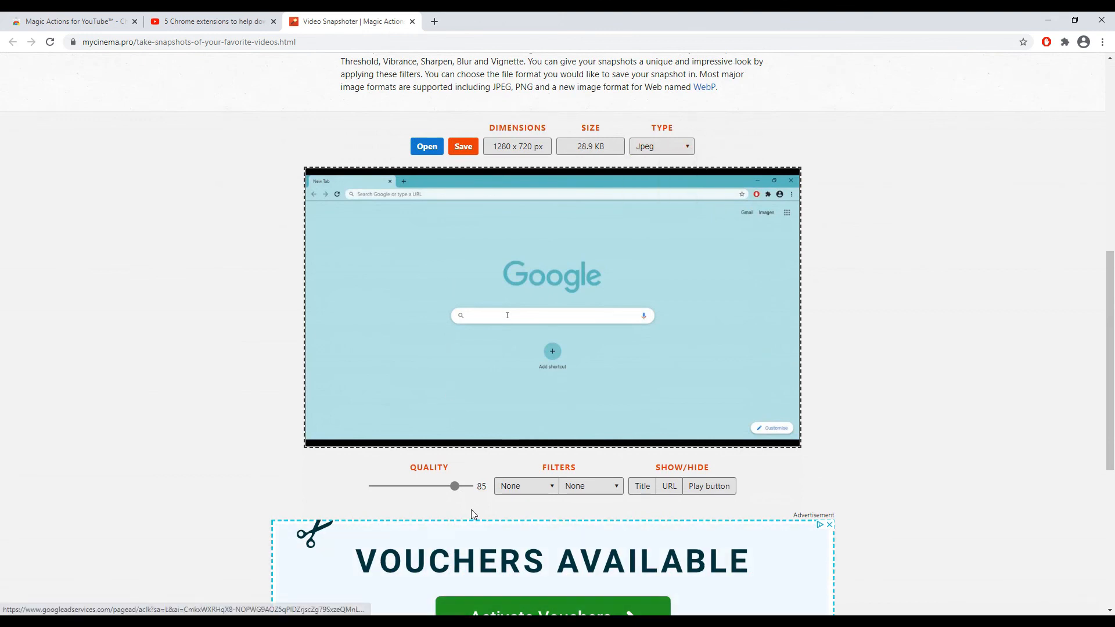
Set the snapshot filters to Vignette and Vibrance and show a play button overlay
{"action": "left_click", "coordinate": [525, 486]}
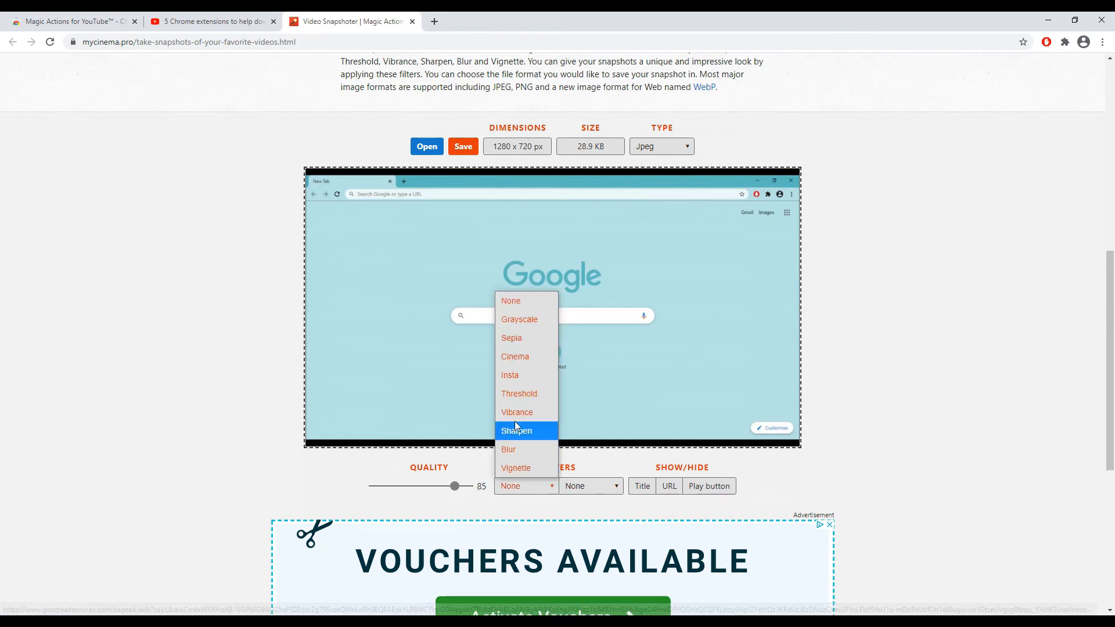
{"action": "left_click", "coordinate": [510, 376]}
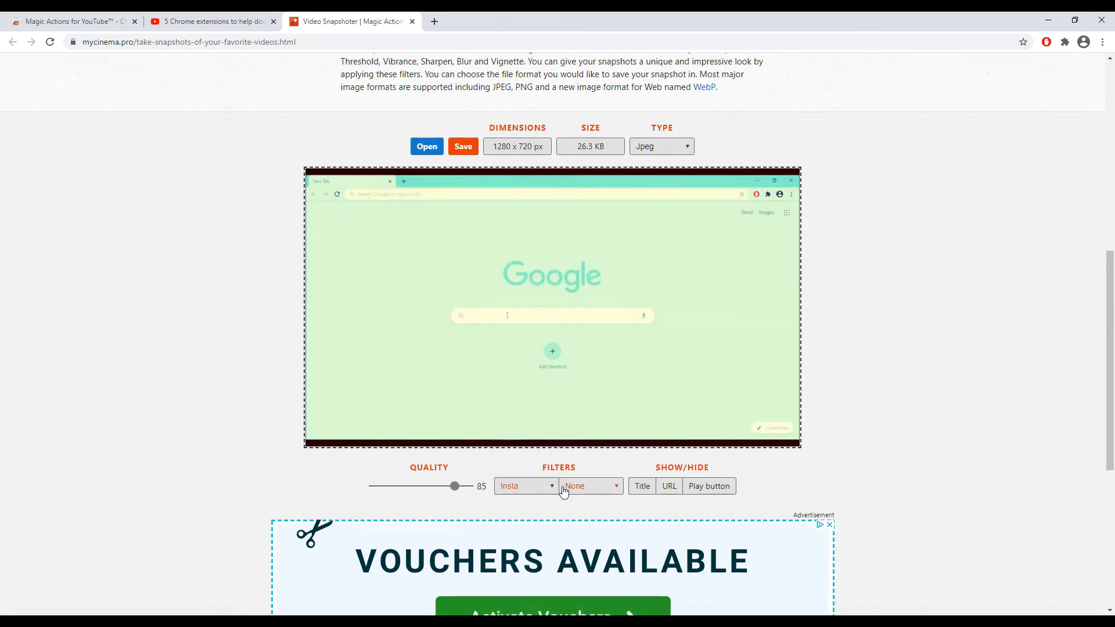
{"action": "left_click", "coordinate": [527, 486]}
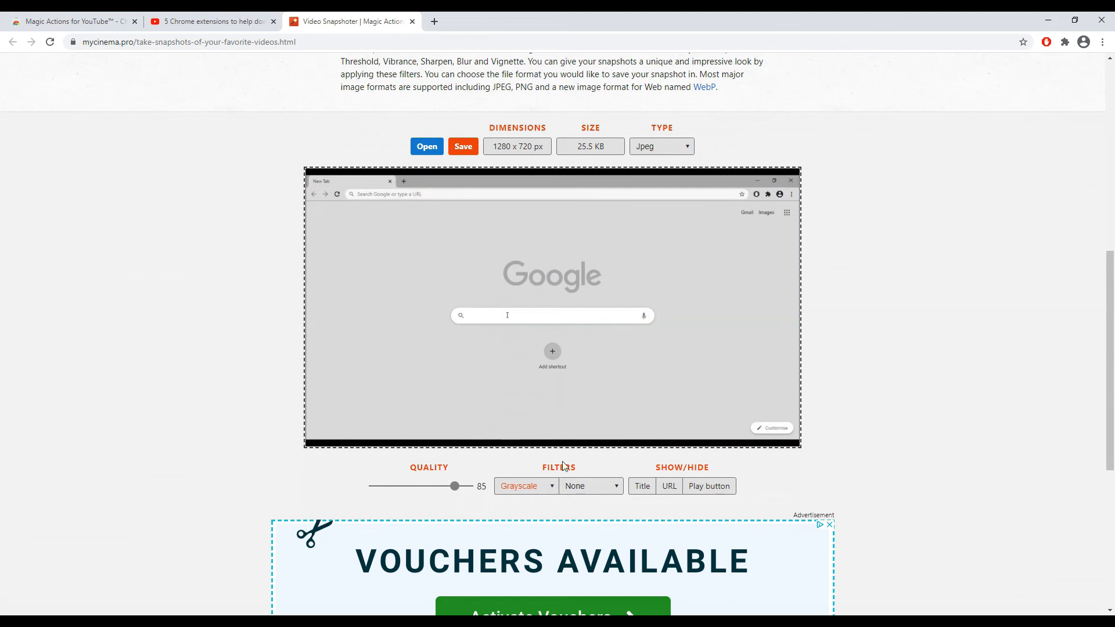
{"action": "left_click", "coordinate": [525, 486]}
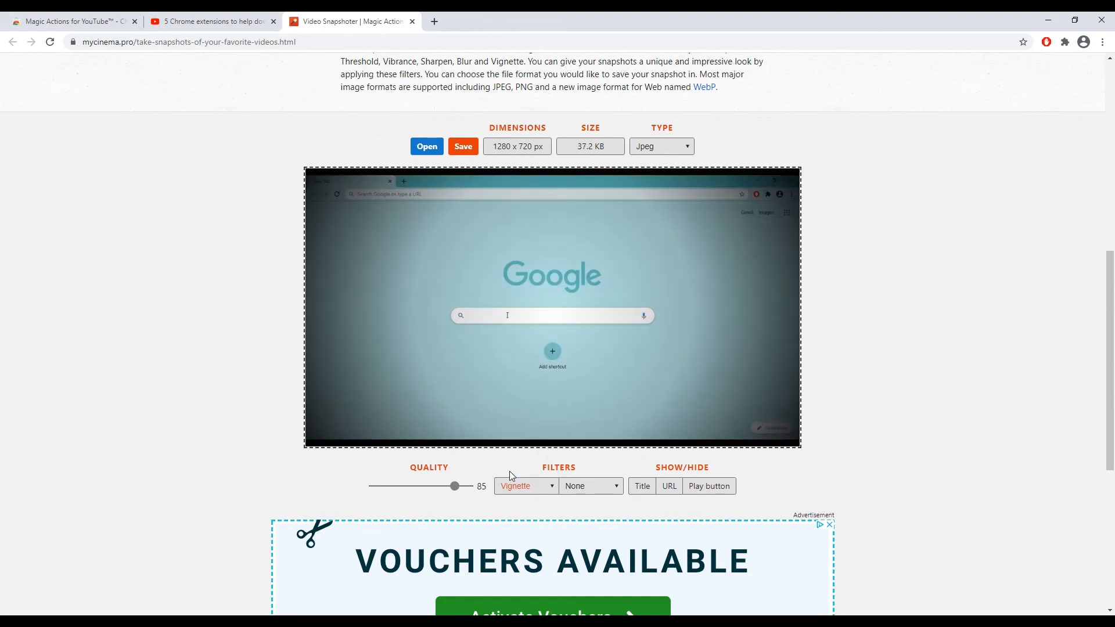
{"action": "left_click", "coordinate": [590, 485]}
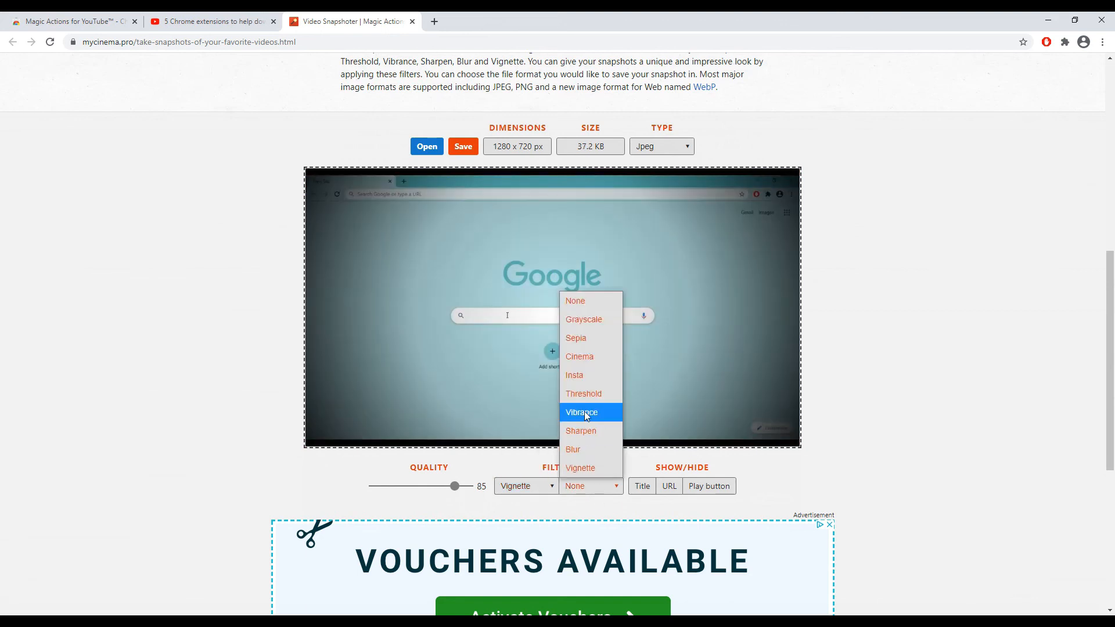
{"action": "left_click", "coordinate": [580, 412]}
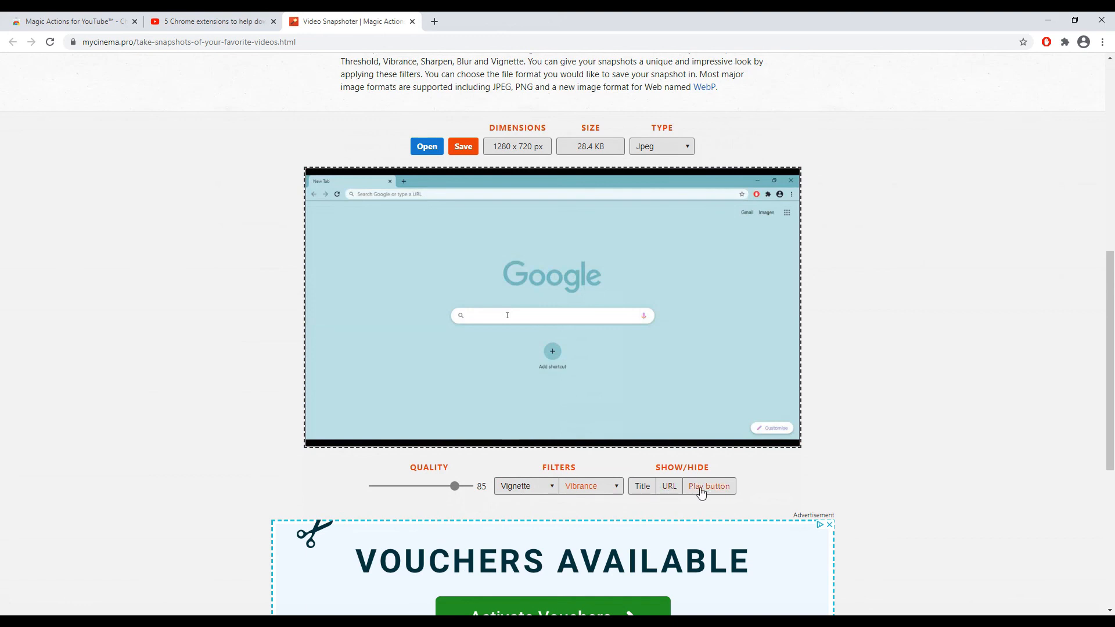
{"action": "left_click", "coordinate": [669, 485]}
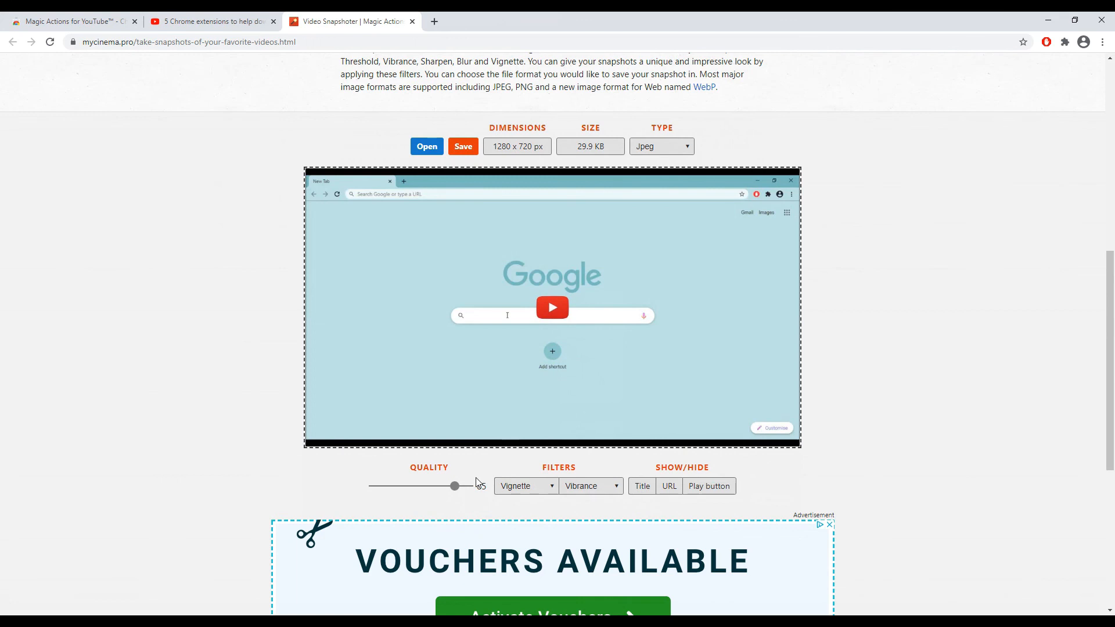
Lower the snapshot's Quality slider before saving the image as a JPEG
{"action": "left_click_drag", "start_coordinate": [455, 486], "coordinate": [395, 485]}
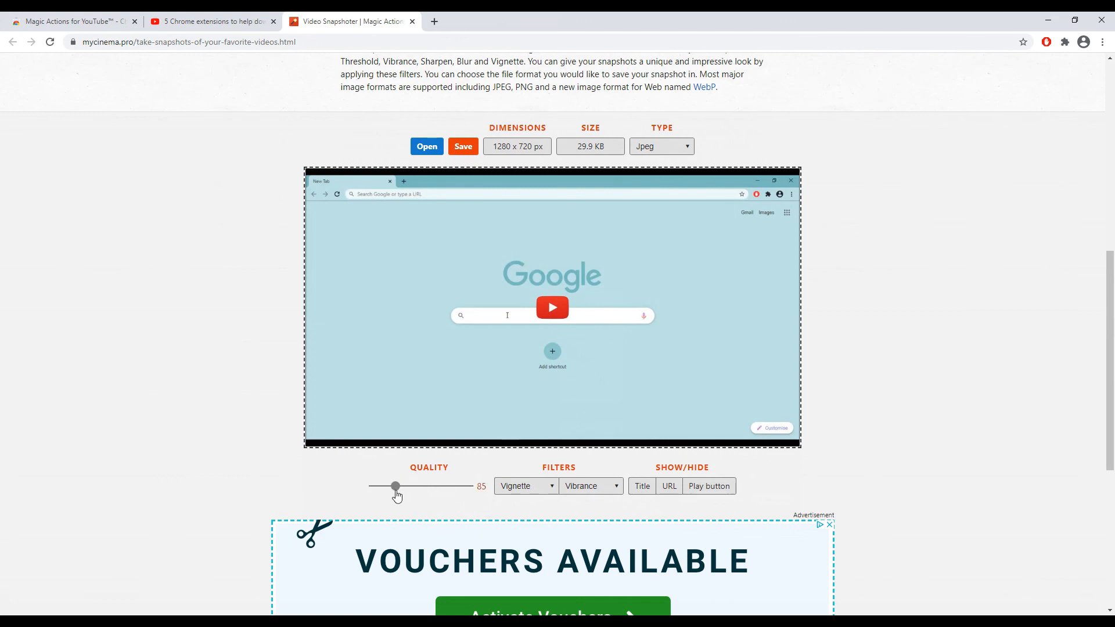
{"action": "left_click_drag", "start_coordinate": [395, 486], "coordinate": [402, 468]}
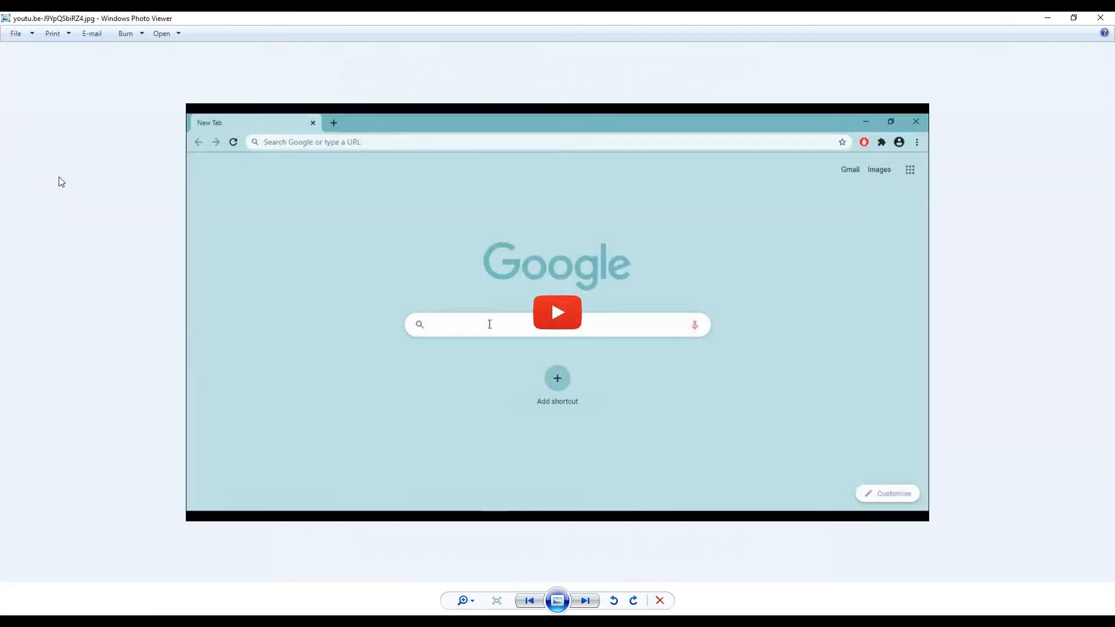
{"action": "mouse_move", "coordinate": [457, 578]}
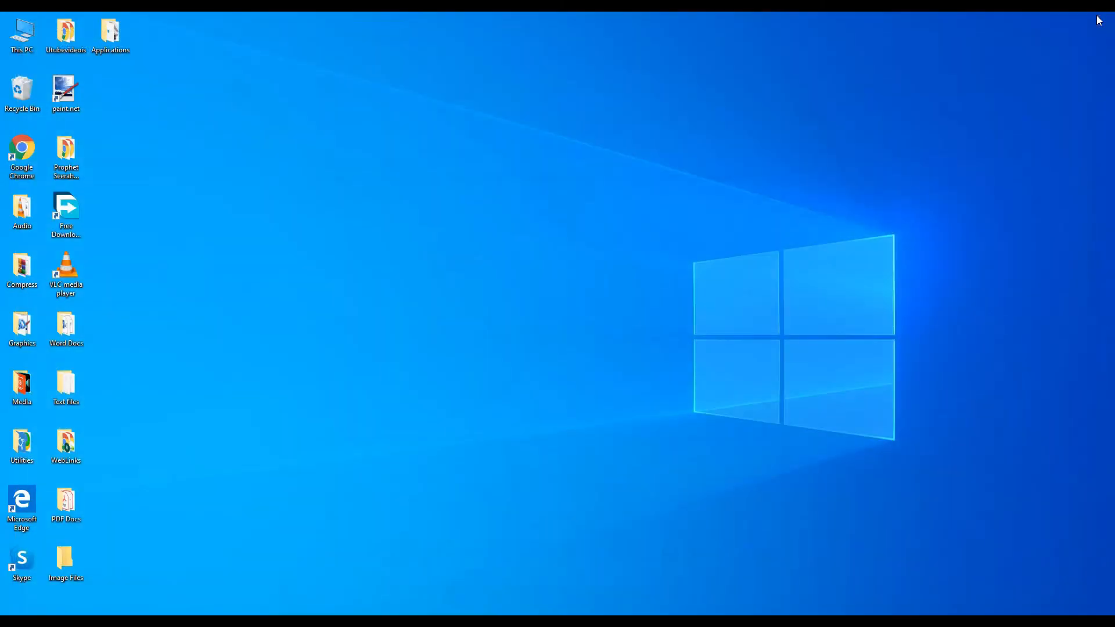
{"action": "mouse_move", "coordinate": [341, 608]}
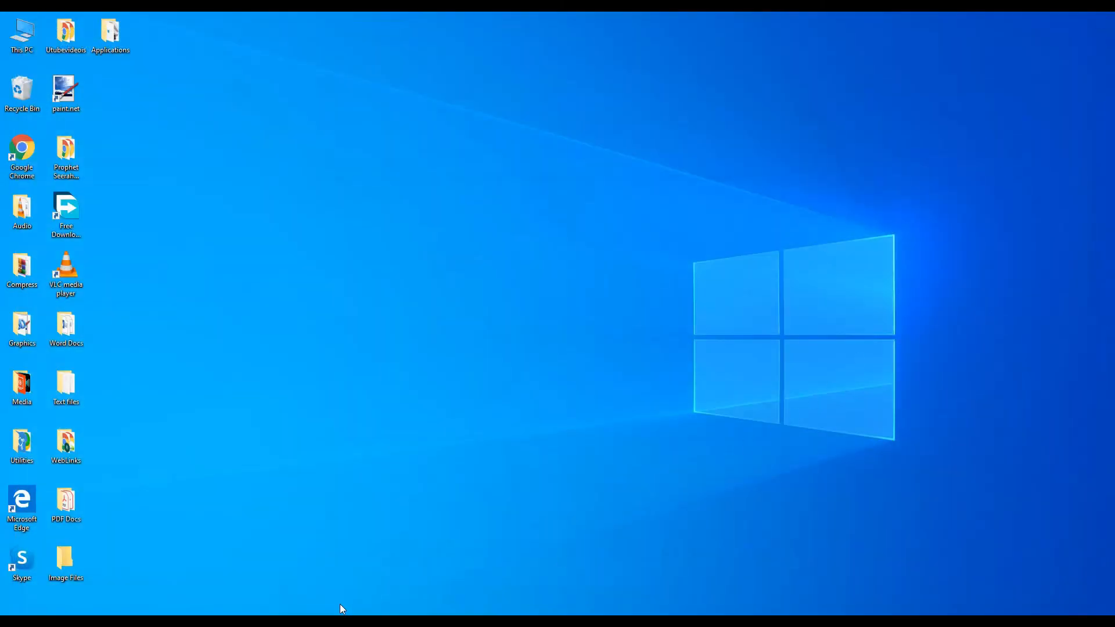